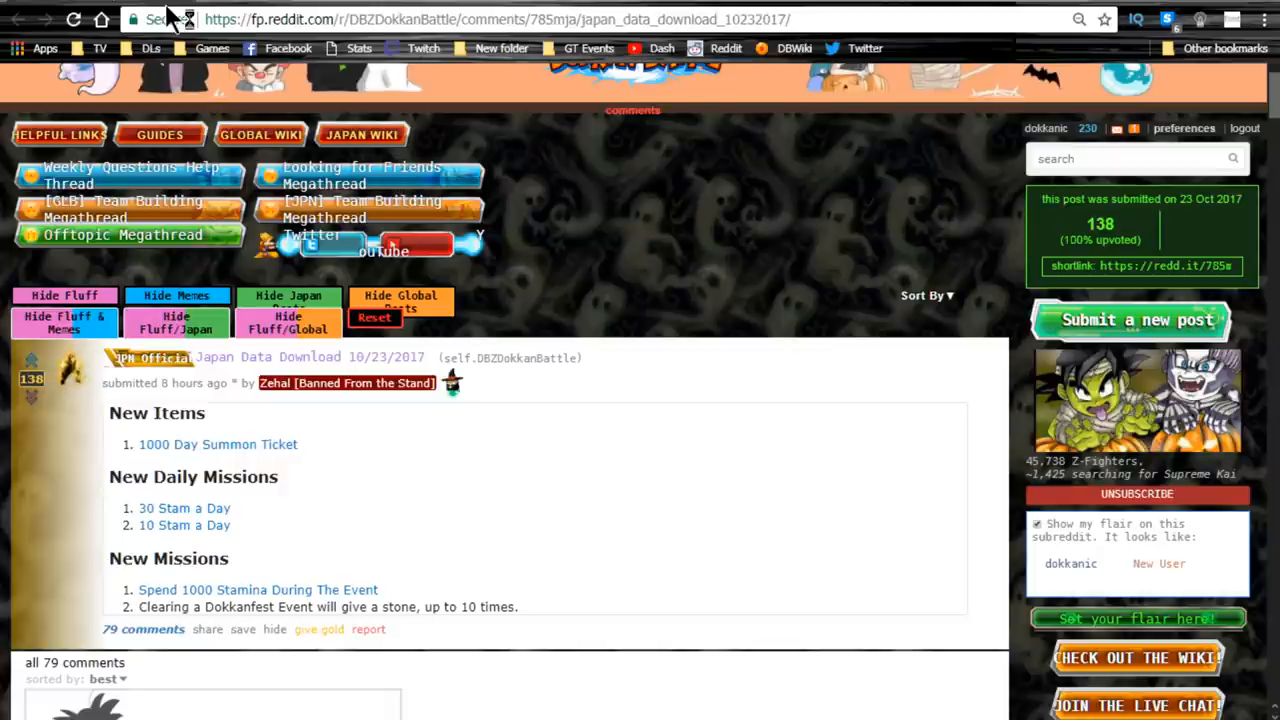
mouse_move(172, 20)
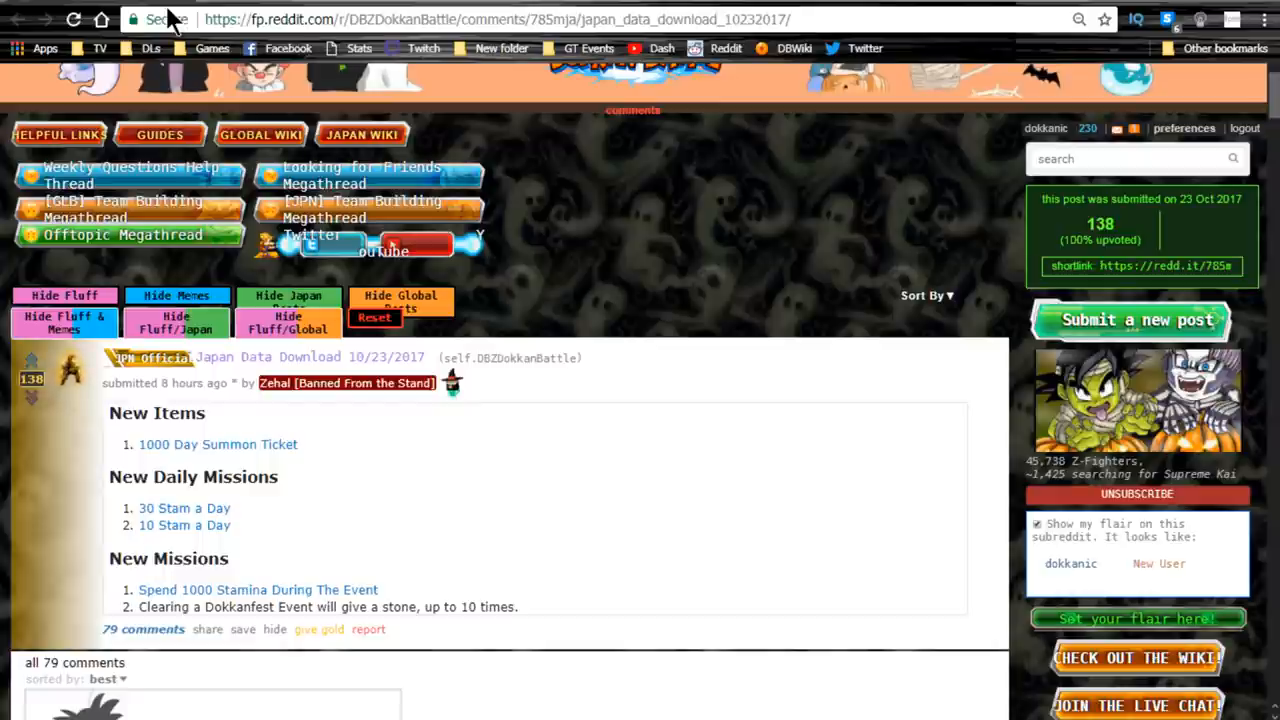
mouse_move(940, 264)
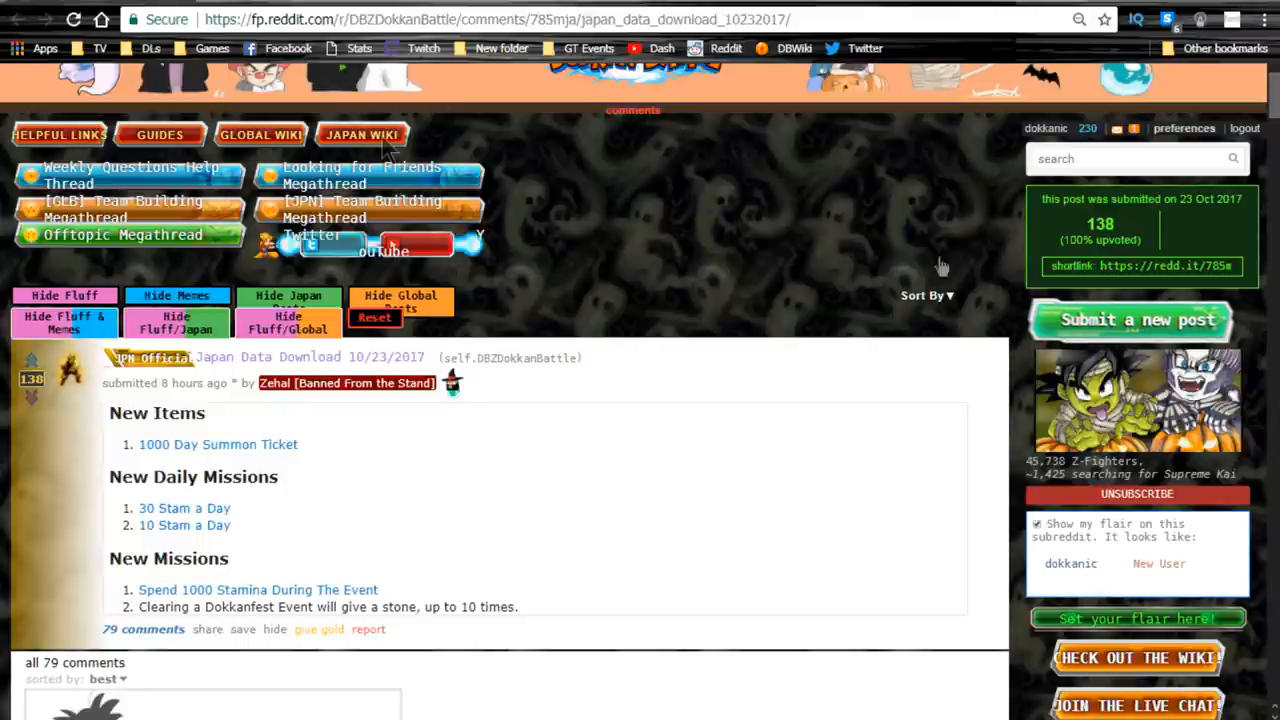
mouse_move(520, 496)
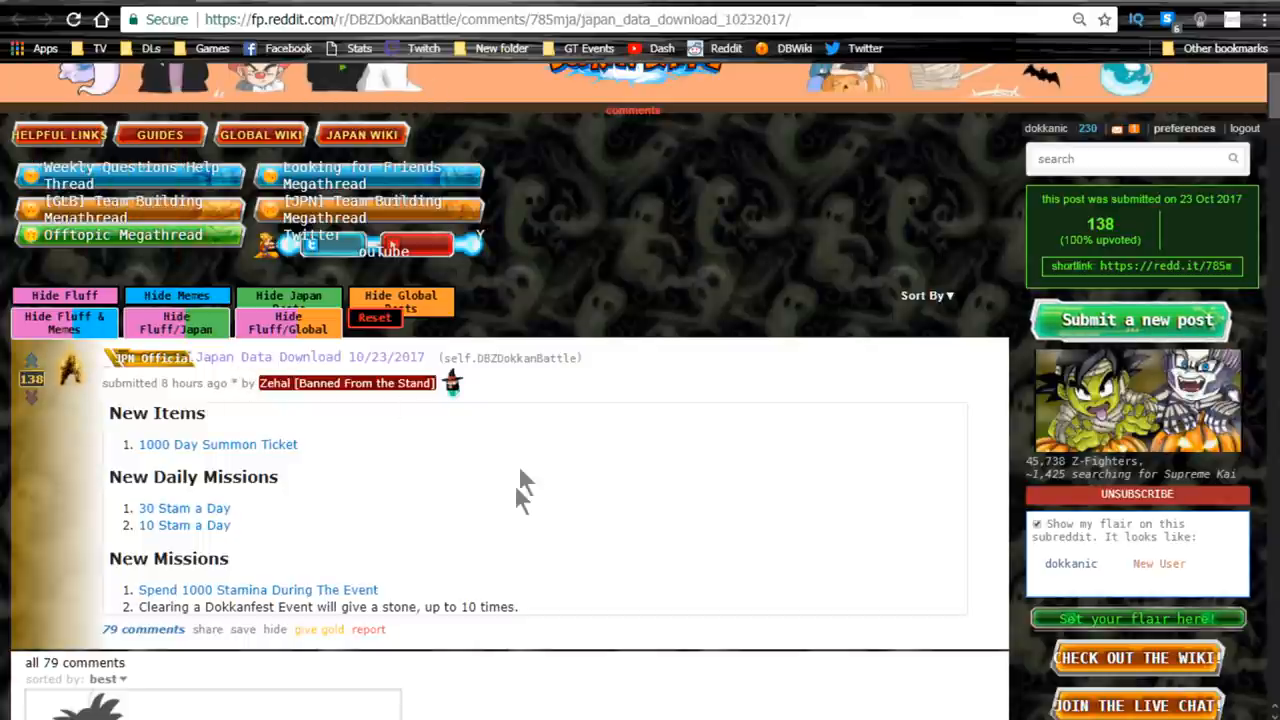
Step: Highlight the Dokkanfest stone reward mission line, then bring up the 1000 Day Summon Ticket item page
scroll("down", 3)
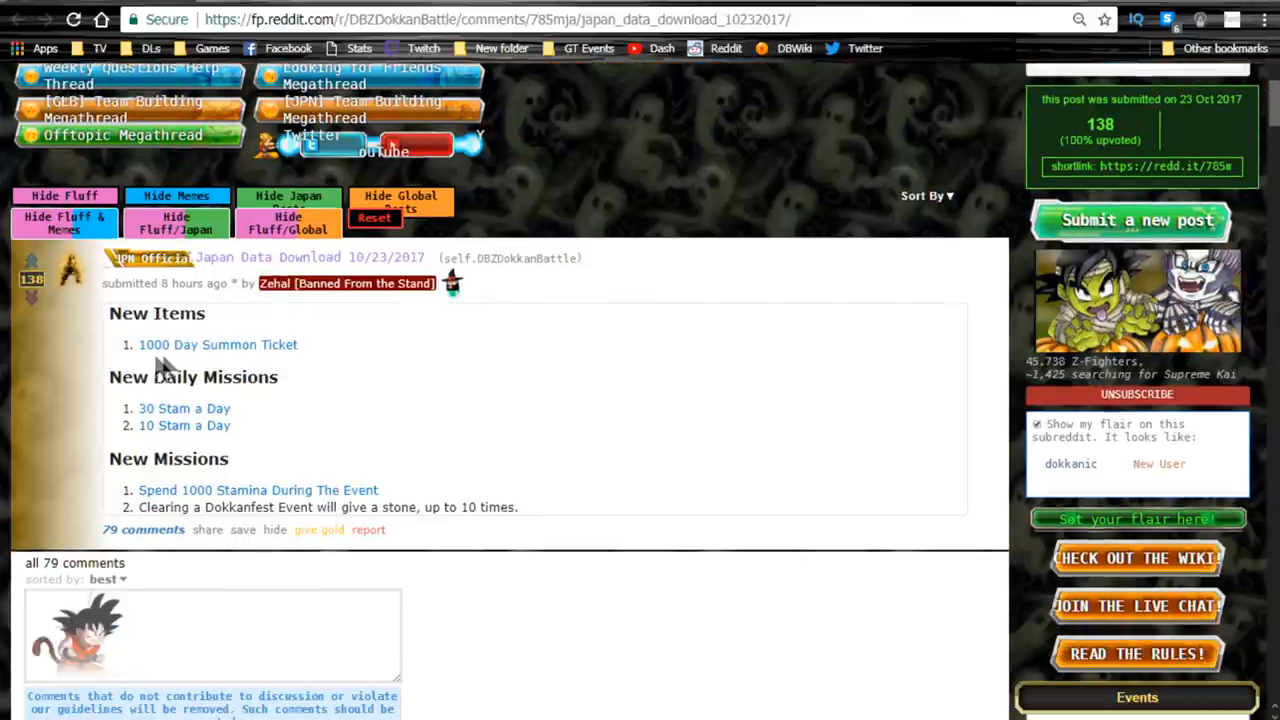
mouse_move(200, 358)
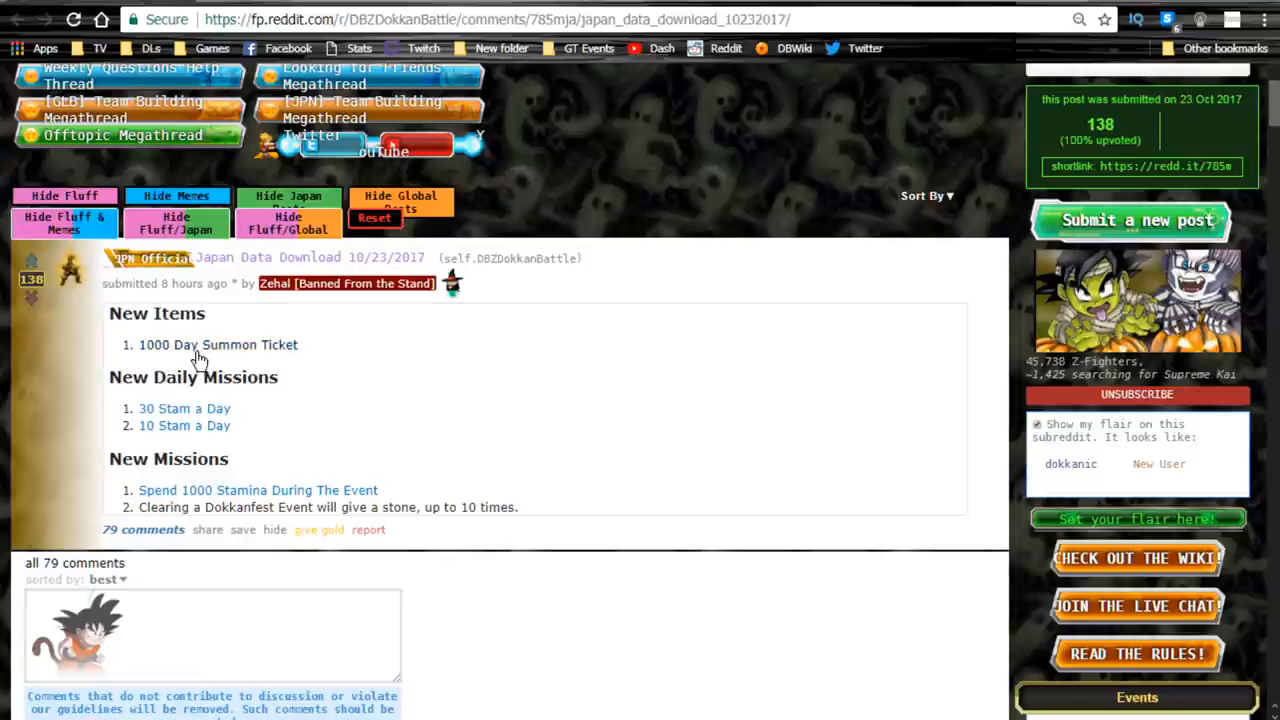
mouse_move(240, 360)
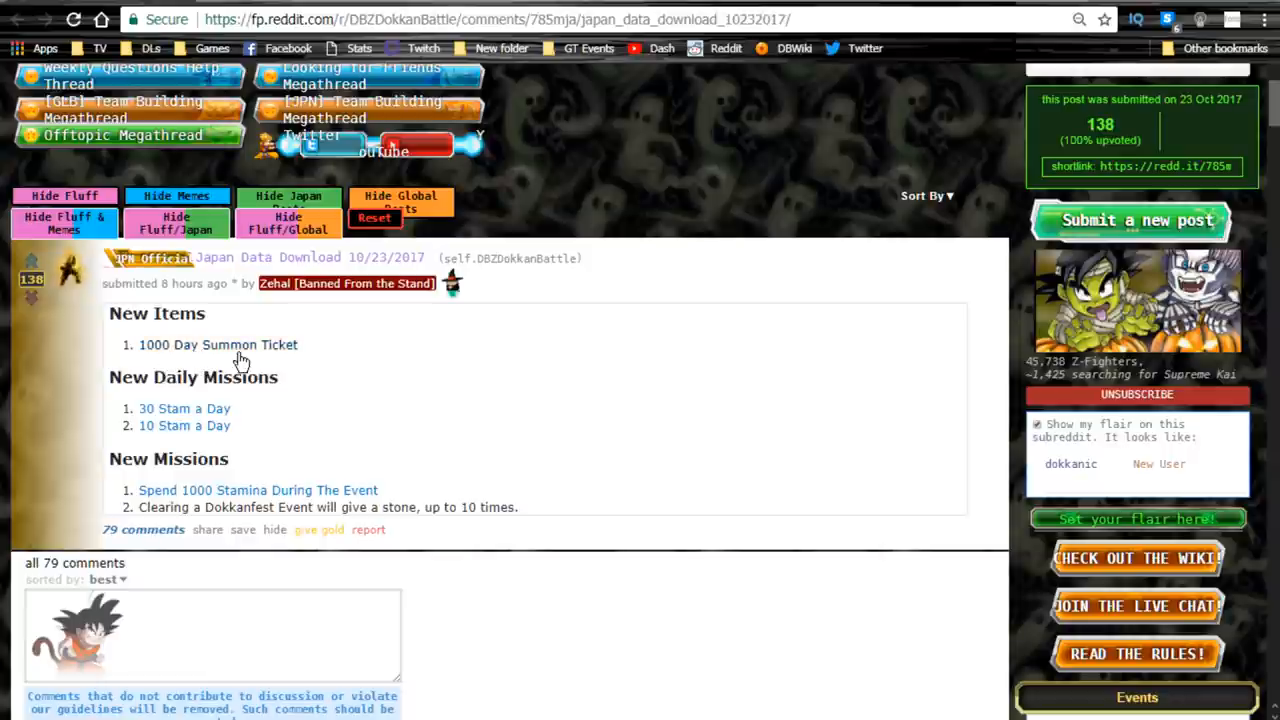
mouse_move(208, 376)
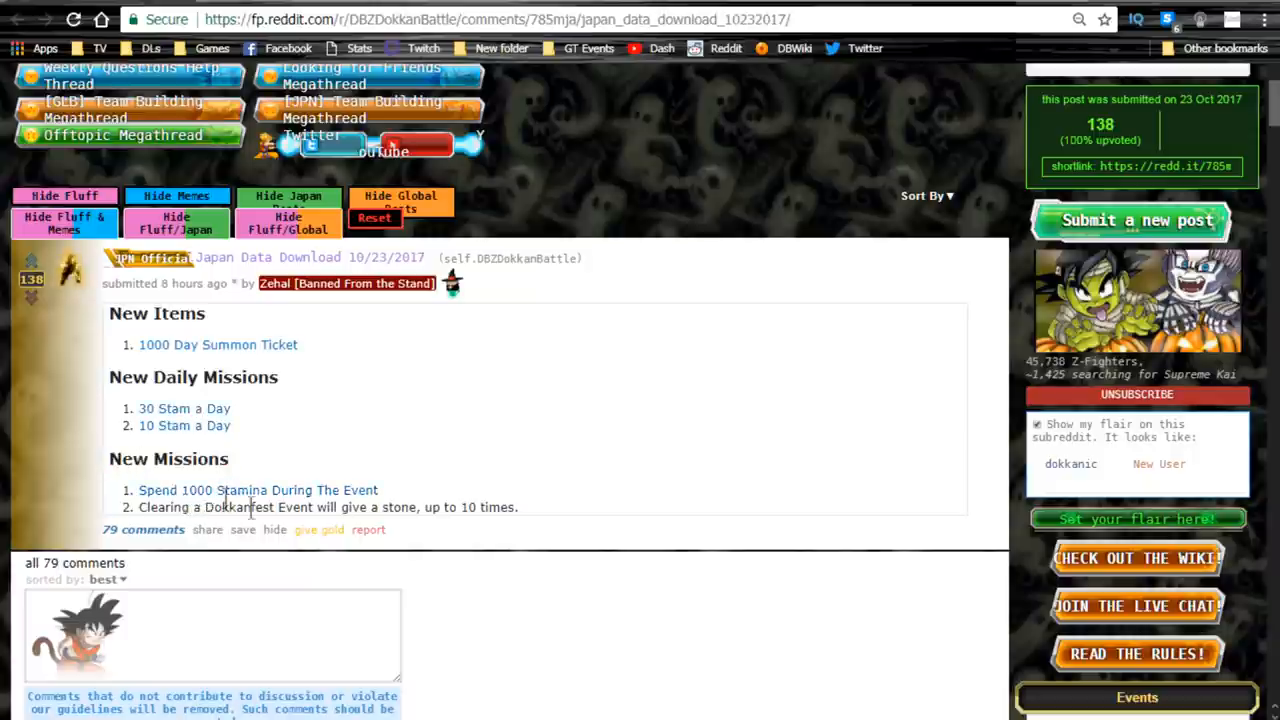
triple_click(328, 508)
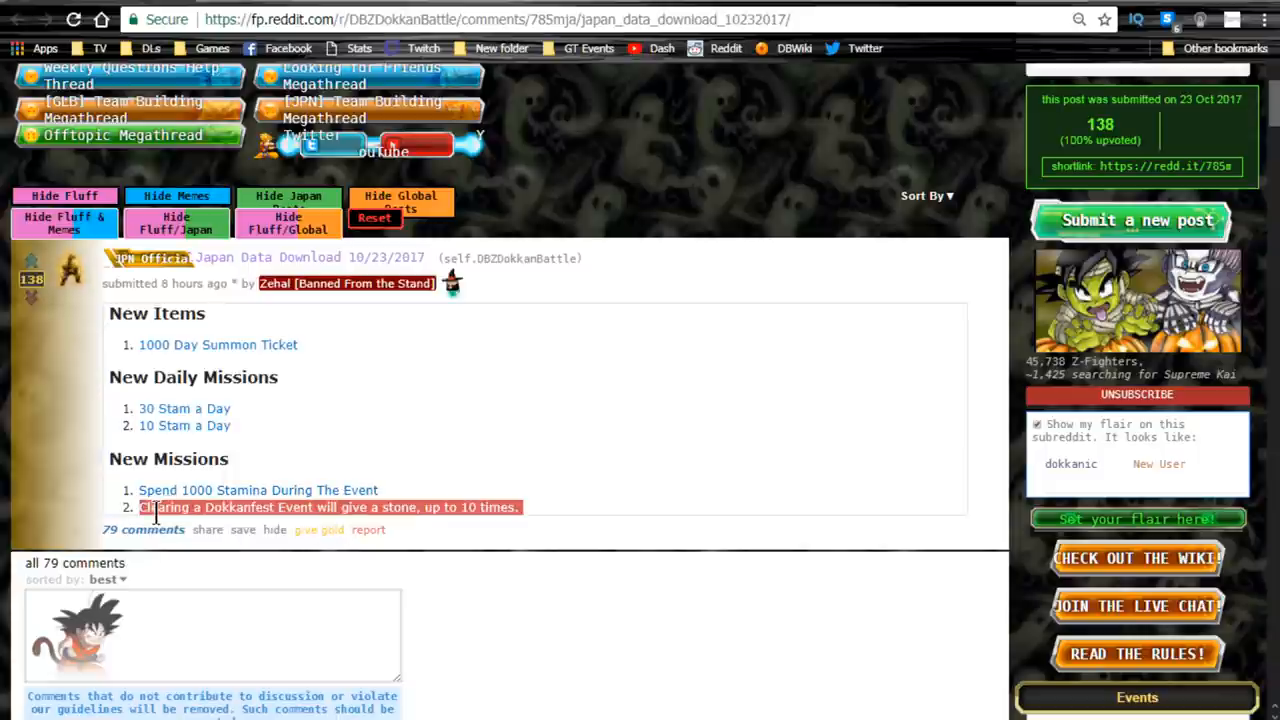
mouse_move(540, 508)
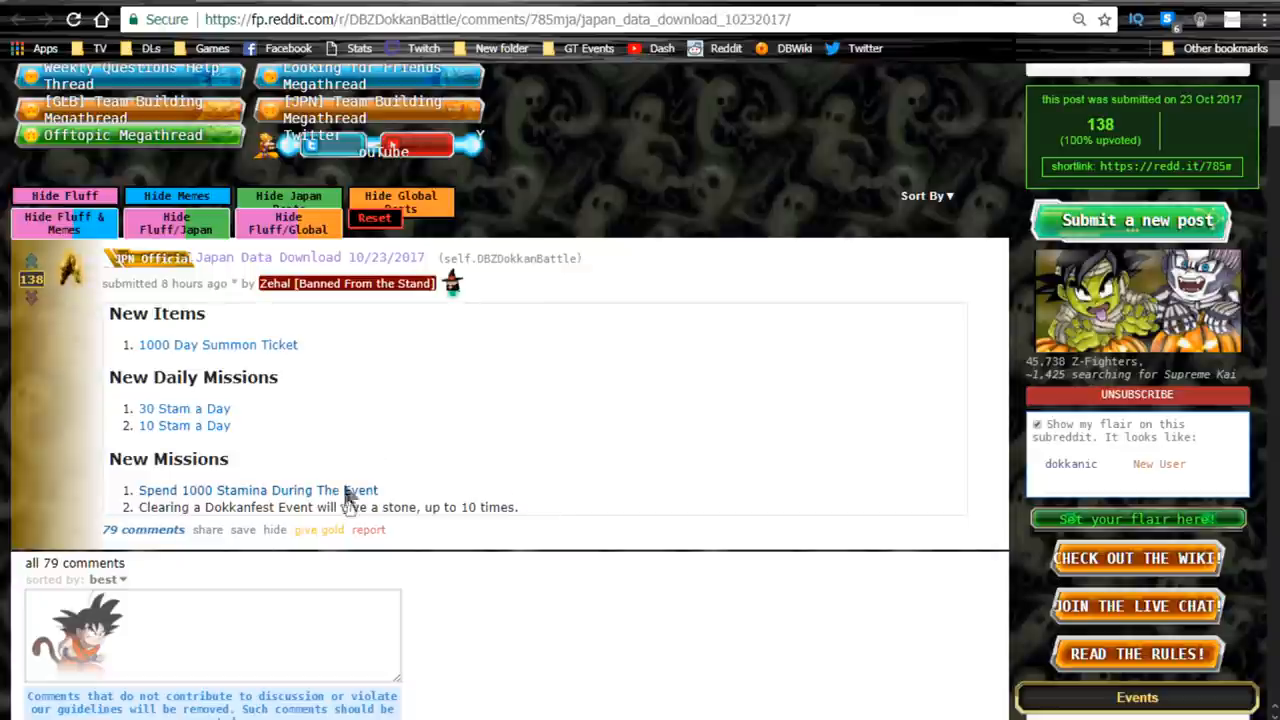
left_click(218, 344)
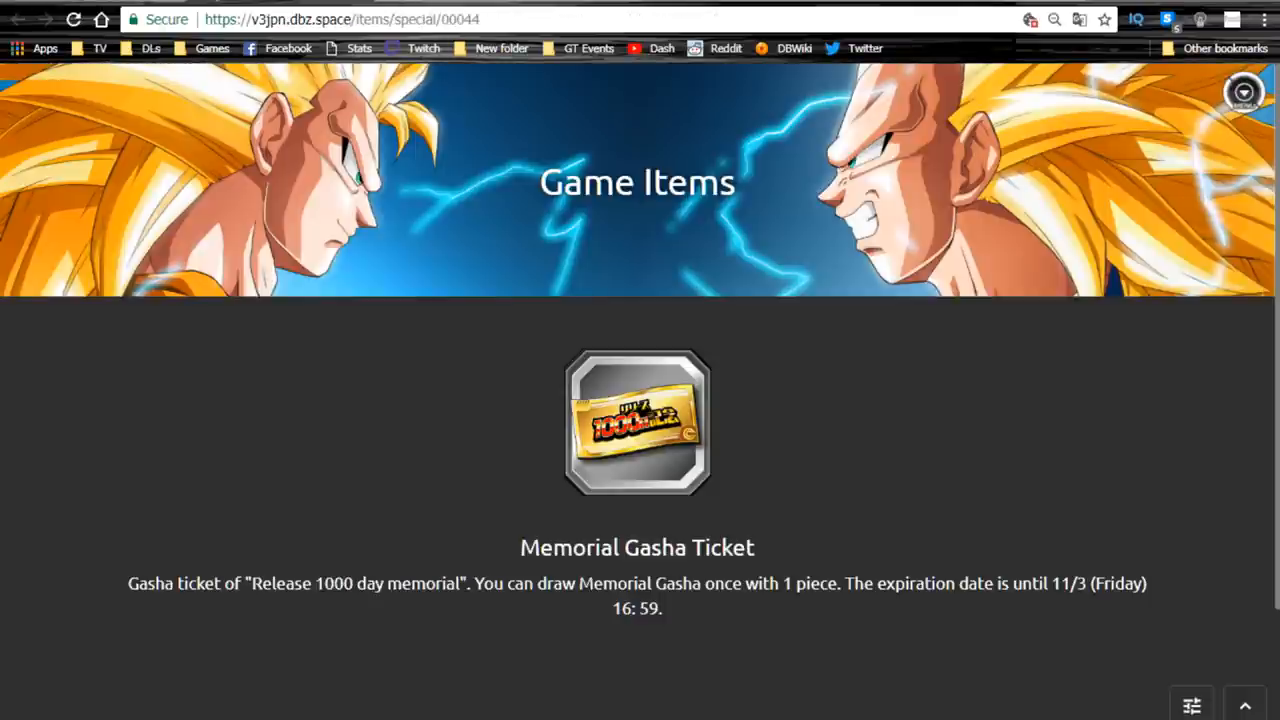
mouse_move(550, 476)
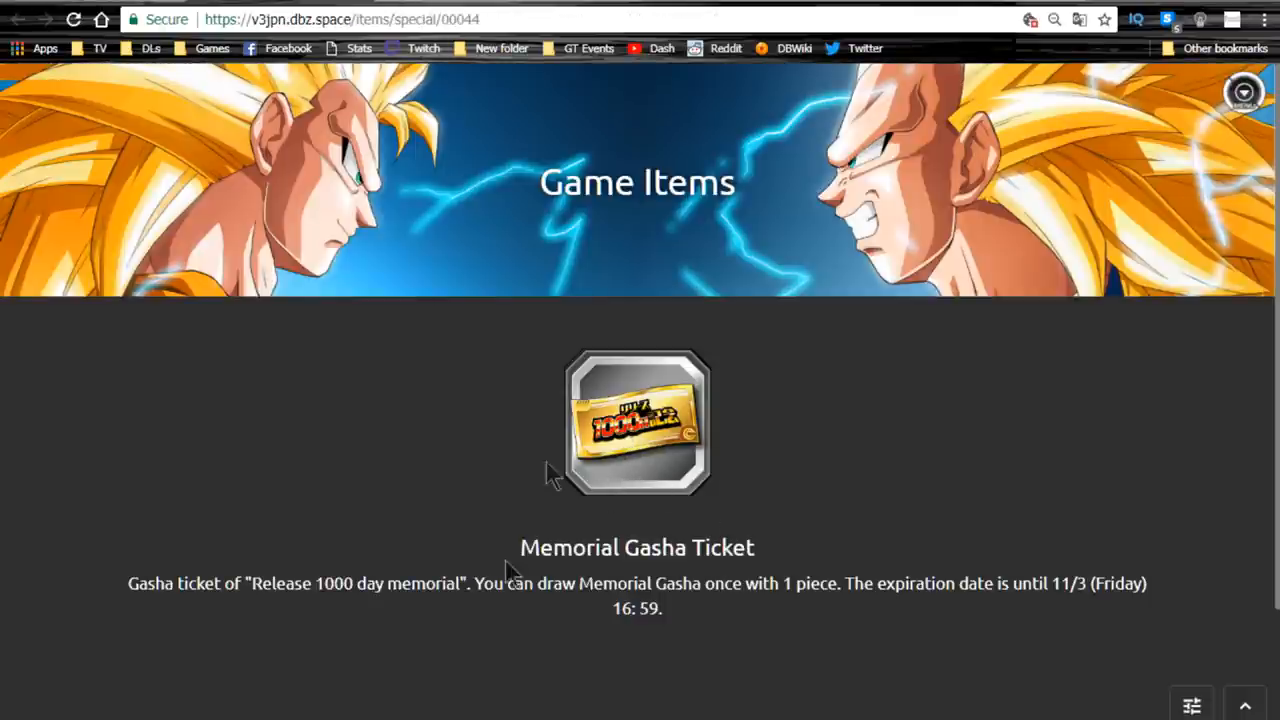
Step: Highlight the ticket's usage and expiration description and the Memorial Gasha name on the item page
left_click_drag(252, 584, 622, 608)
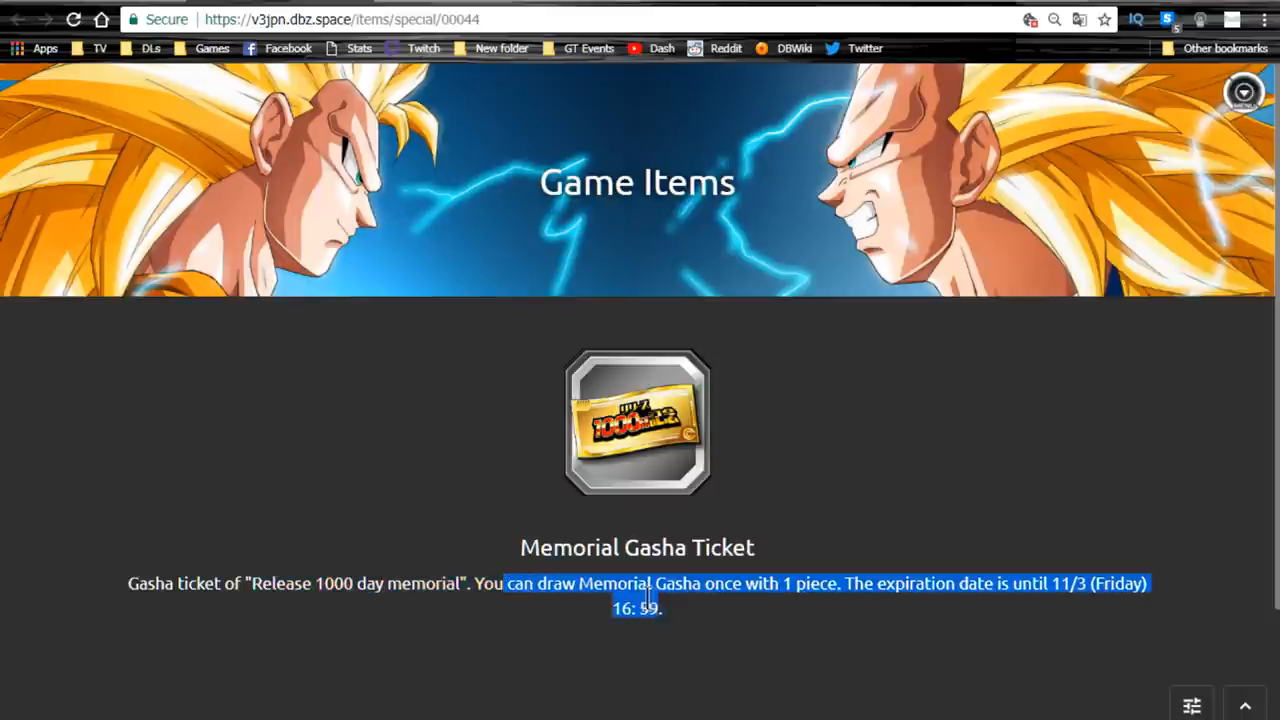
double_click(676, 584)
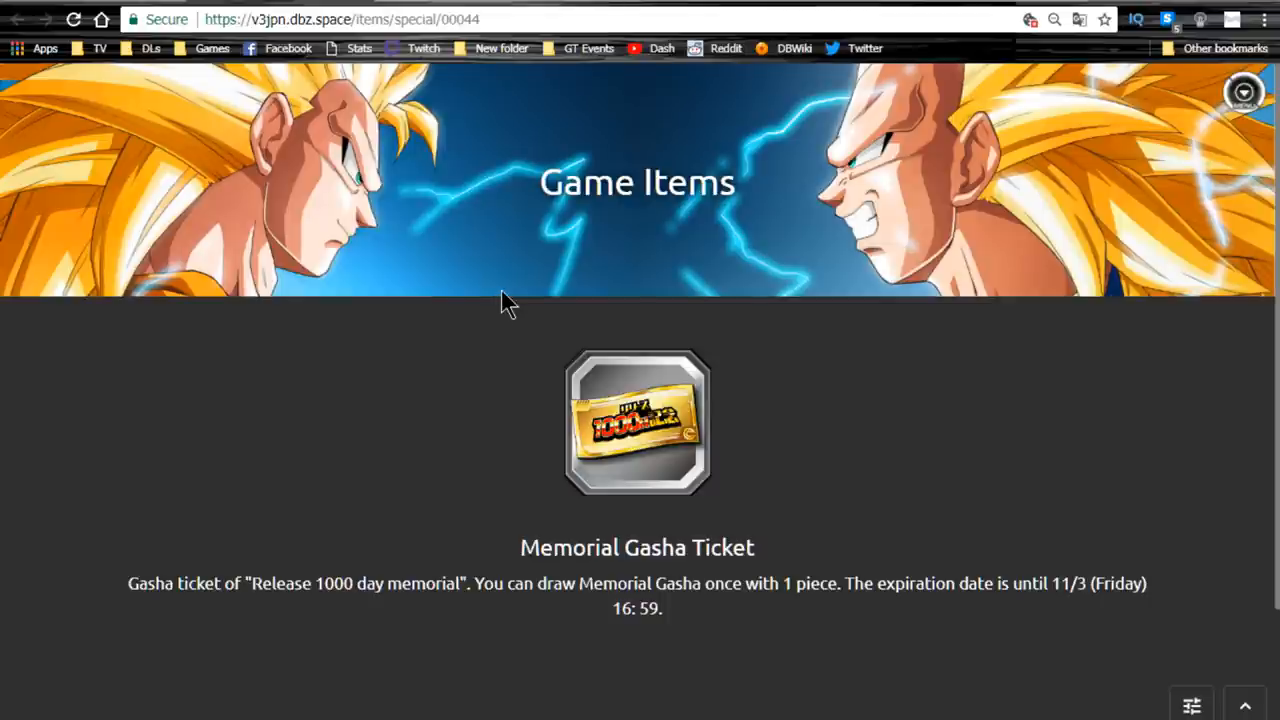
mouse_move(508, 308)
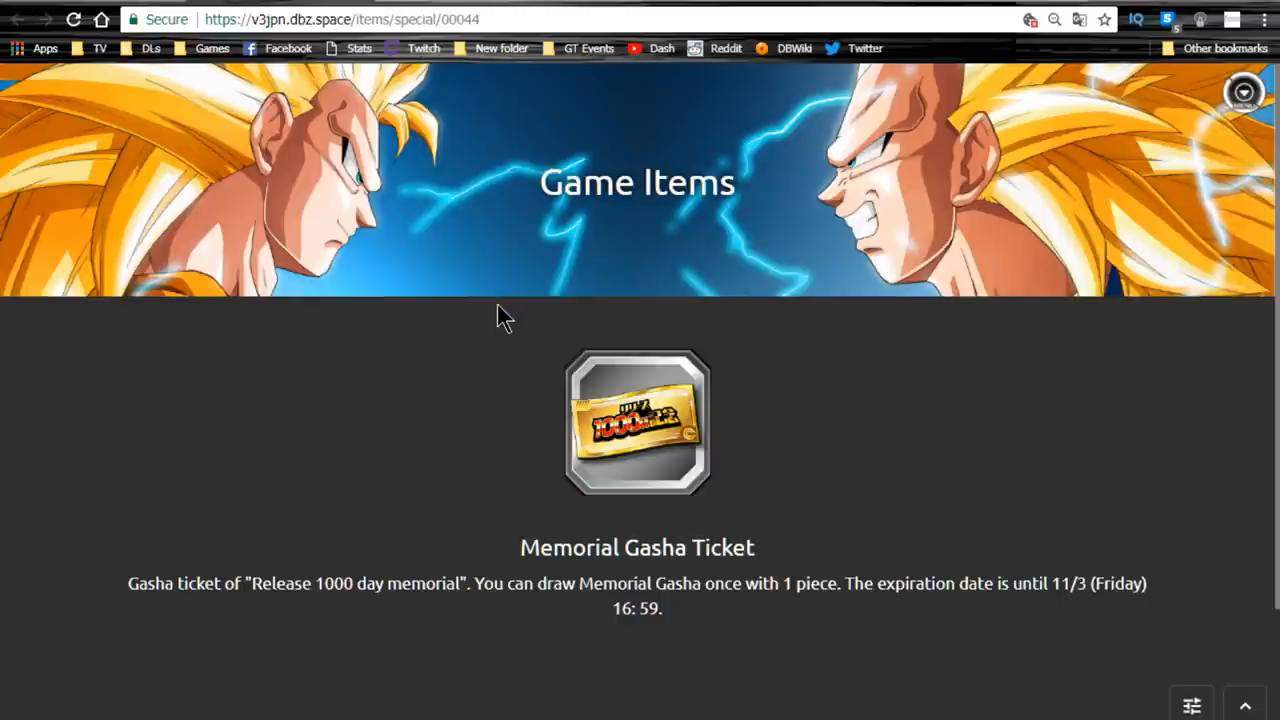
double_click(614, 584)
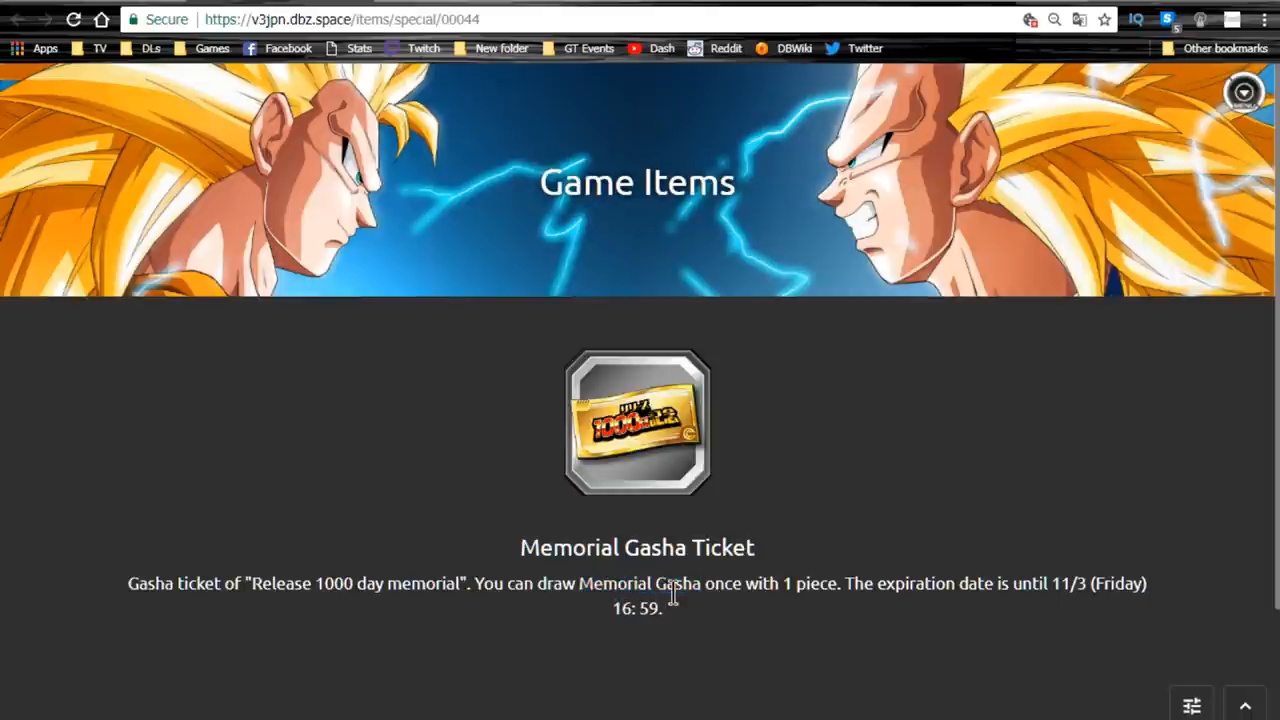
double_click(614, 584)
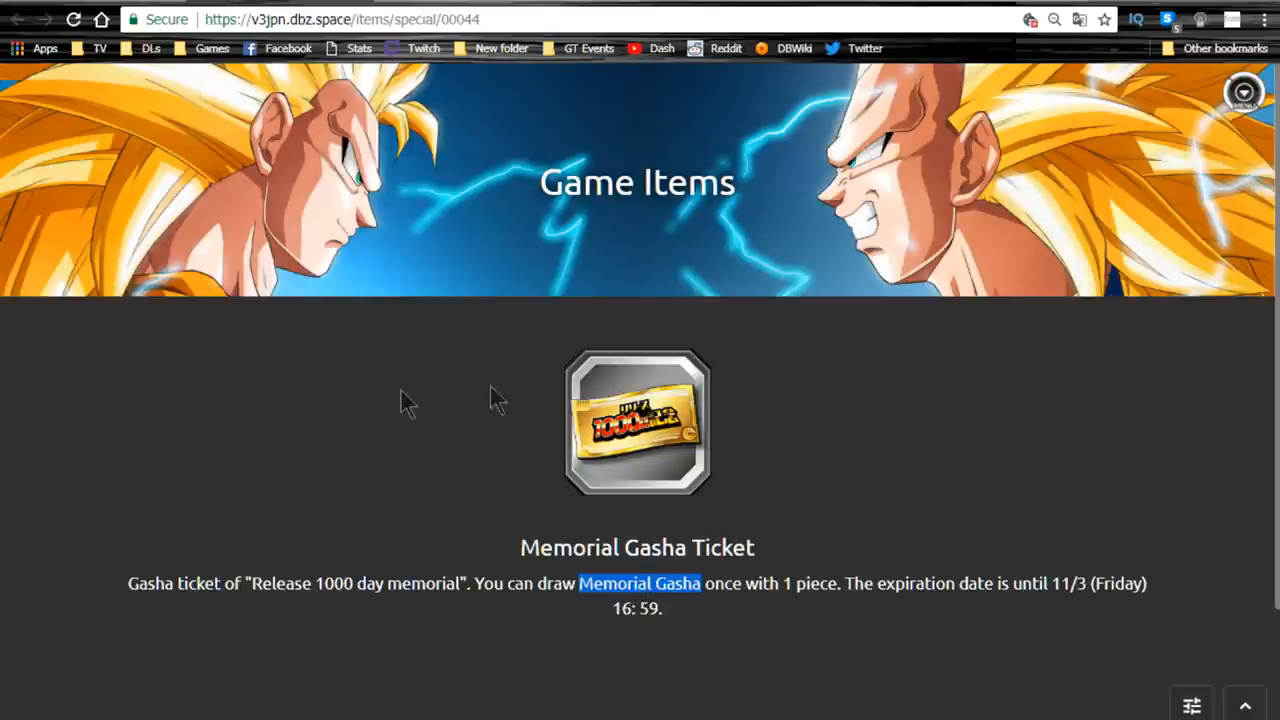
mouse_move(404, 392)
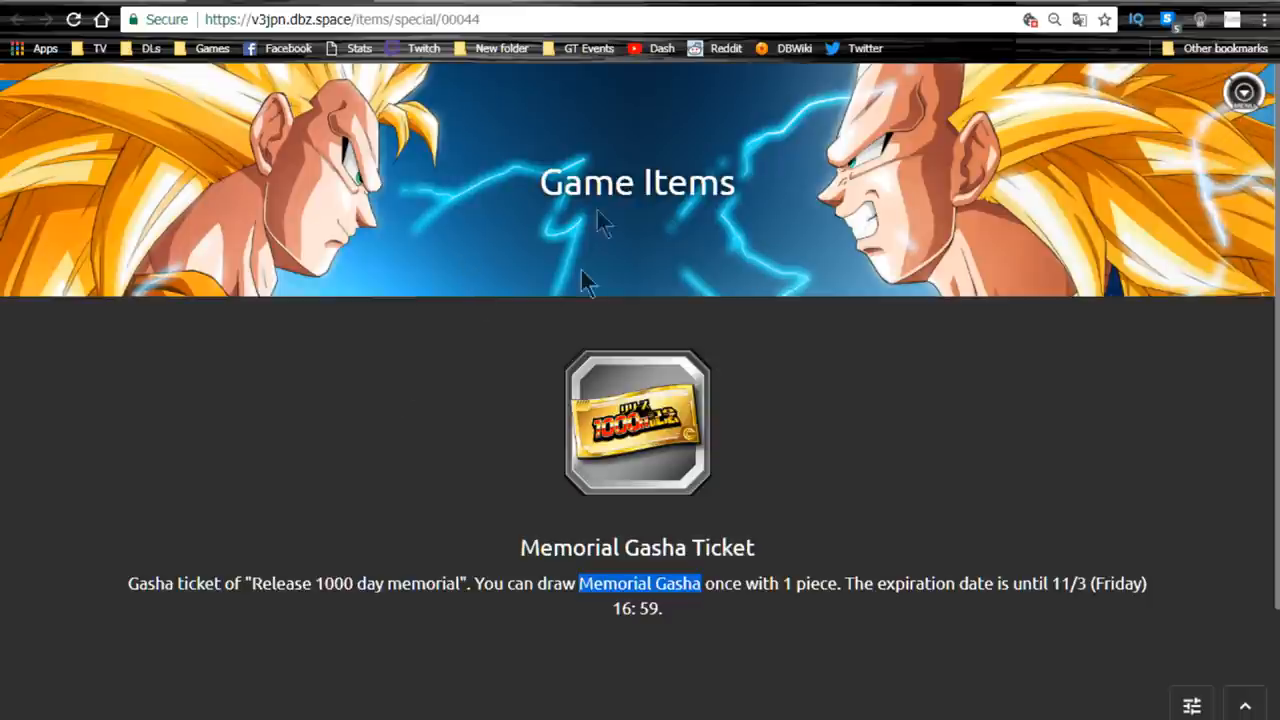
mouse_move(670, 76)
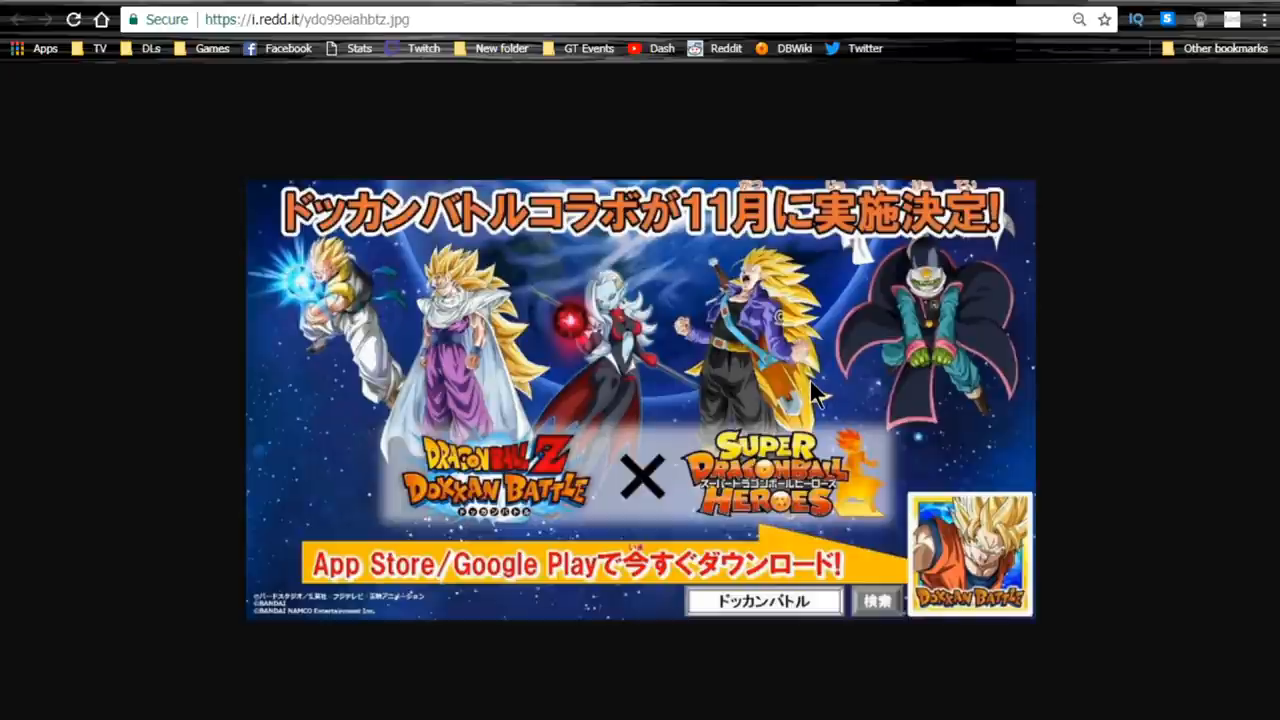
mouse_move(484, 330)
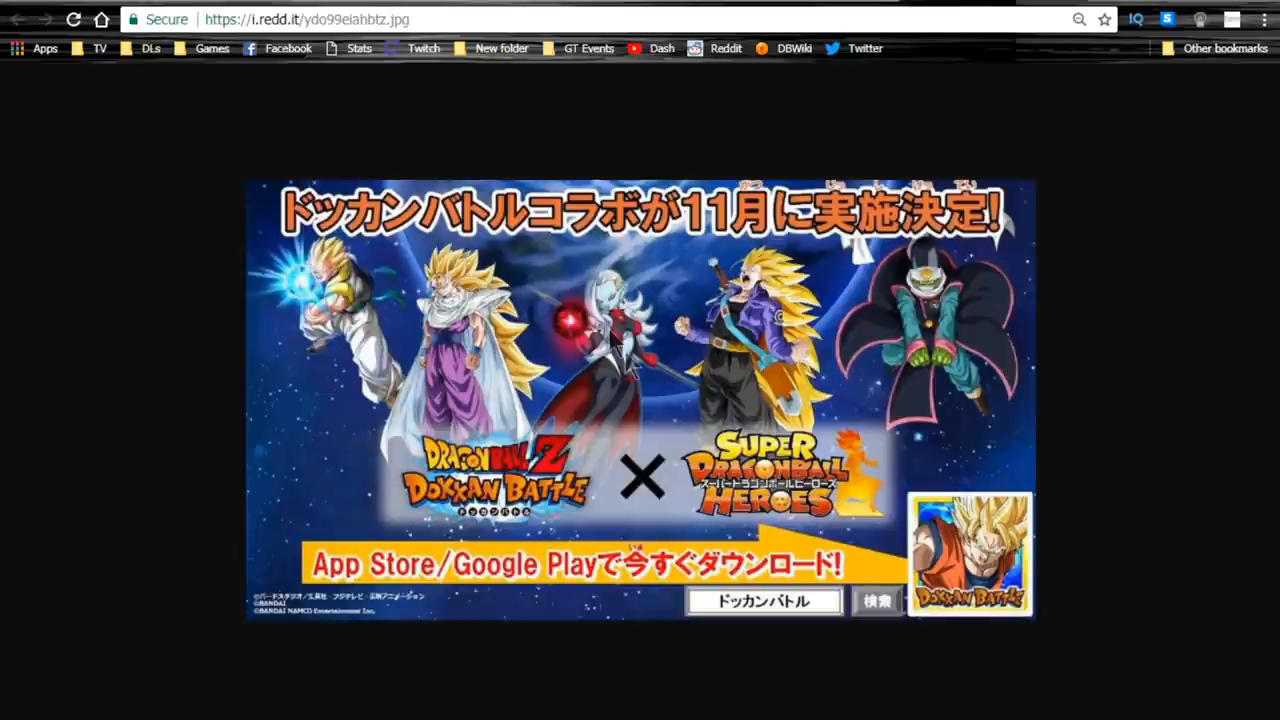
mouse_move(636, 400)
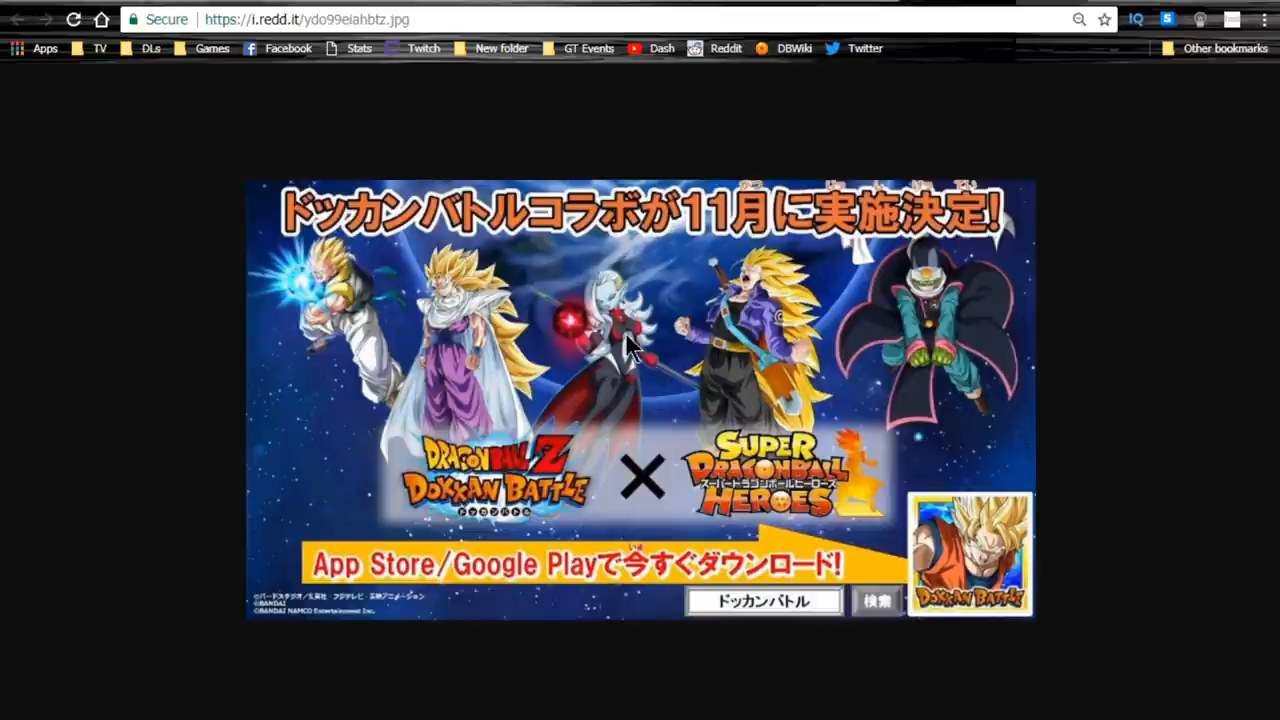
mouse_move(564, 424)
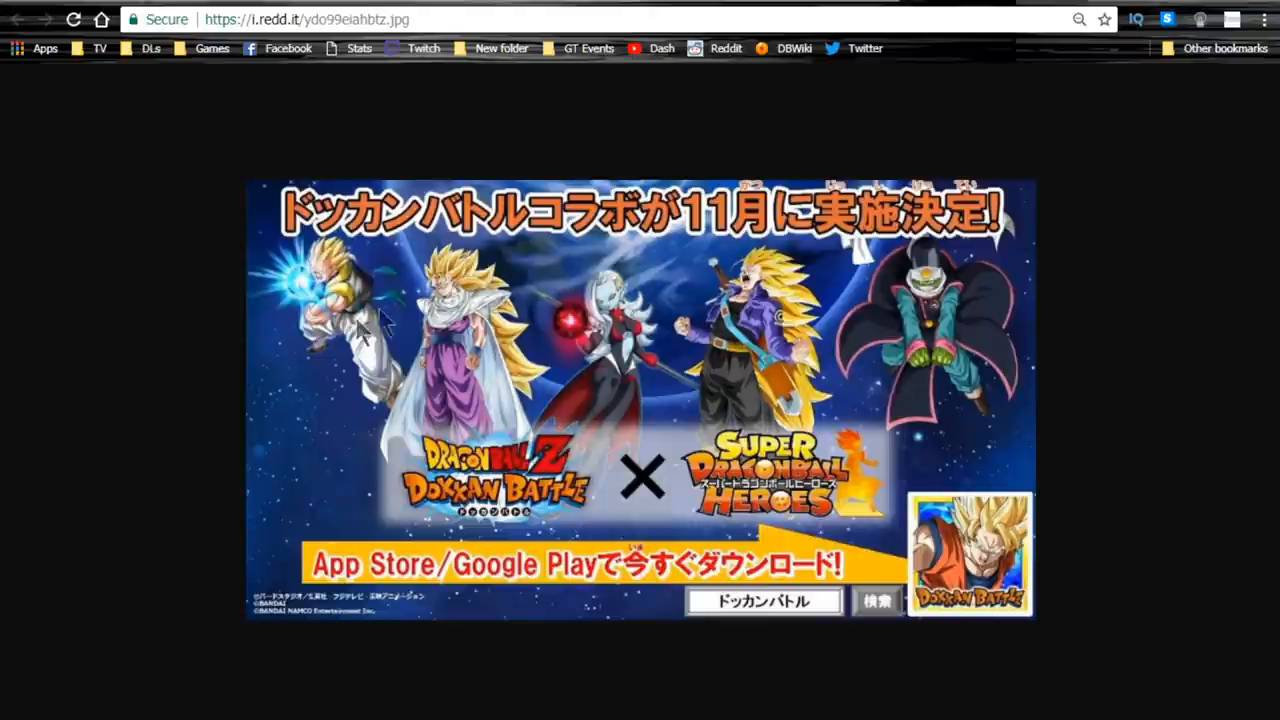
mouse_move(624, 264)
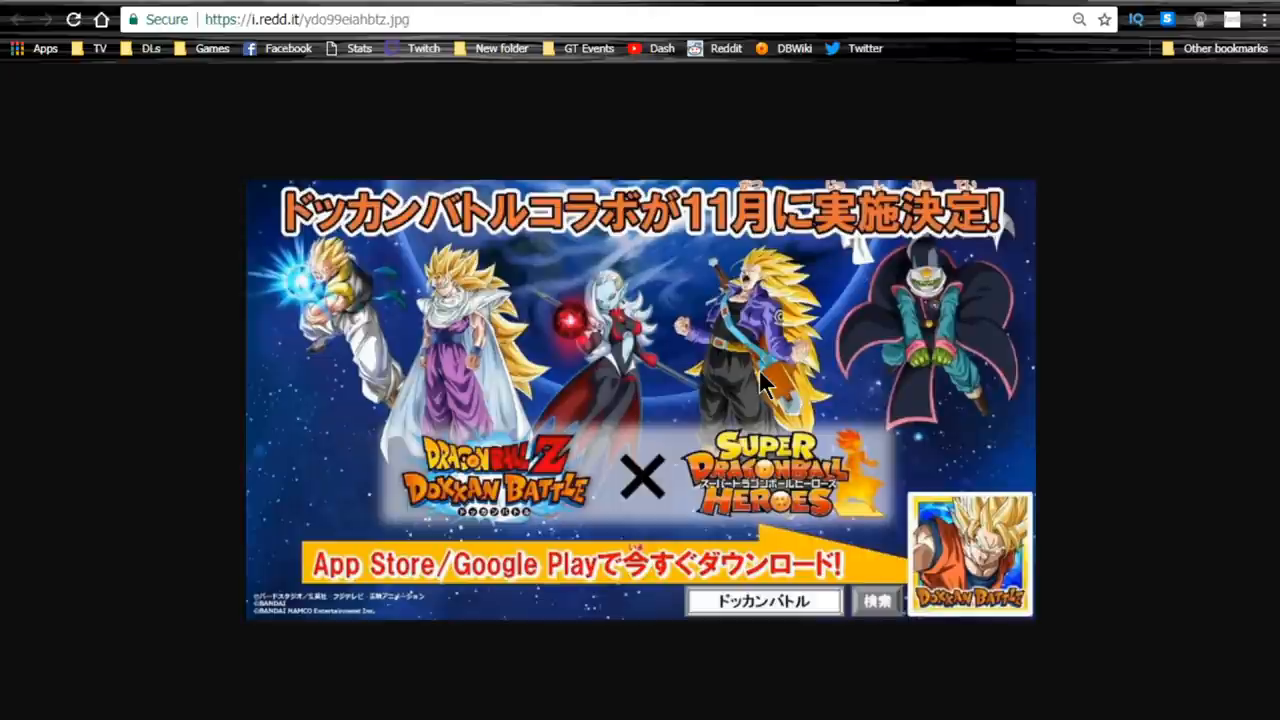
mouse_move(760, 516)
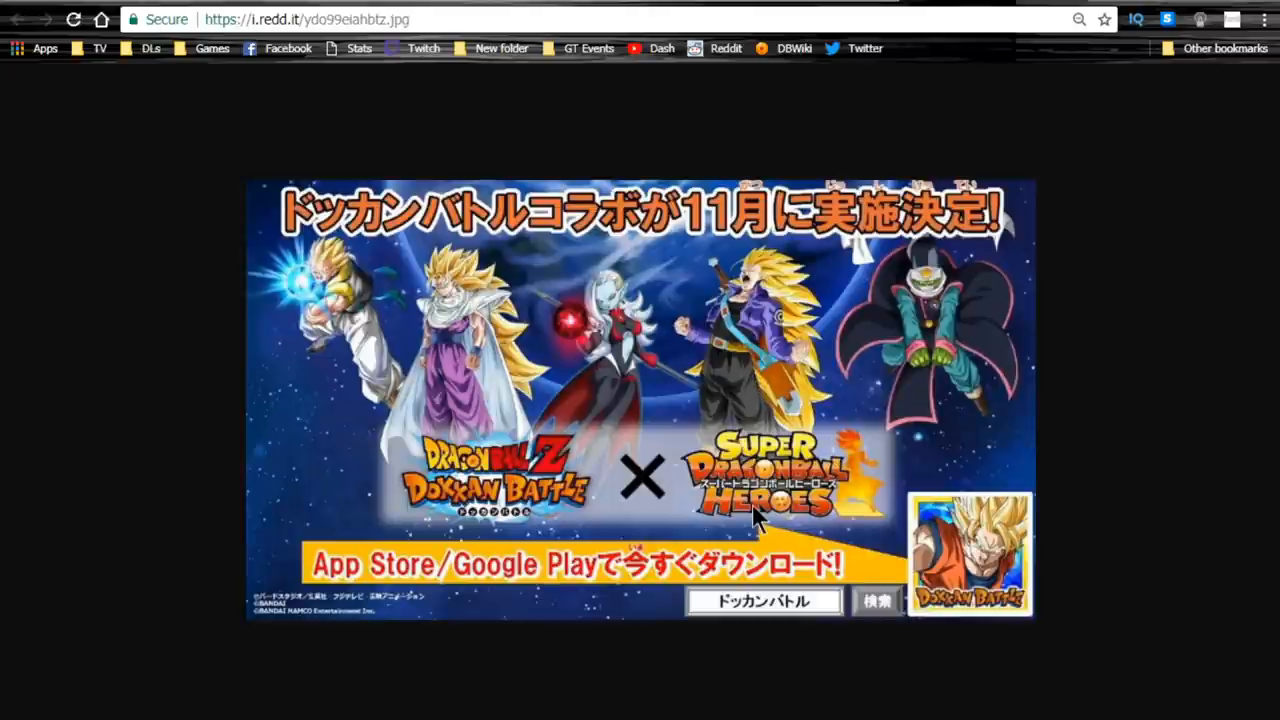
mouse_move(990, 410)
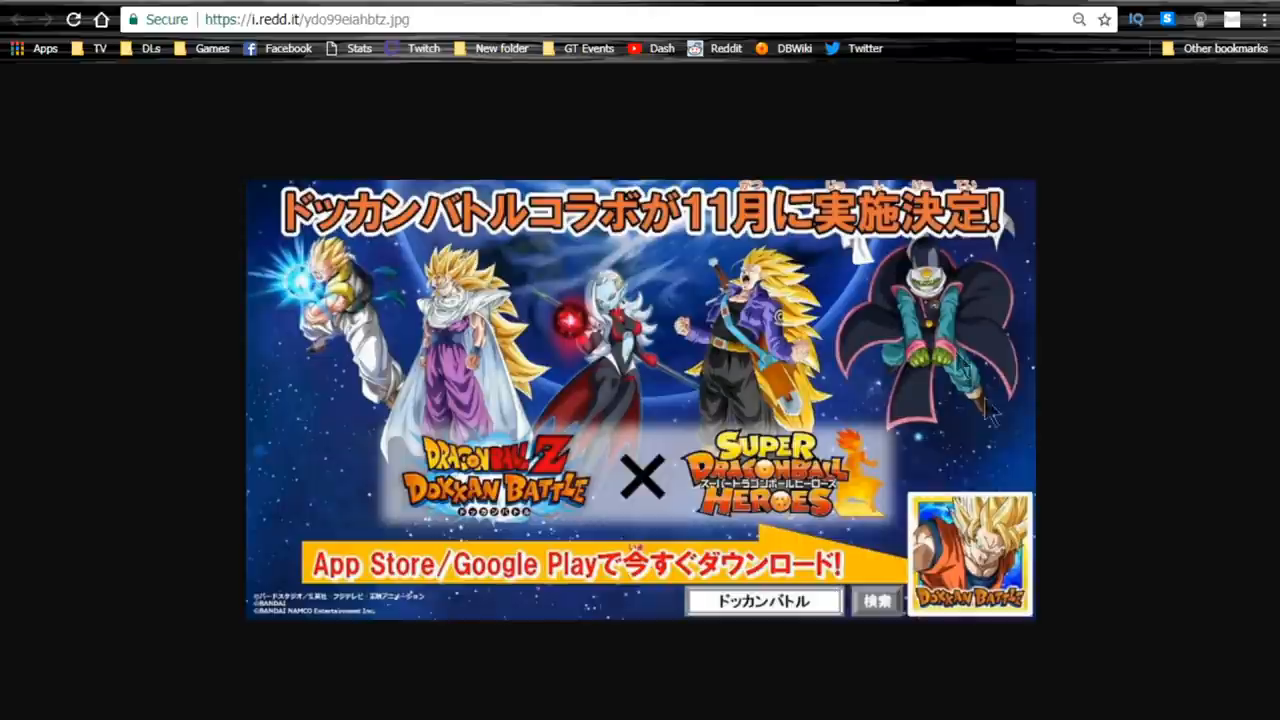
mouse_move(628, 328)
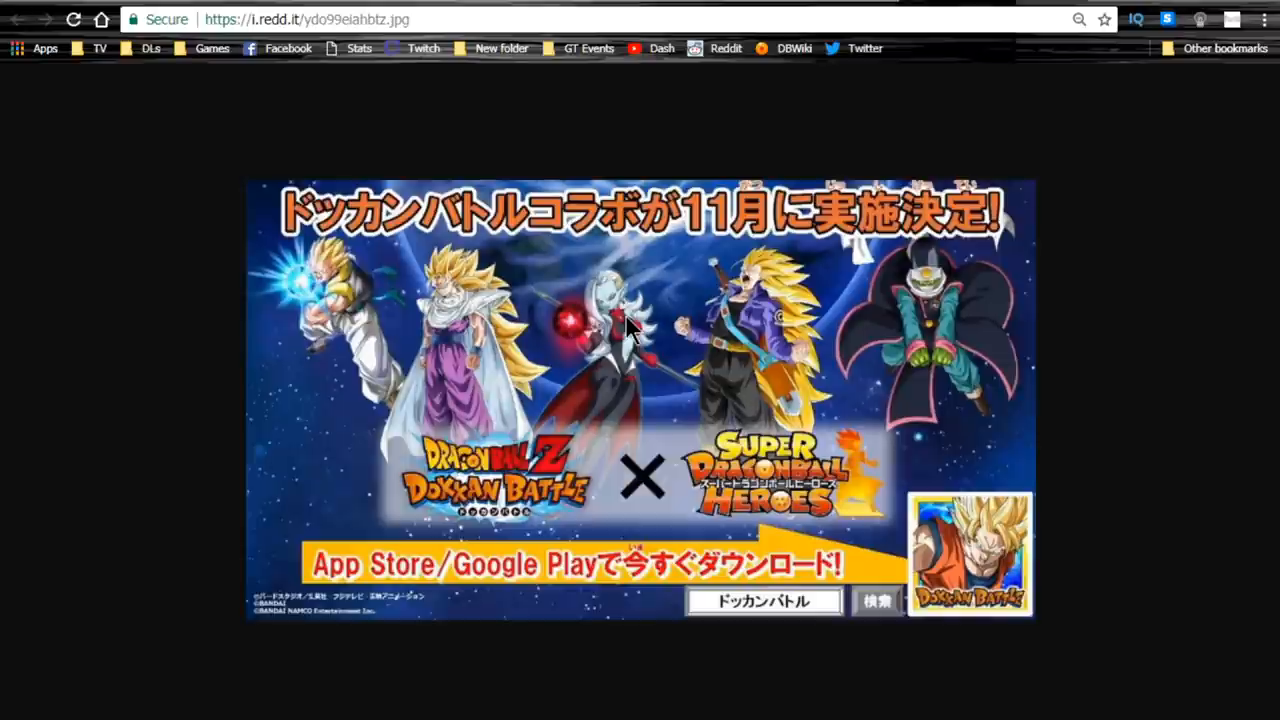
mouse_move(756, 320)
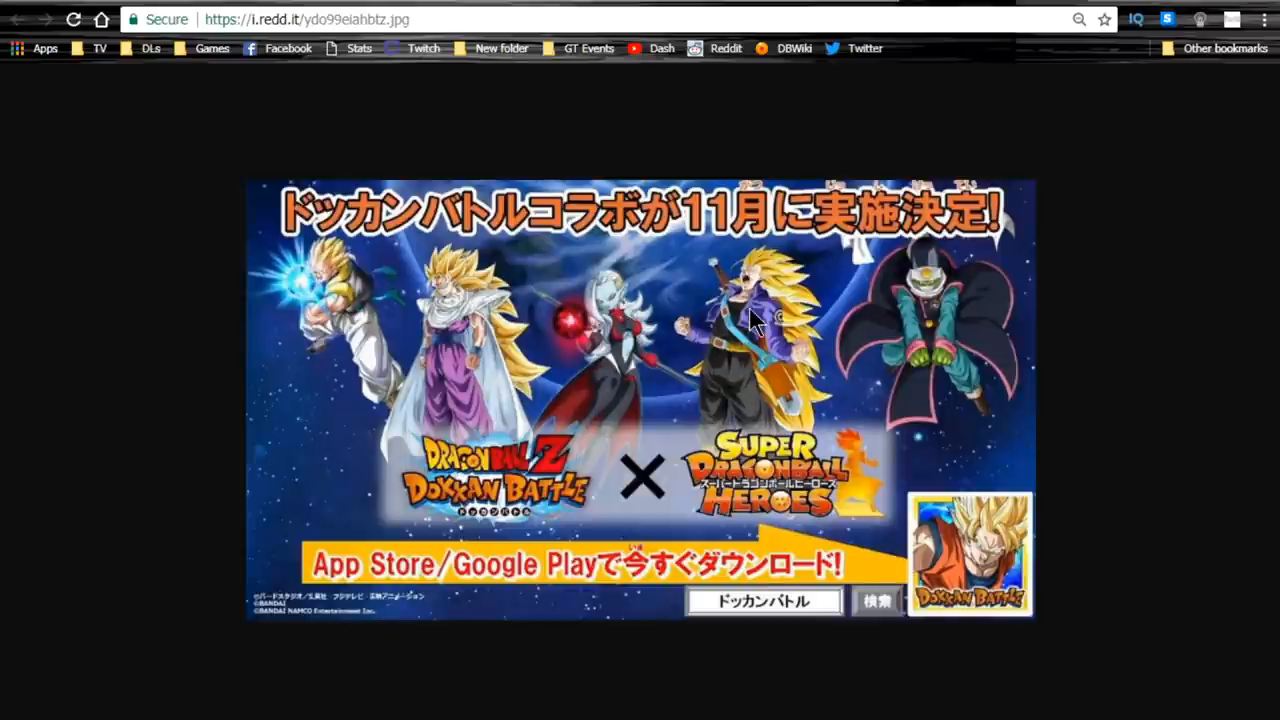
mouse_move(764, 312)
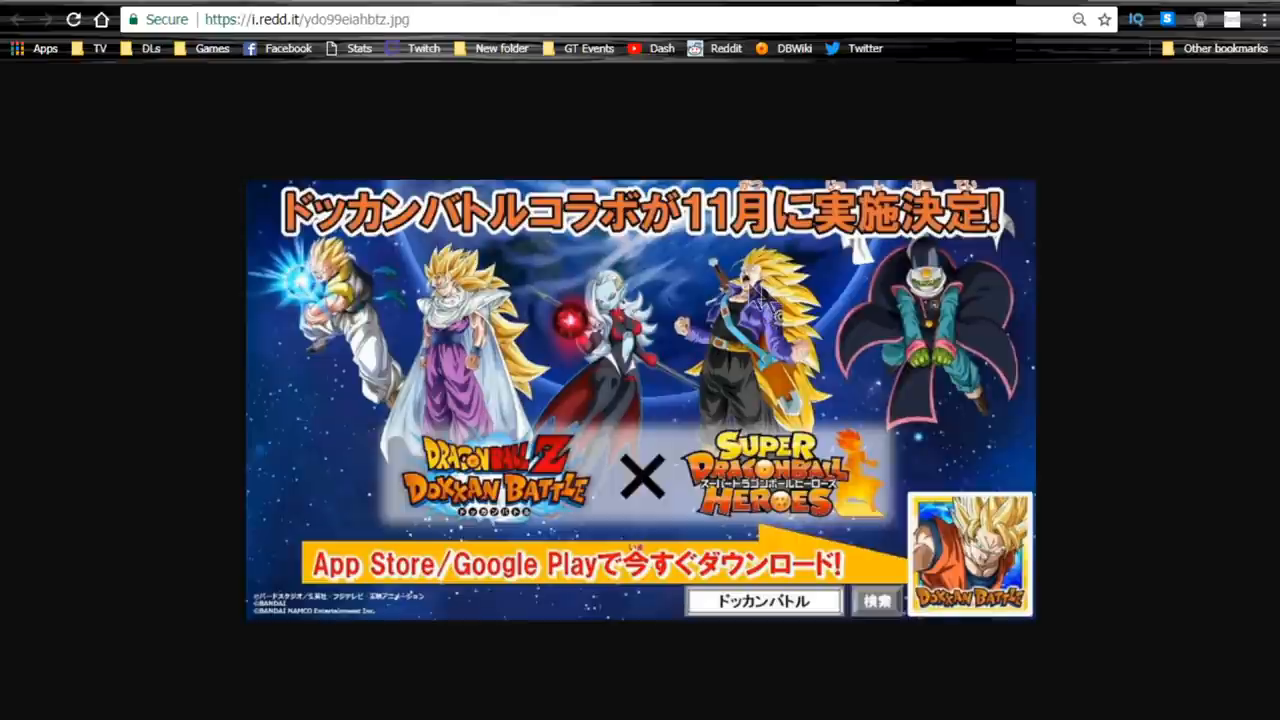
mouse_move(760, 300)
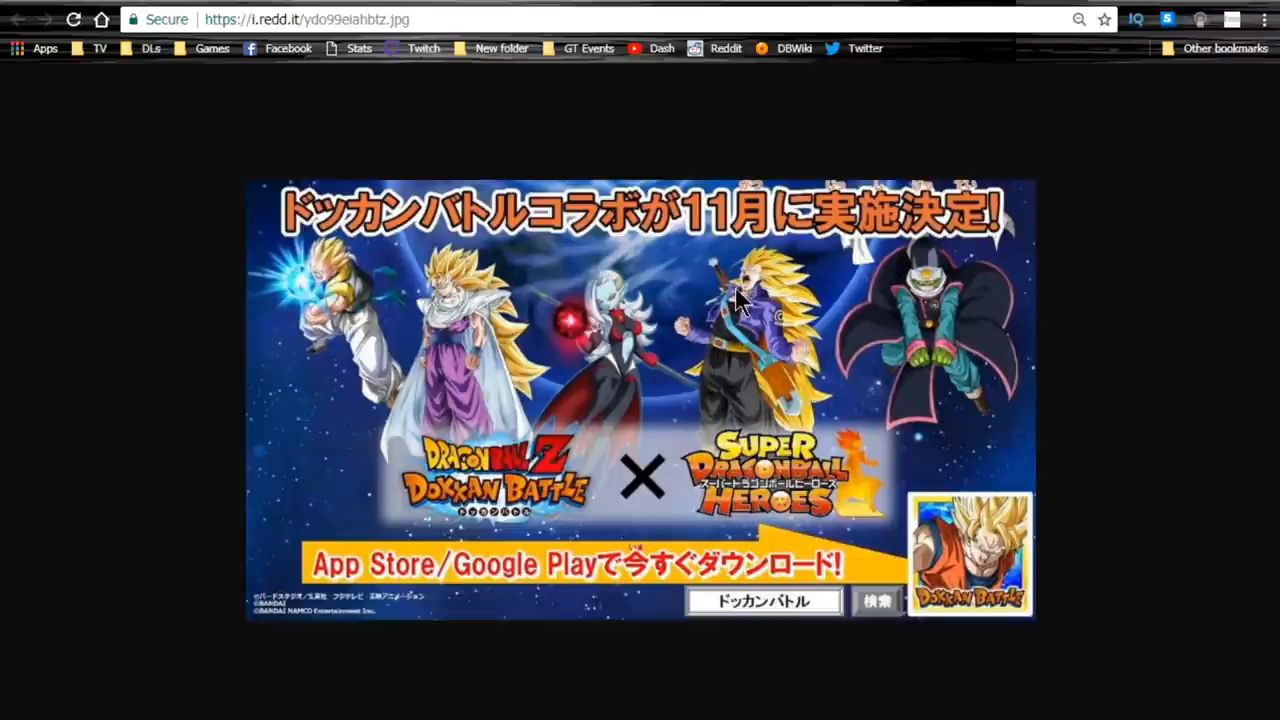
mouse_move(800, 184)
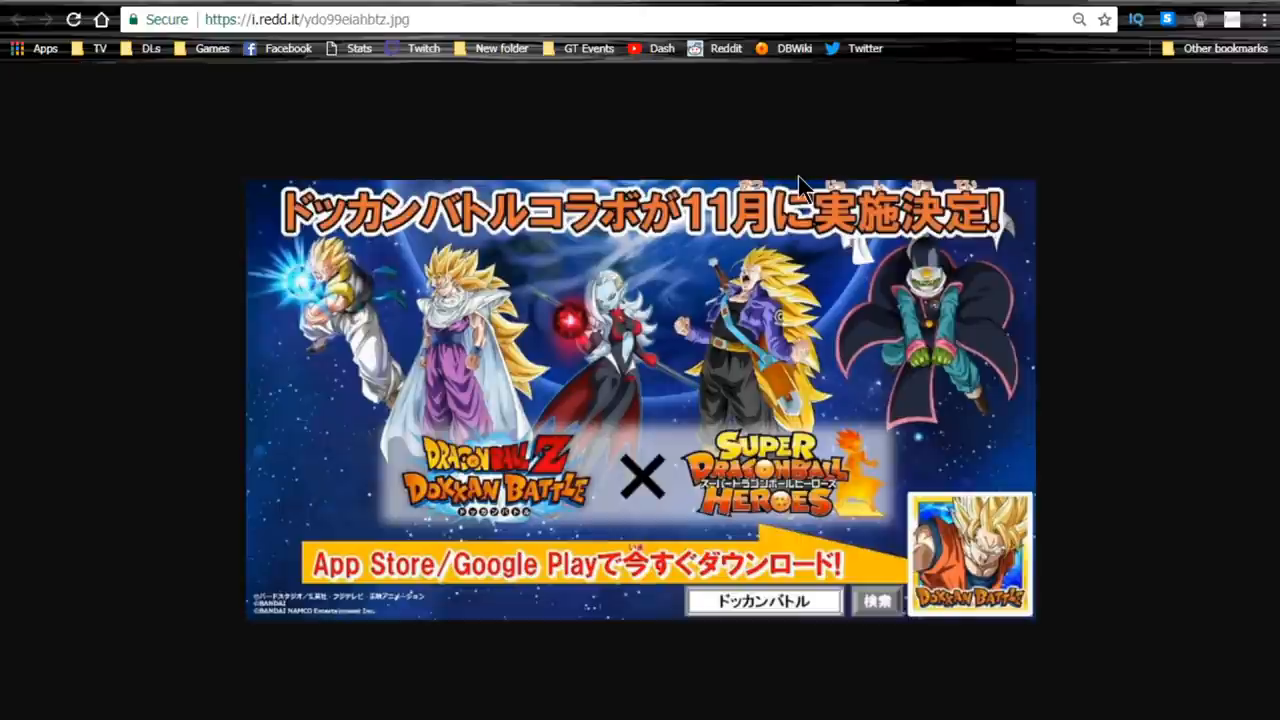
mouse_move(790, 192)
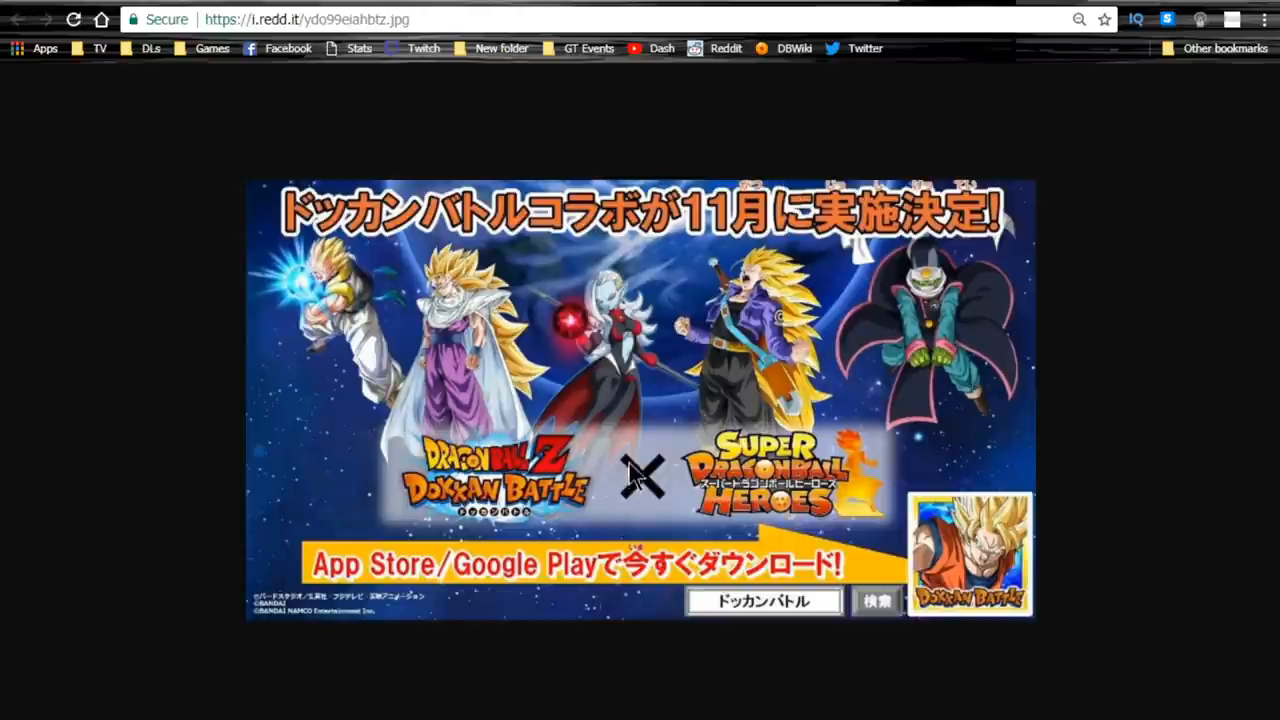
mouse_move(638, 490)
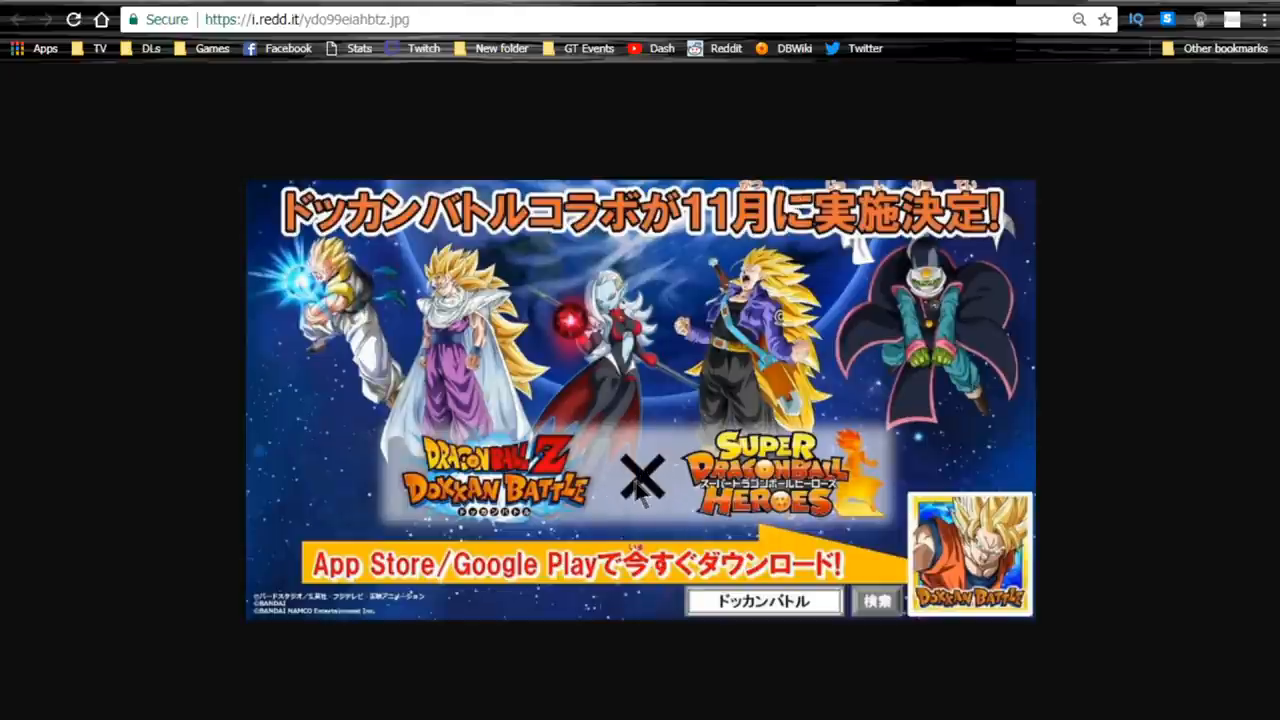
mouse_move(720, 480)
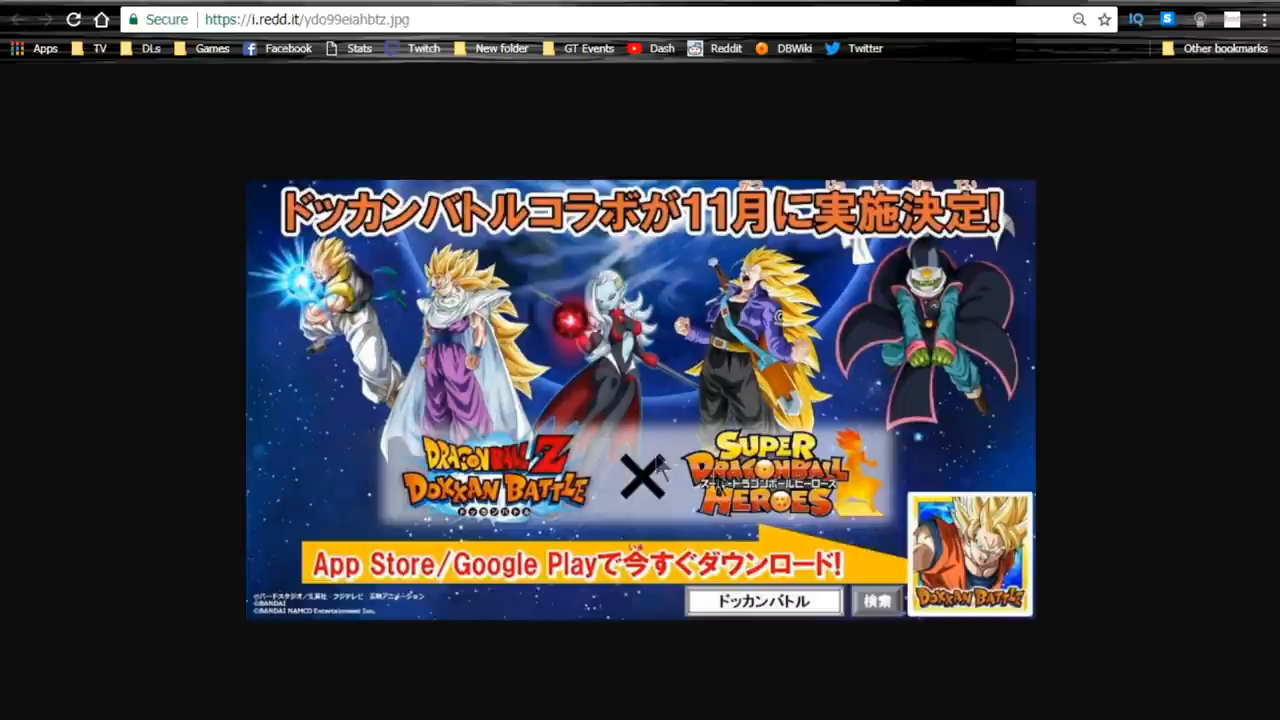
mouse_move(636, 482)
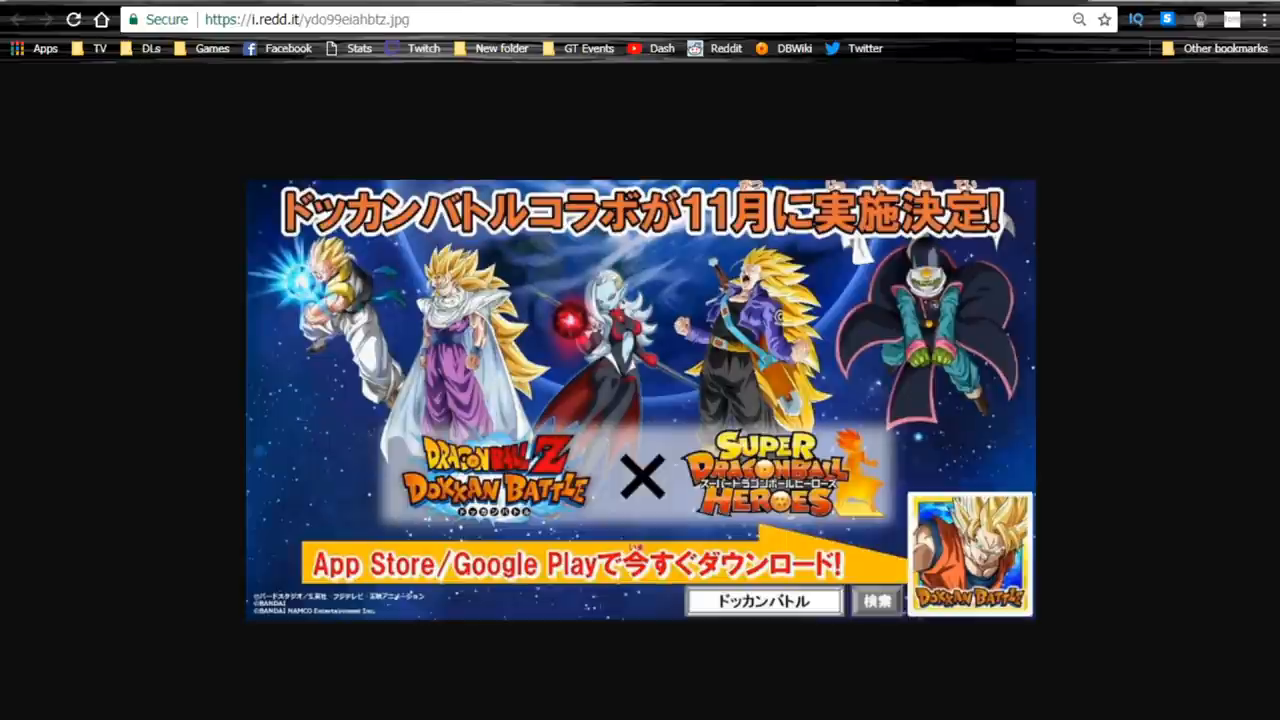
mouse_move(98, 84)
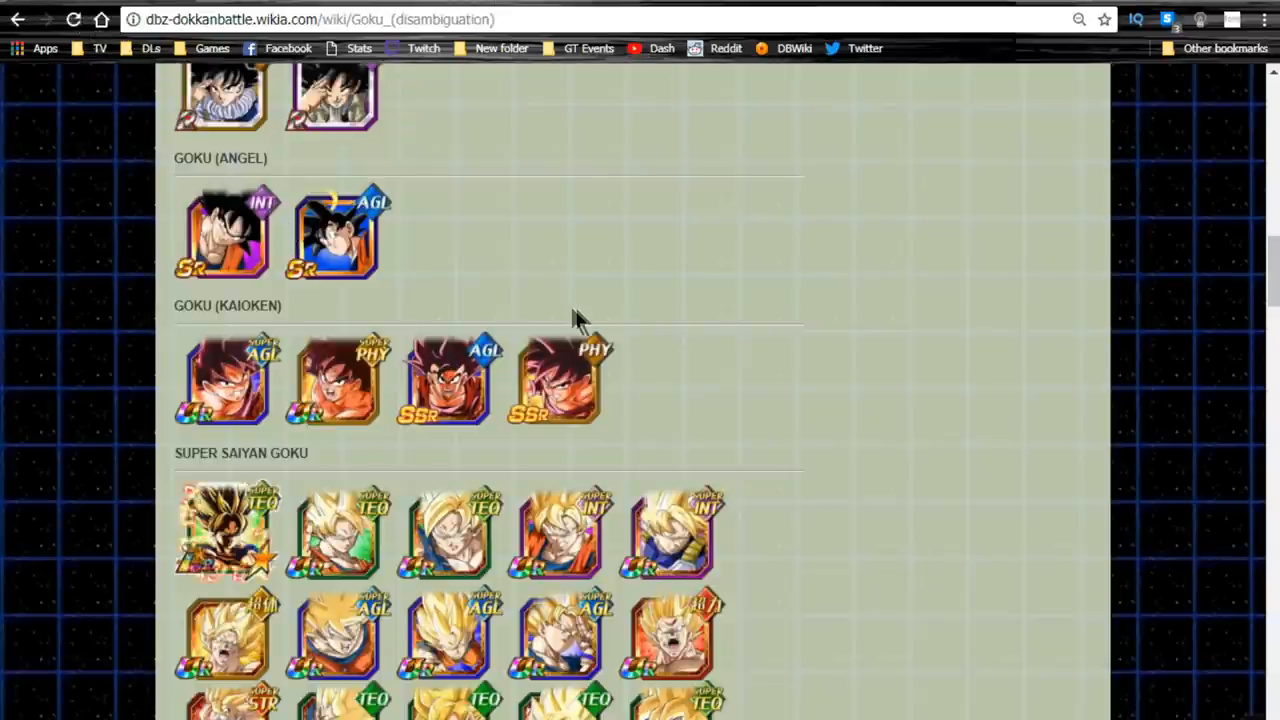
scroll("down", 3)
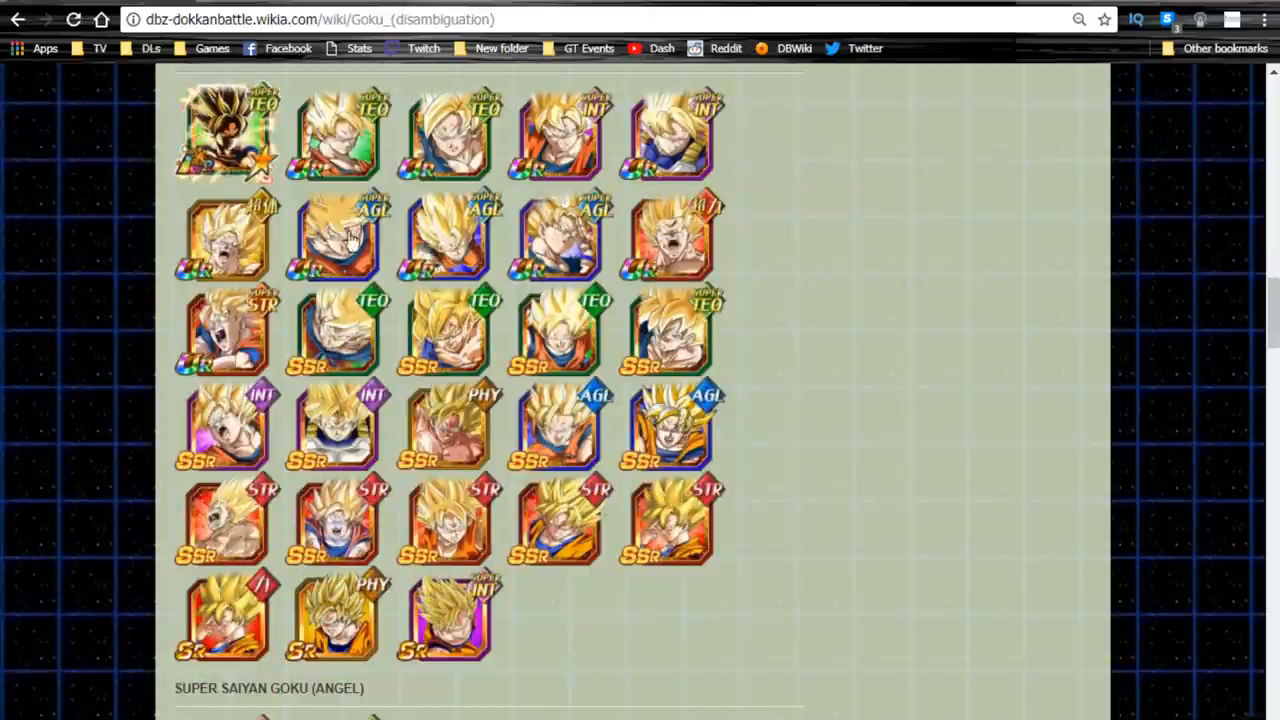
scroll("down", 3)
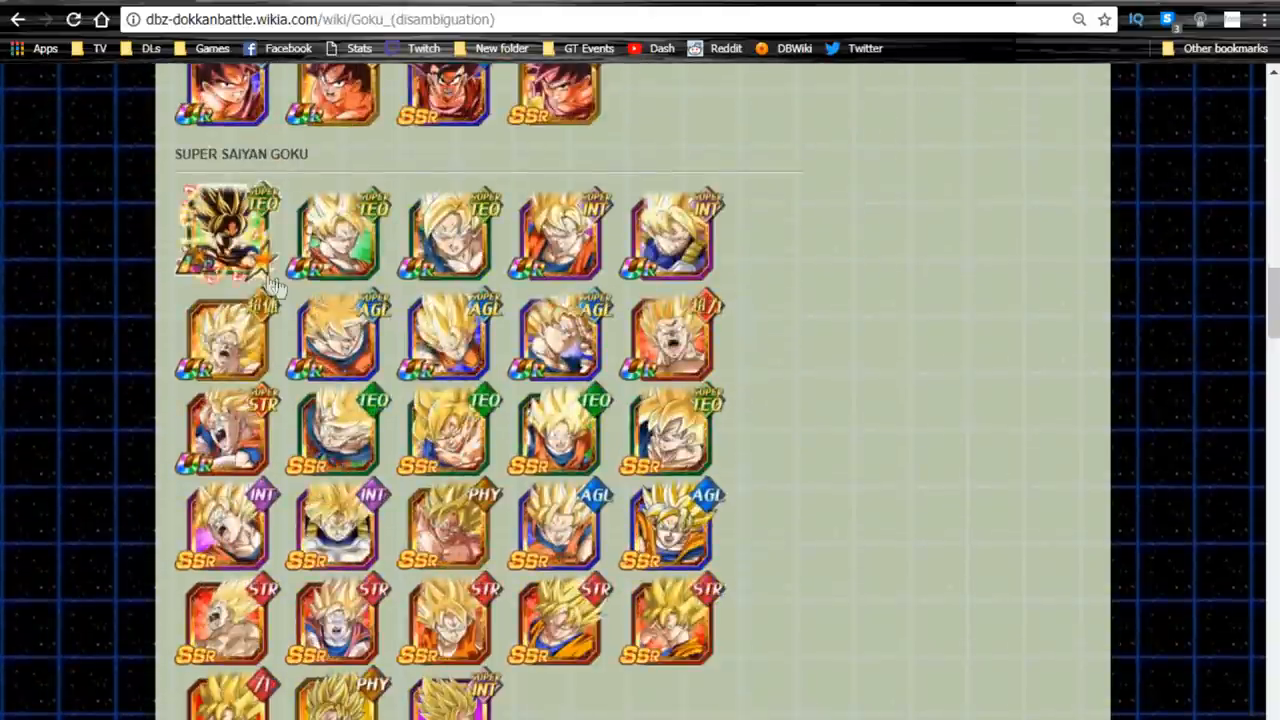
scroll("down", 3)
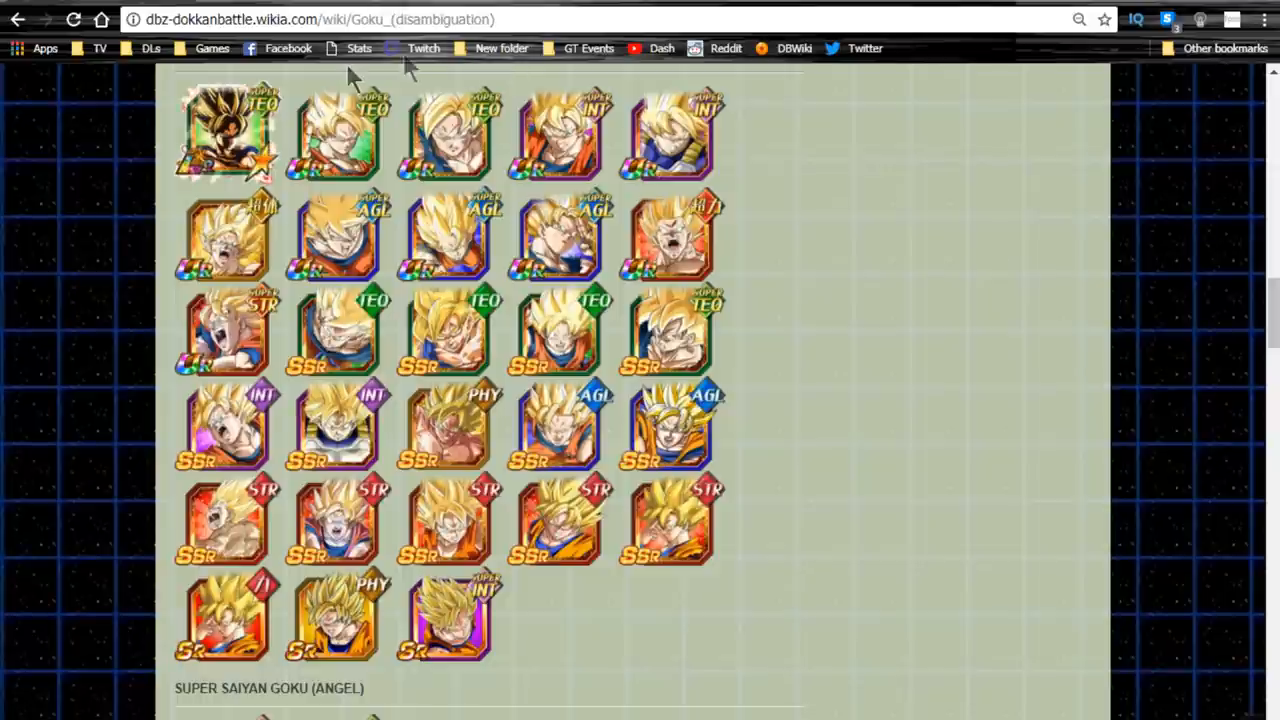
mouse_move(236, 318)
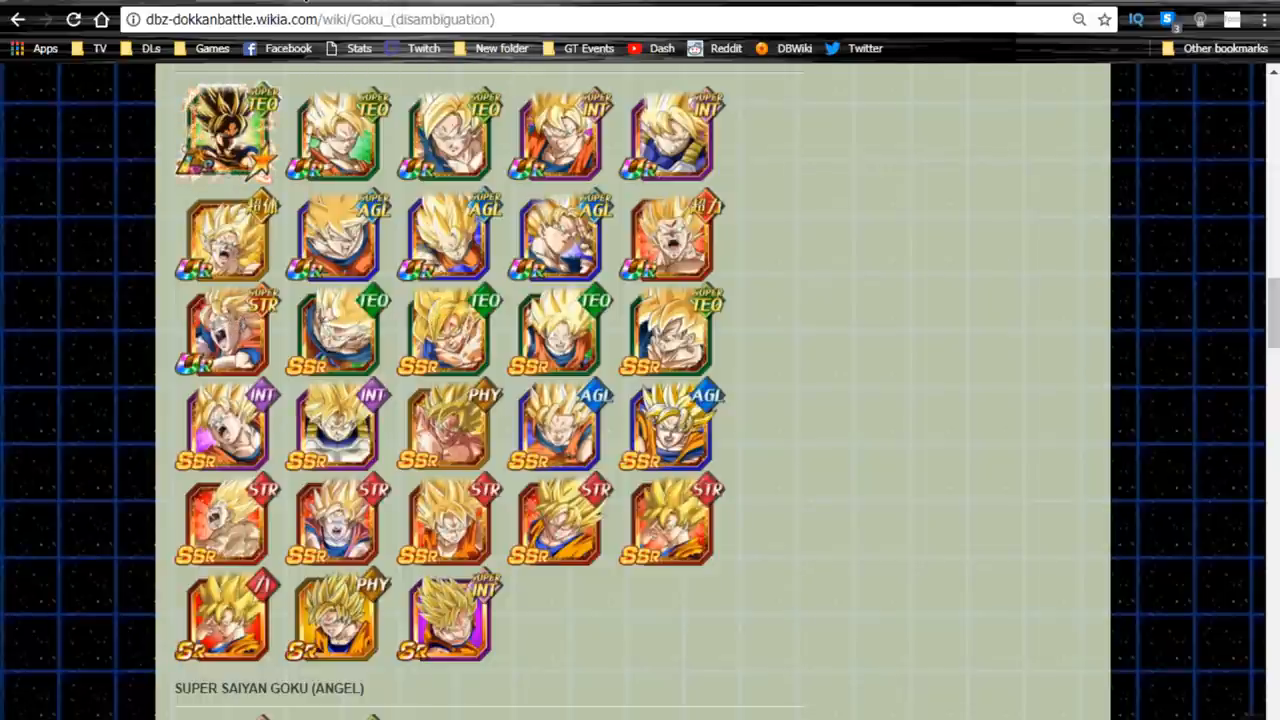
left_click(228, 136)
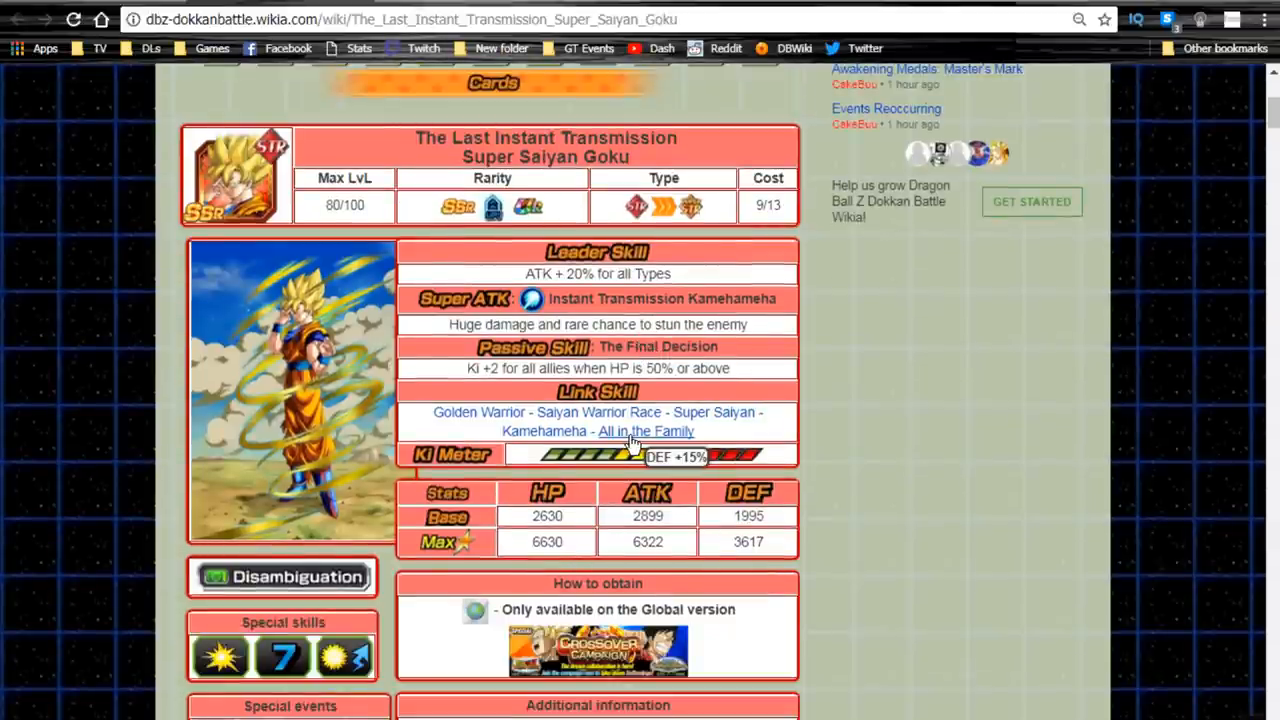
scroll("down", 3)
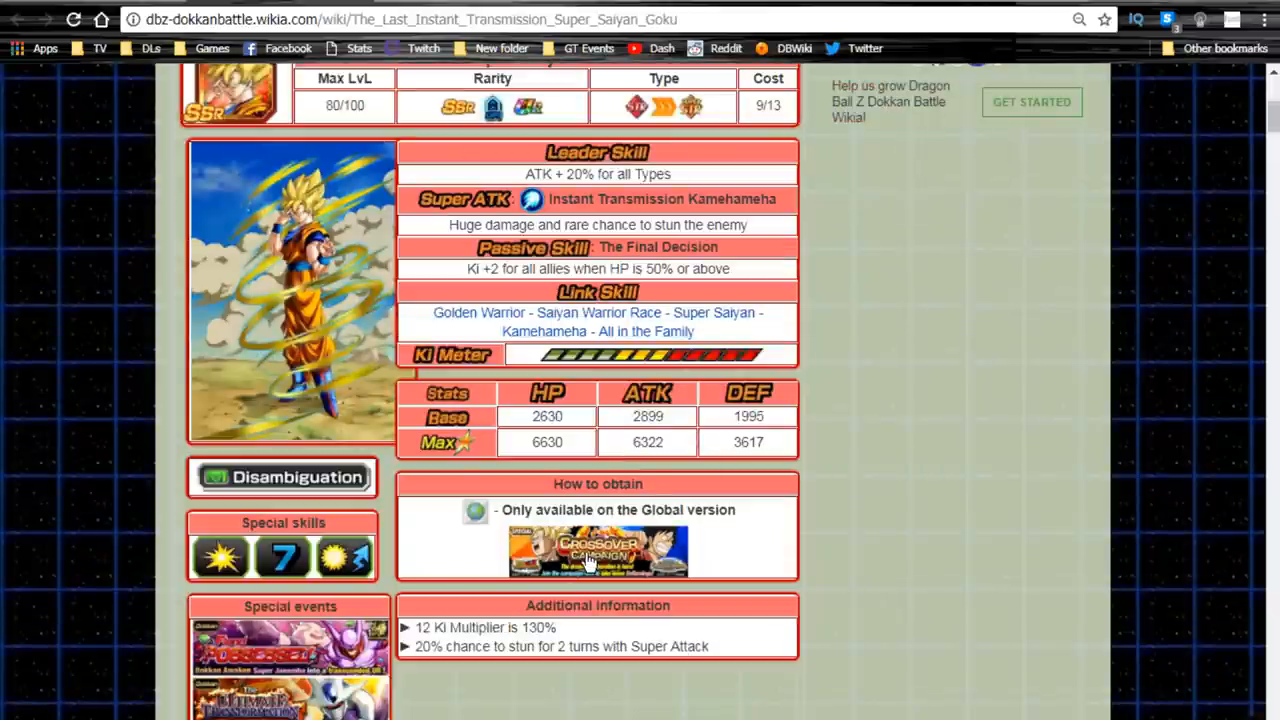
mouse_move(800, 560)
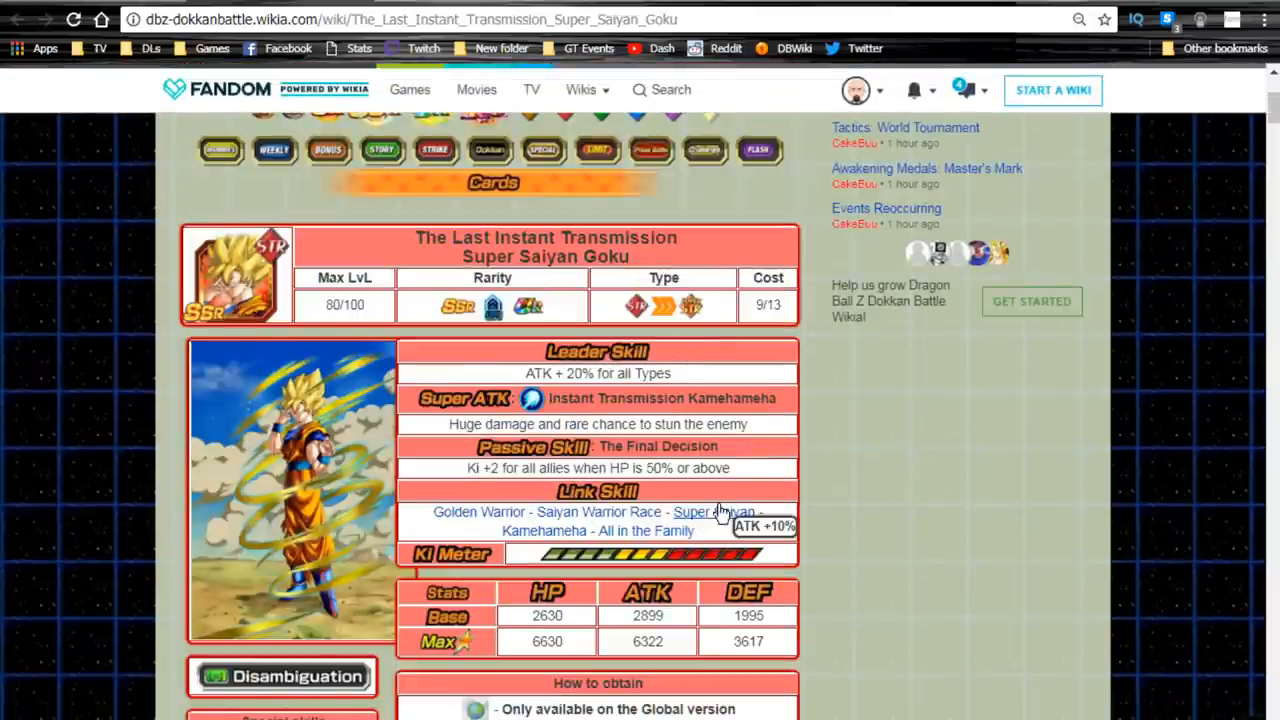
scroll("down", 3)
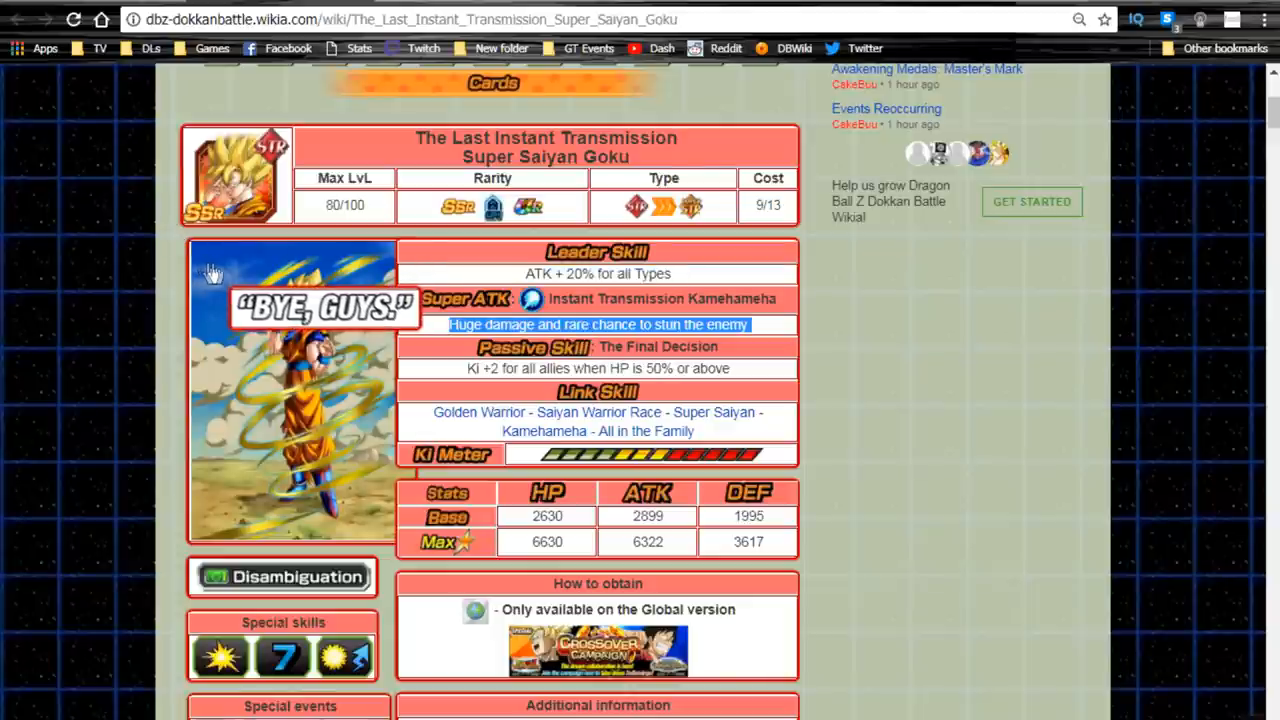
scroll("down", 3)
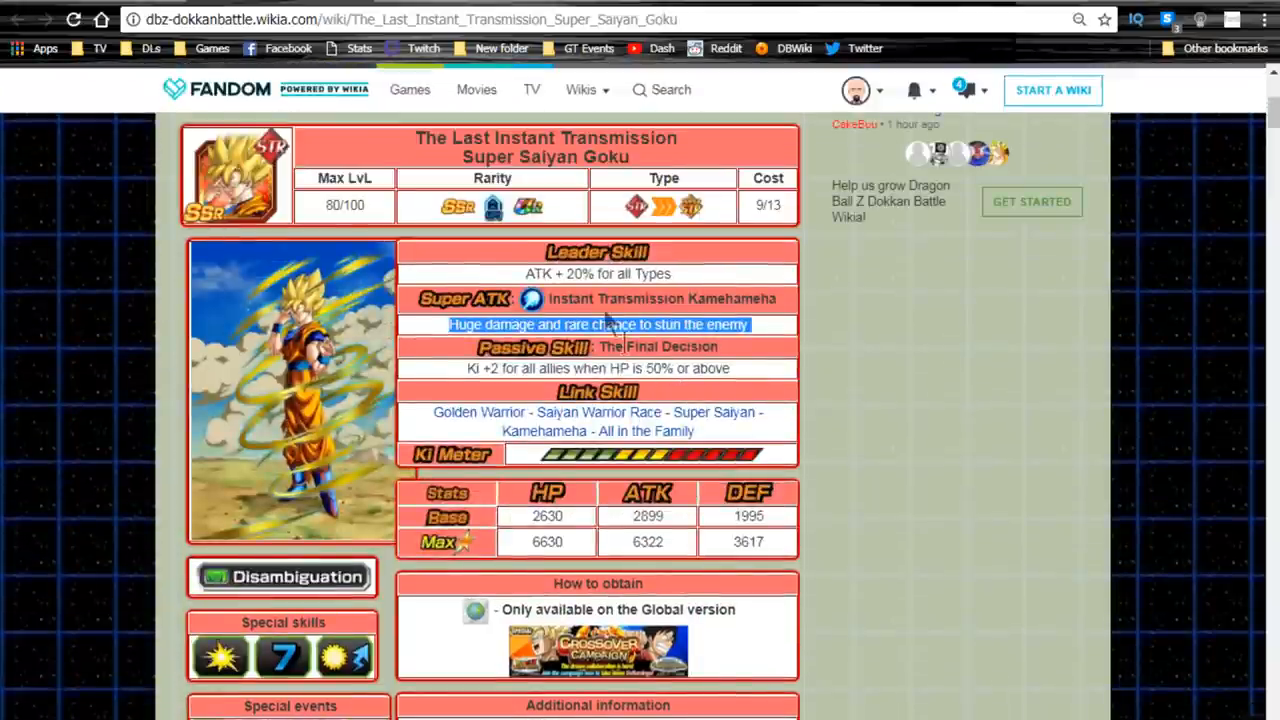
left_click(284, 576)
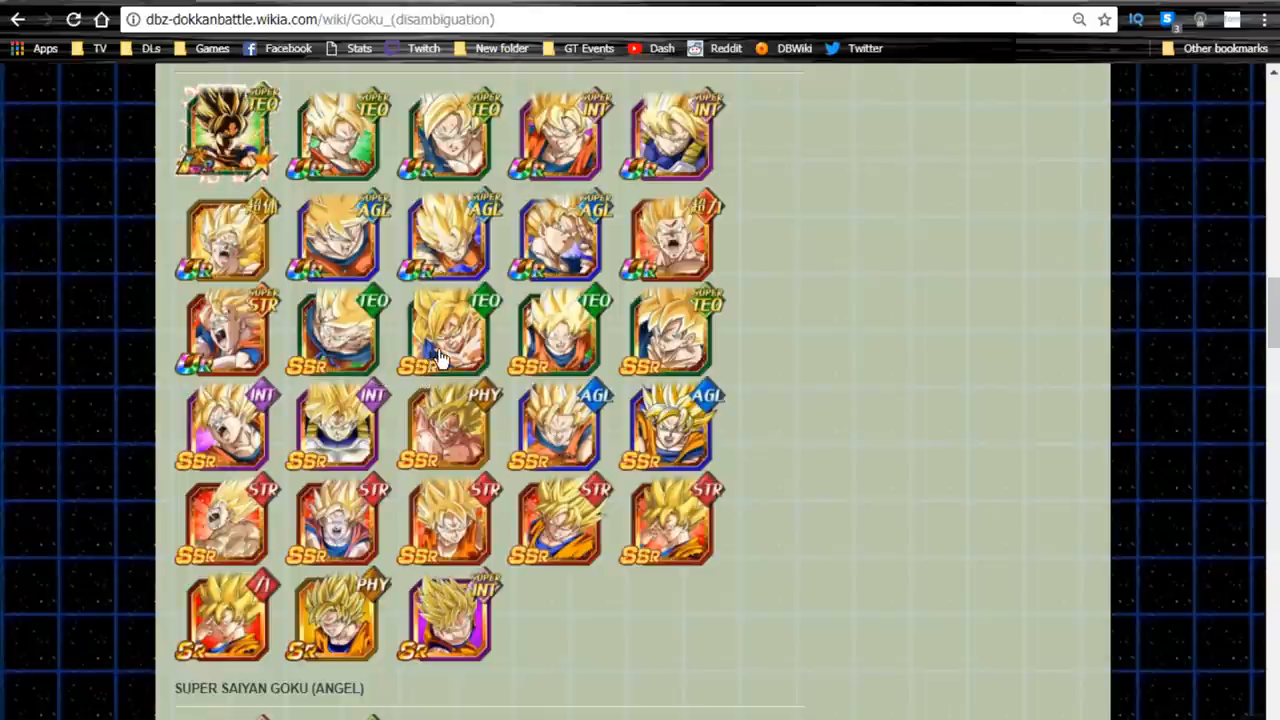
mouse_move(468, 436)
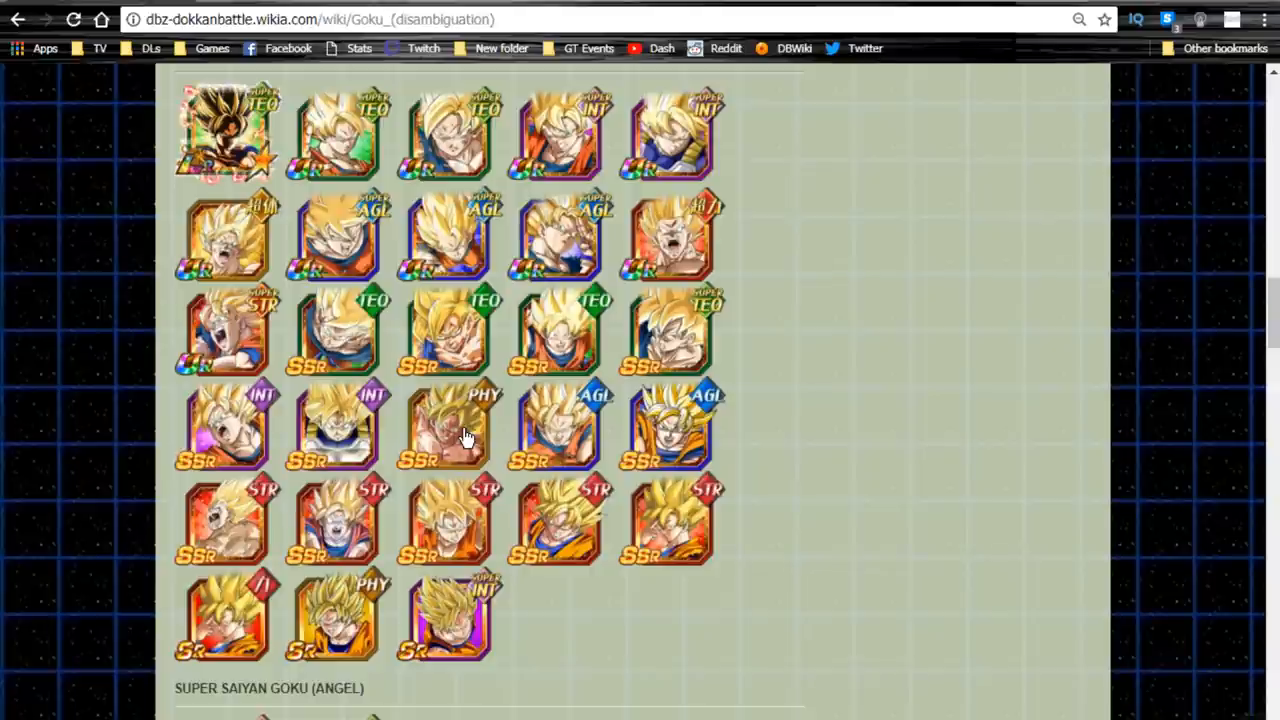
Step: Review the Convulsing Rage Super Saiyan Goku card, marking words in its super attack and ATK passive
left_click(468, 436)
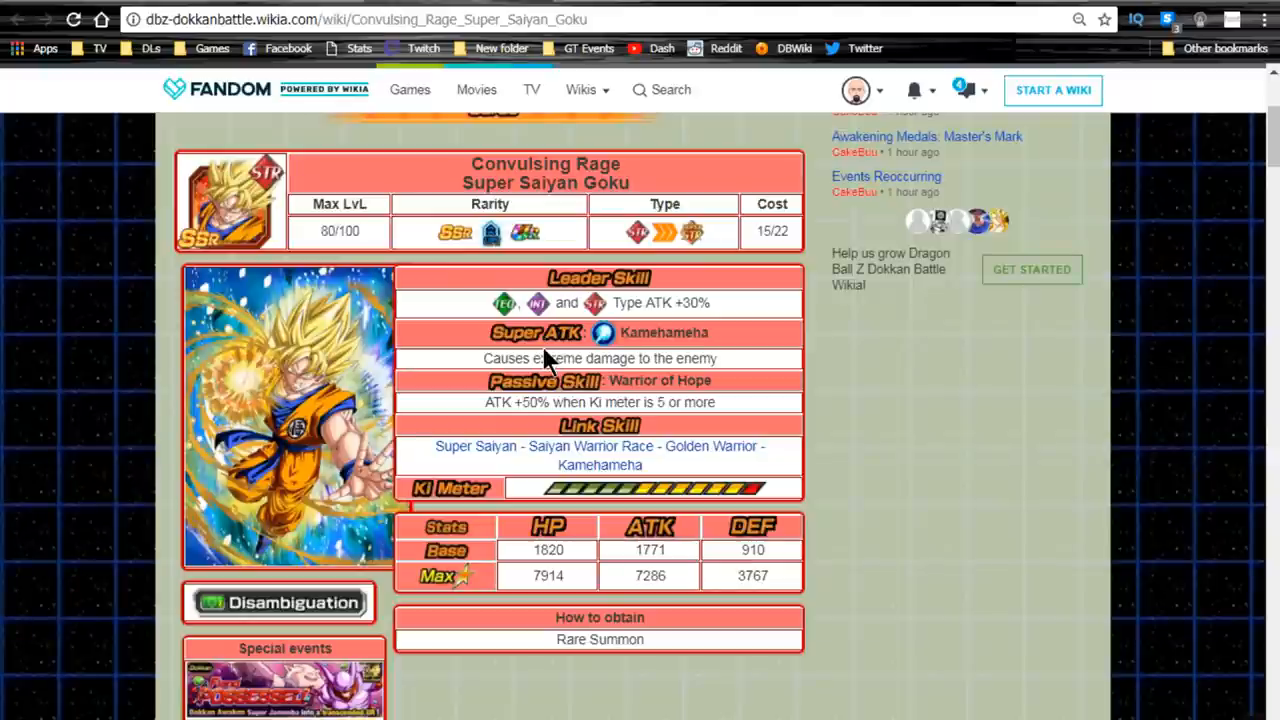
left_click_drag(470, 164, 576, 182)
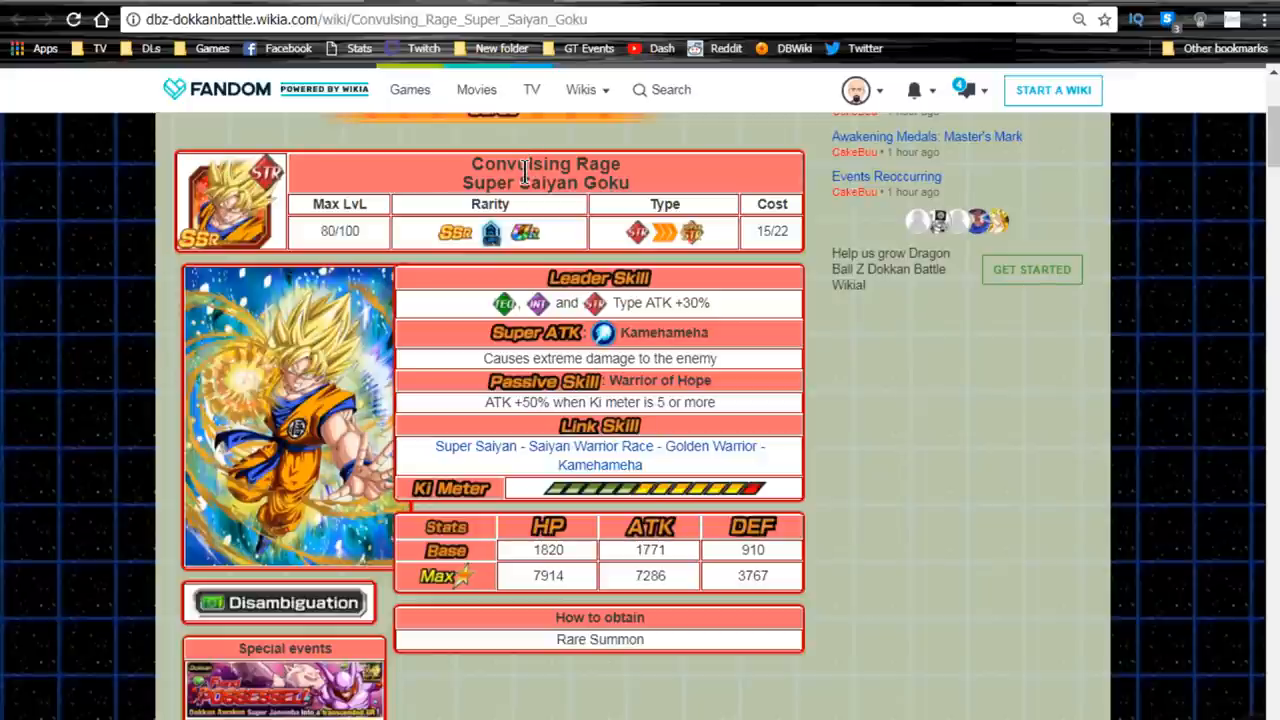
mouse_move(536, 364)
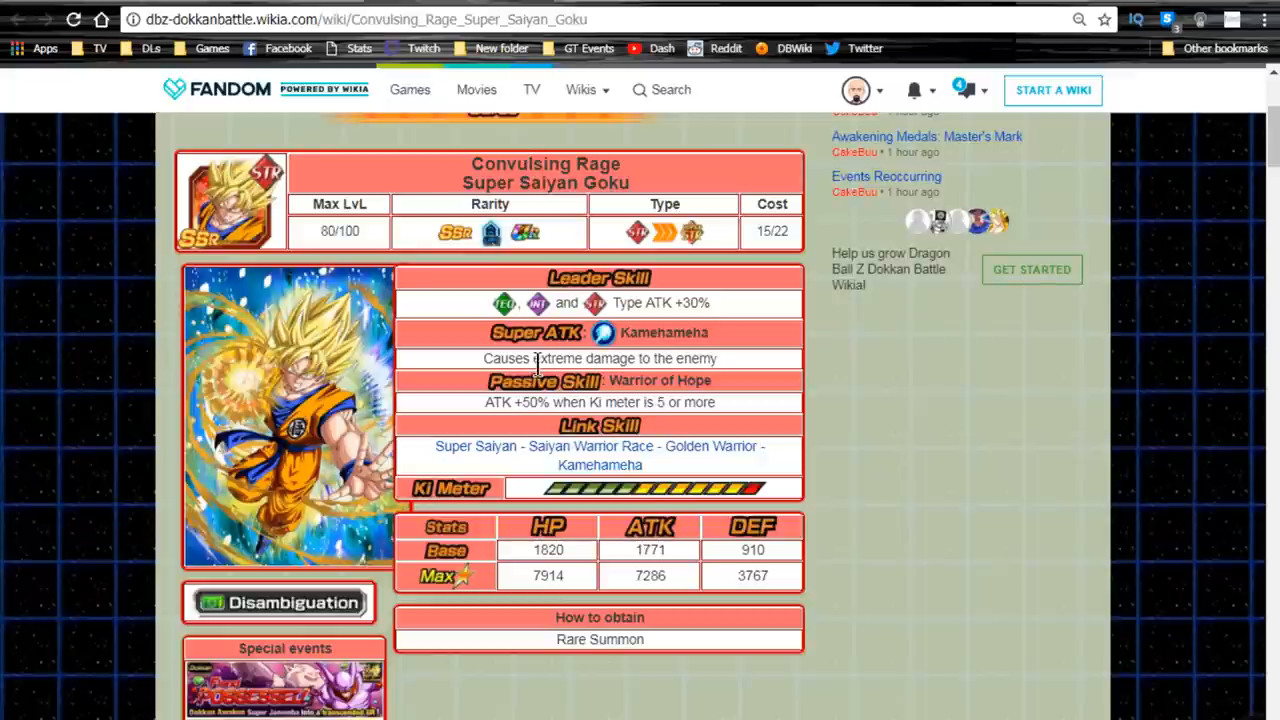
double_click(600, 358)
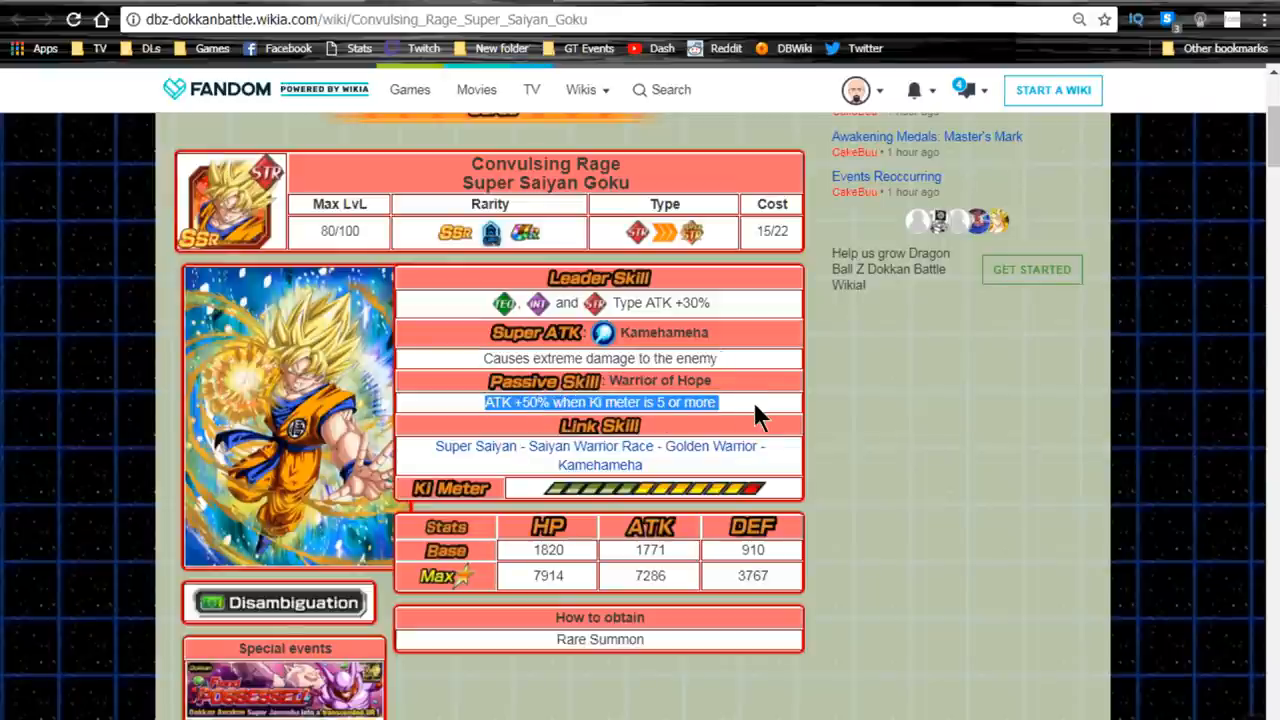
mouse_move(724, 436)
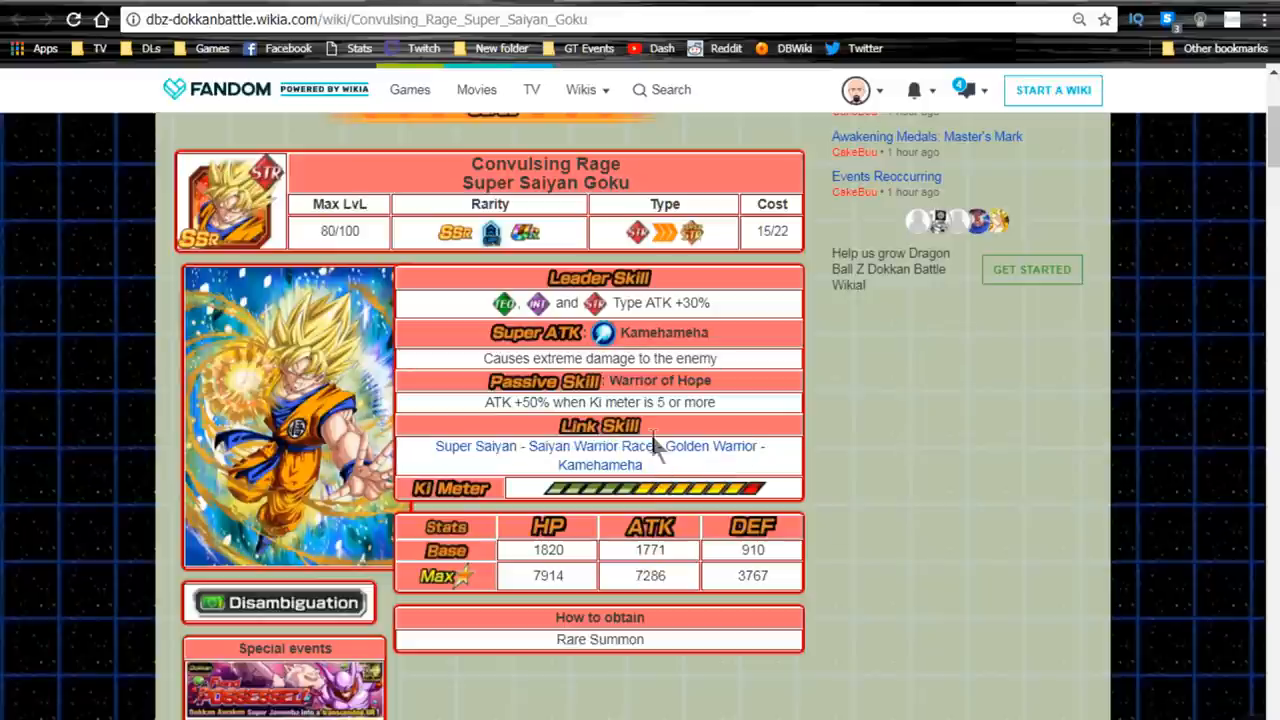
mouse_move(524, 424)
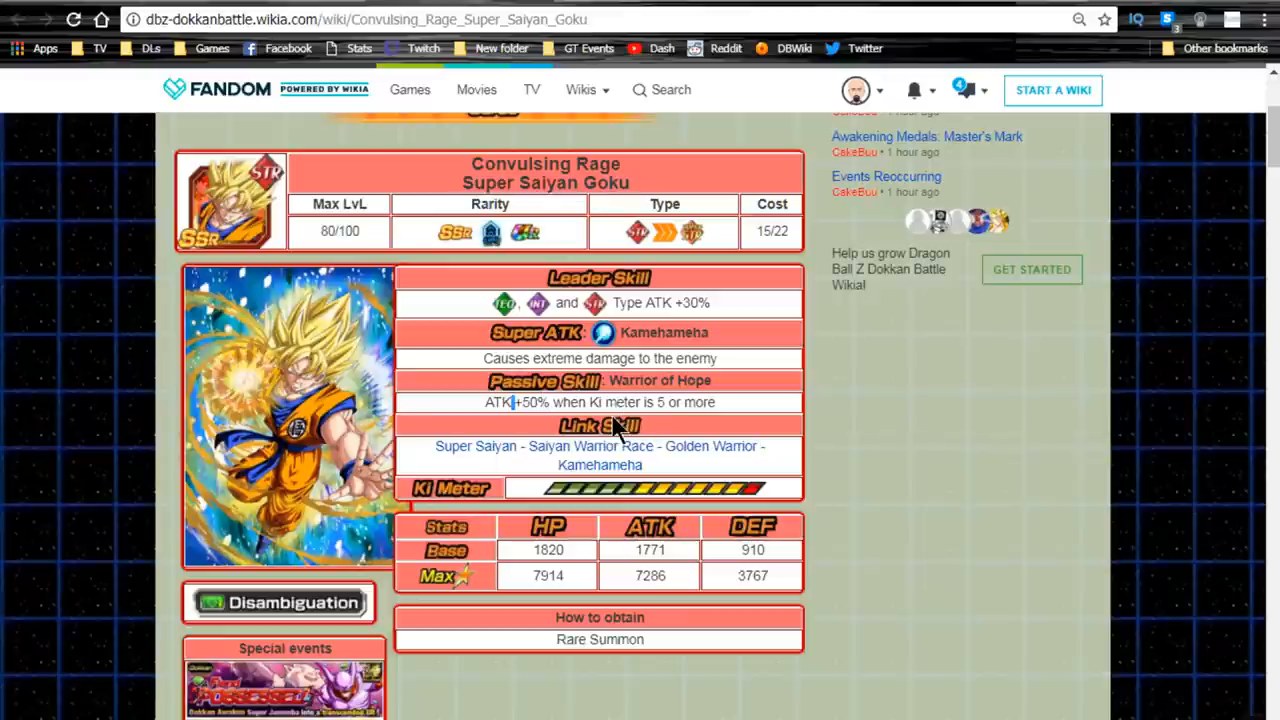
mouse_move(724, 410)
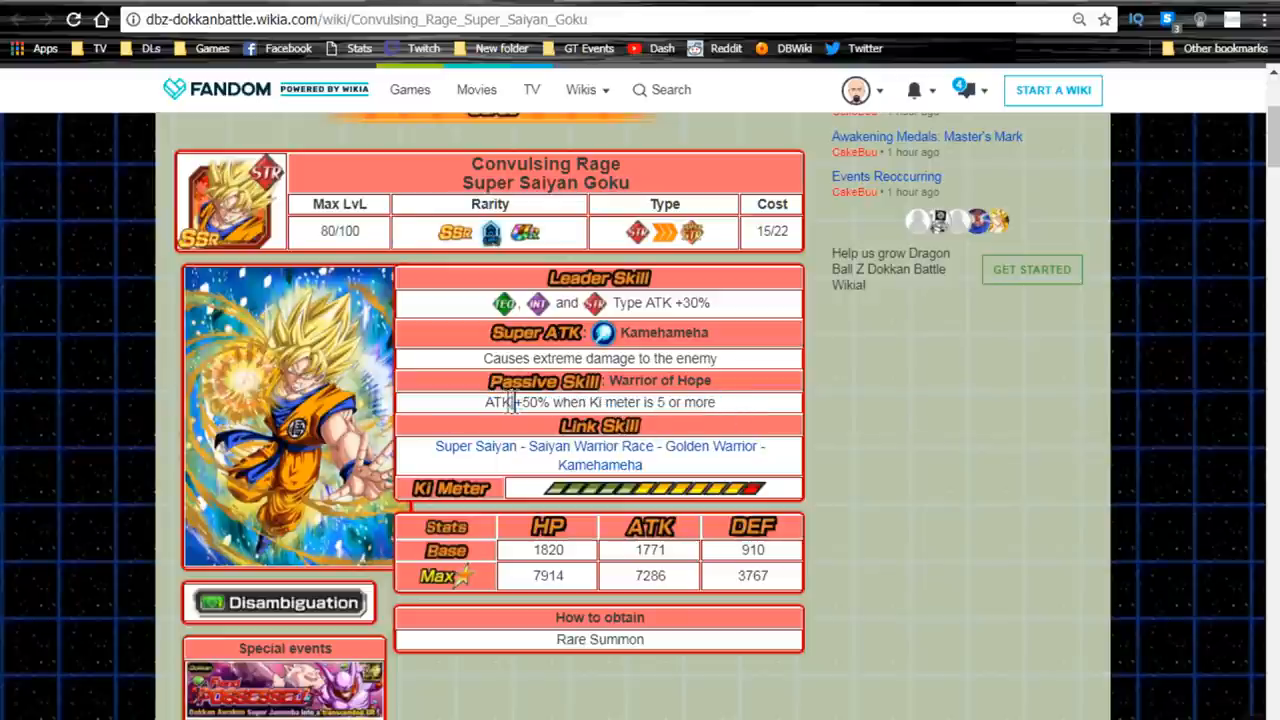
double_click(496, 402)
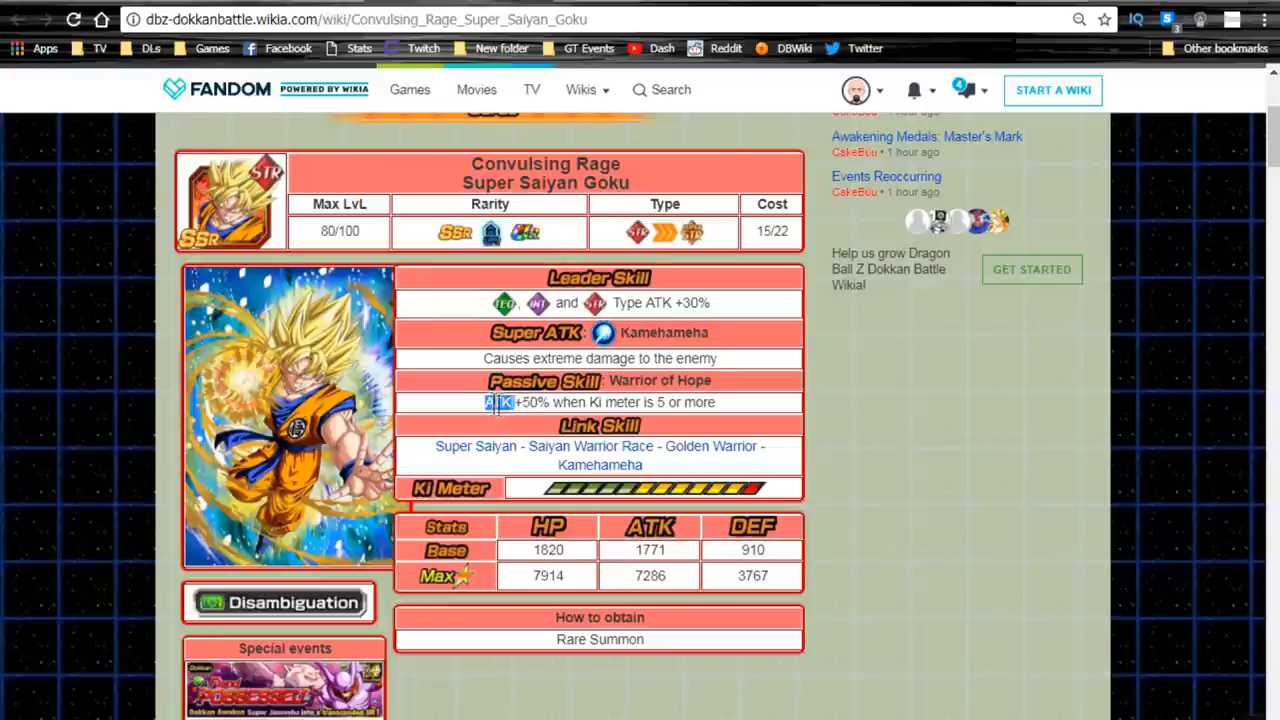
left_click_drag(484, 402, 584, 402)
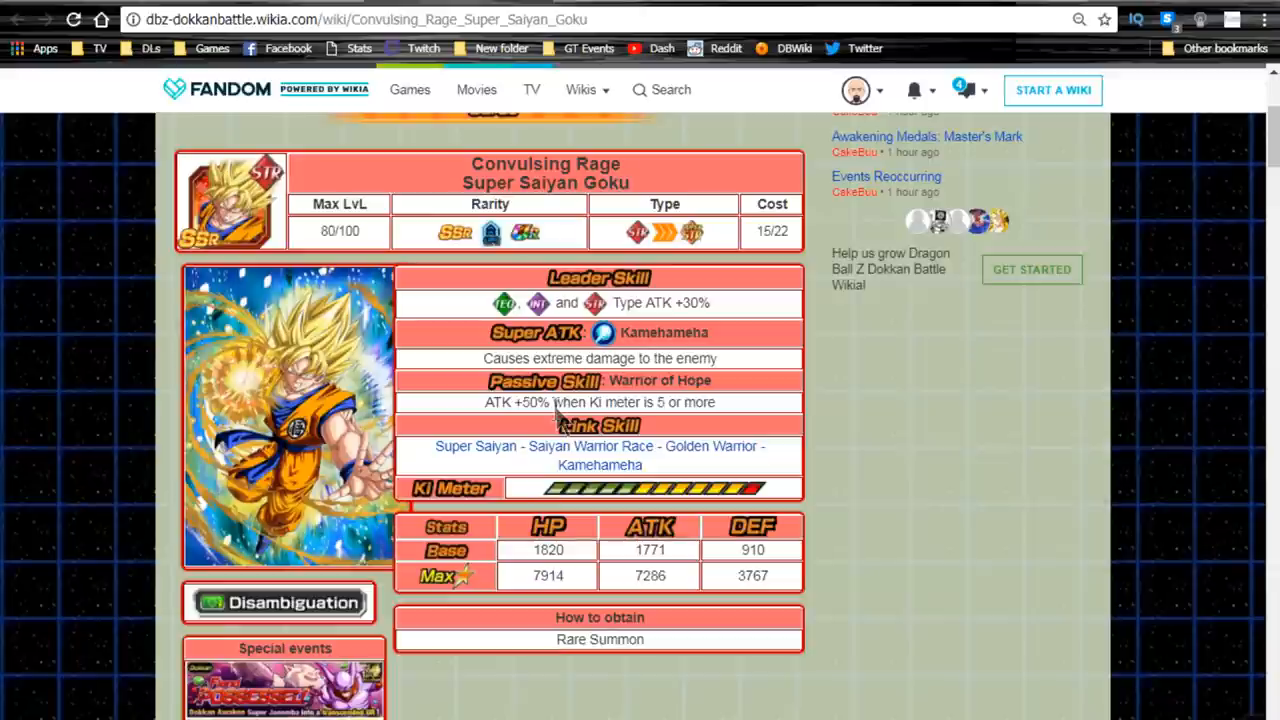
mouse_move(670, 488)
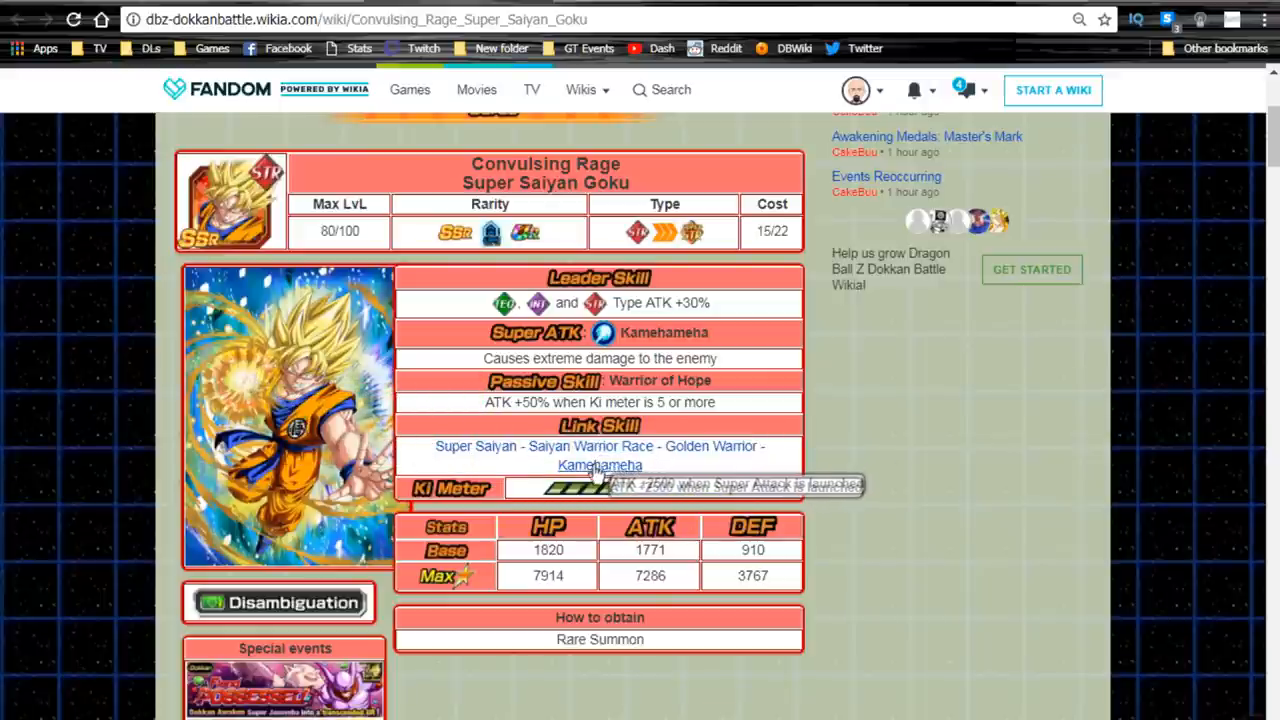
mouse_move(830, 496)
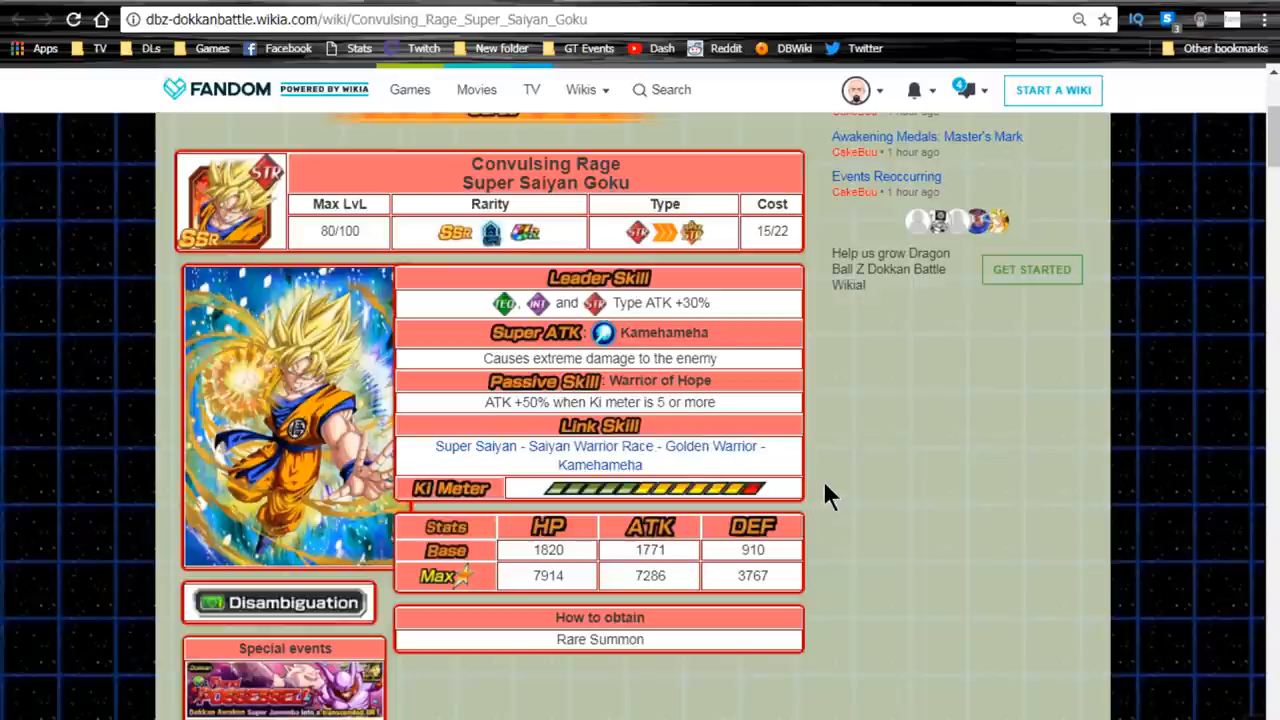
mouse_move(844, 504)
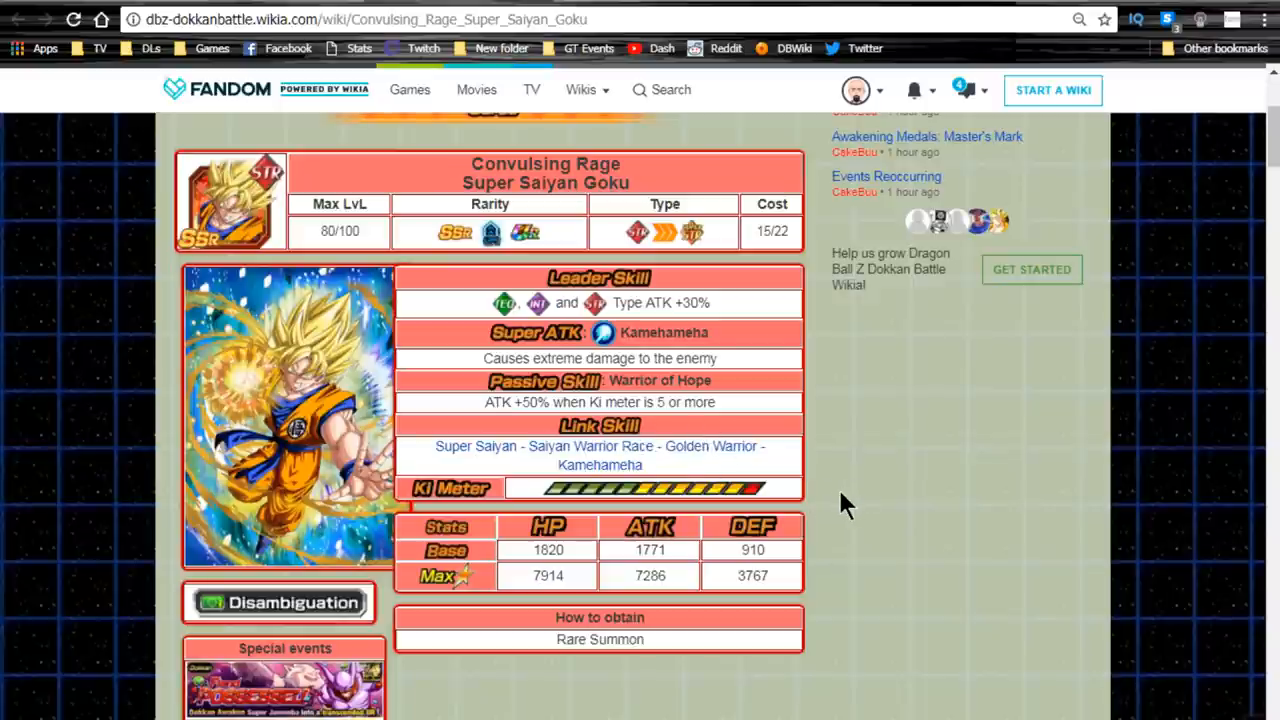
Step: Scroll through the Heartfelt Transformation Super Saiyan Goku card onto the Pinnacle of Rage page
scroll("down", 3)
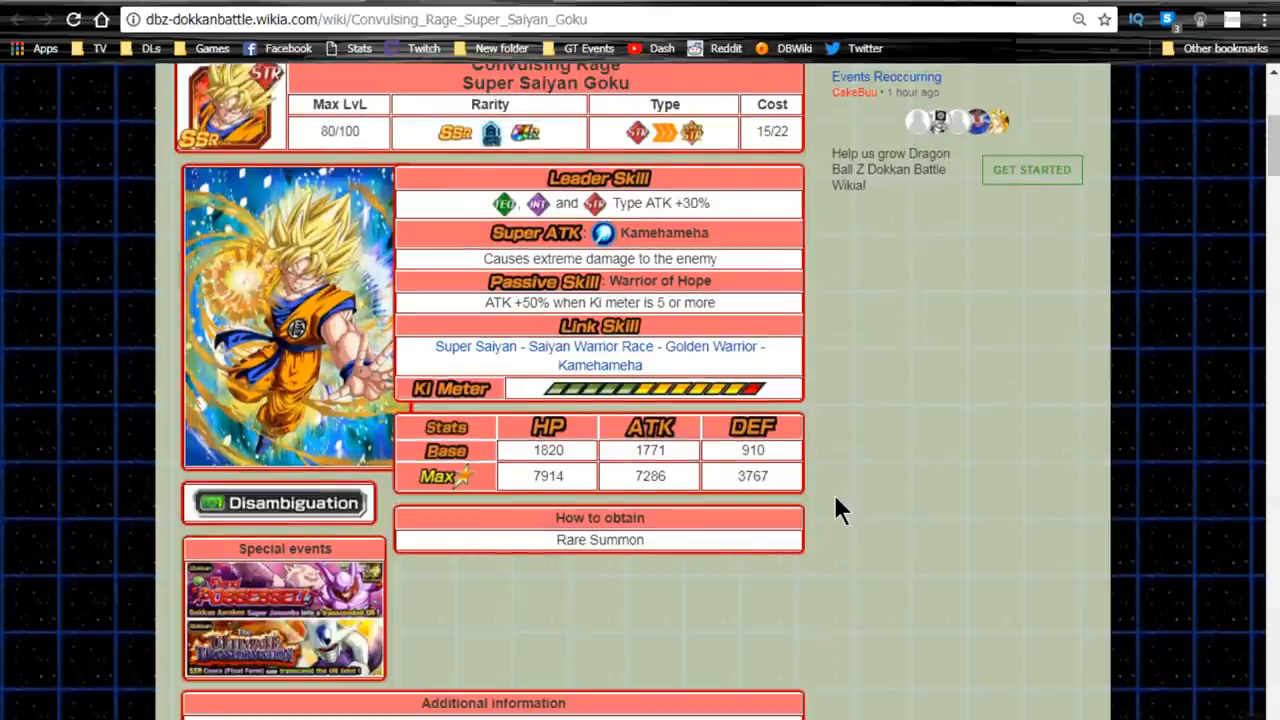
scroll("down", 3)
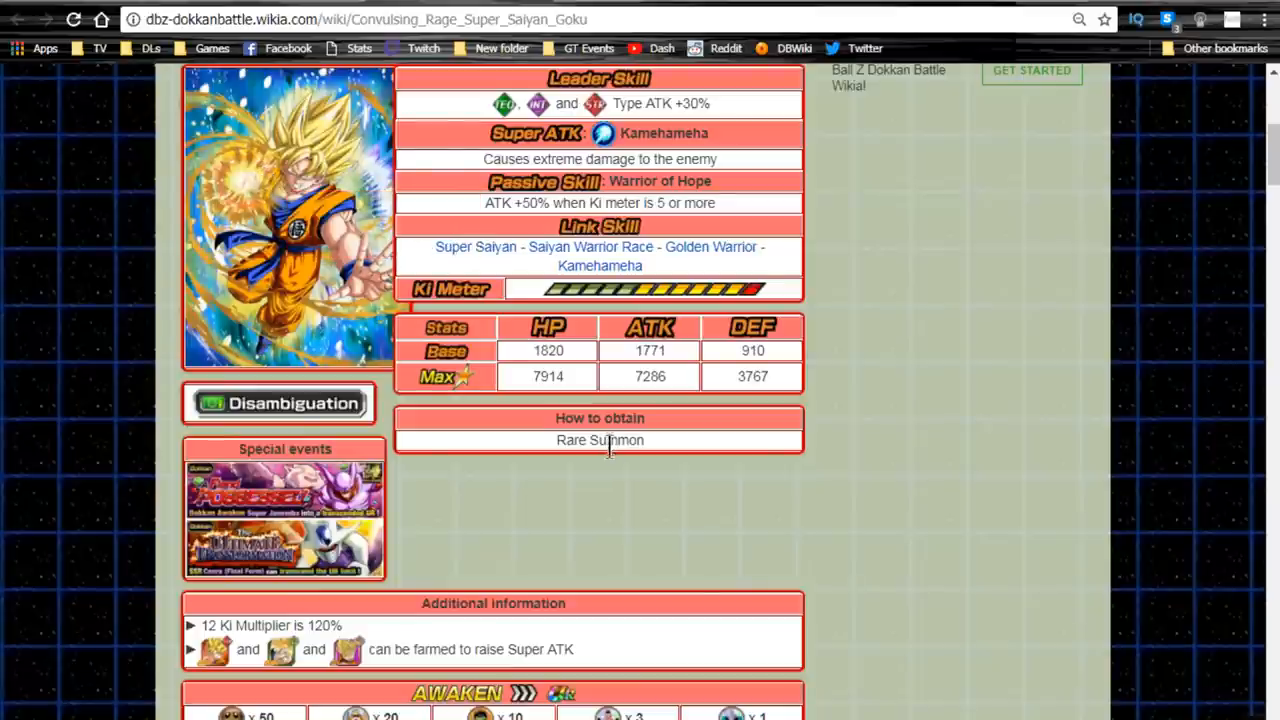
scroll("down", 3)
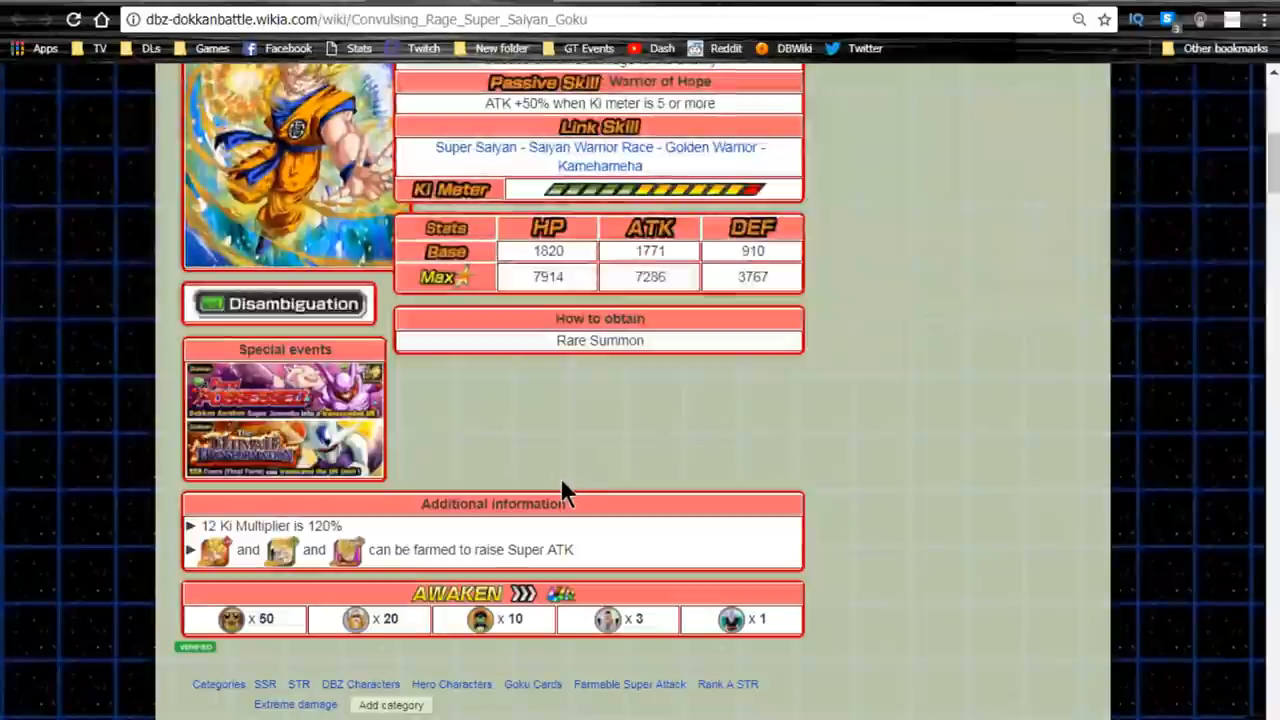
double_click(600, 340)
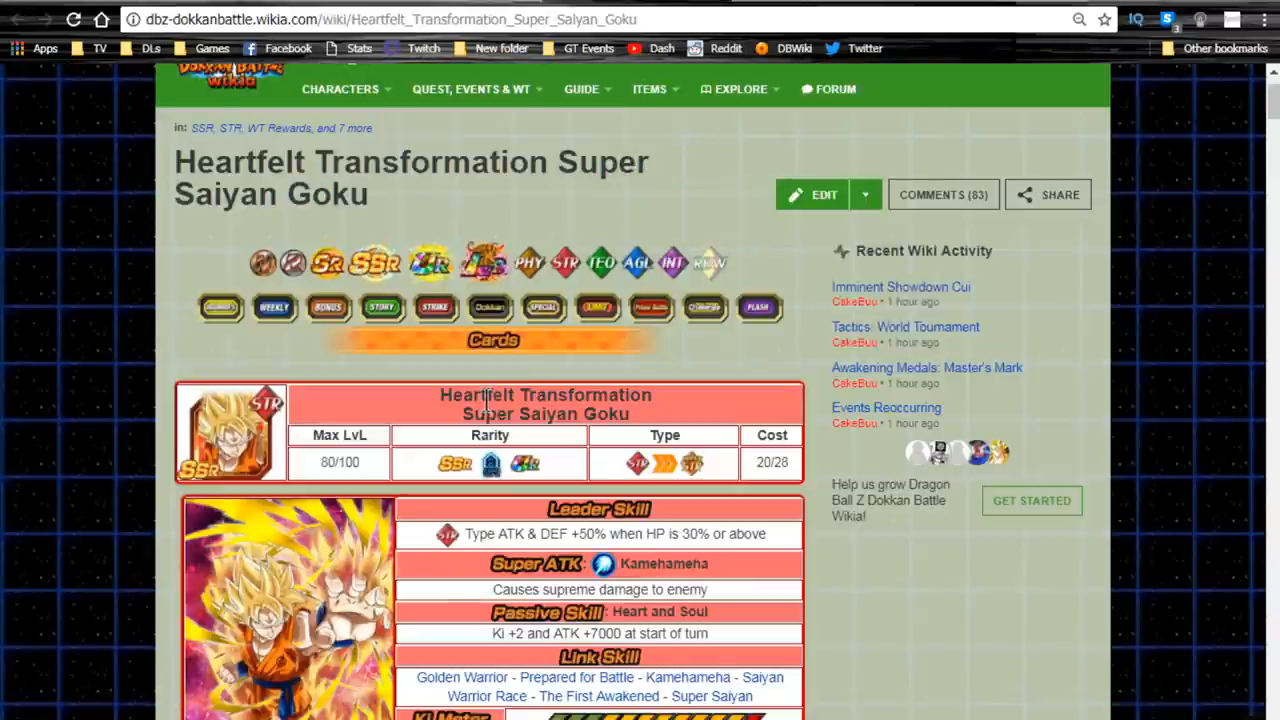
scroll("down", 3)
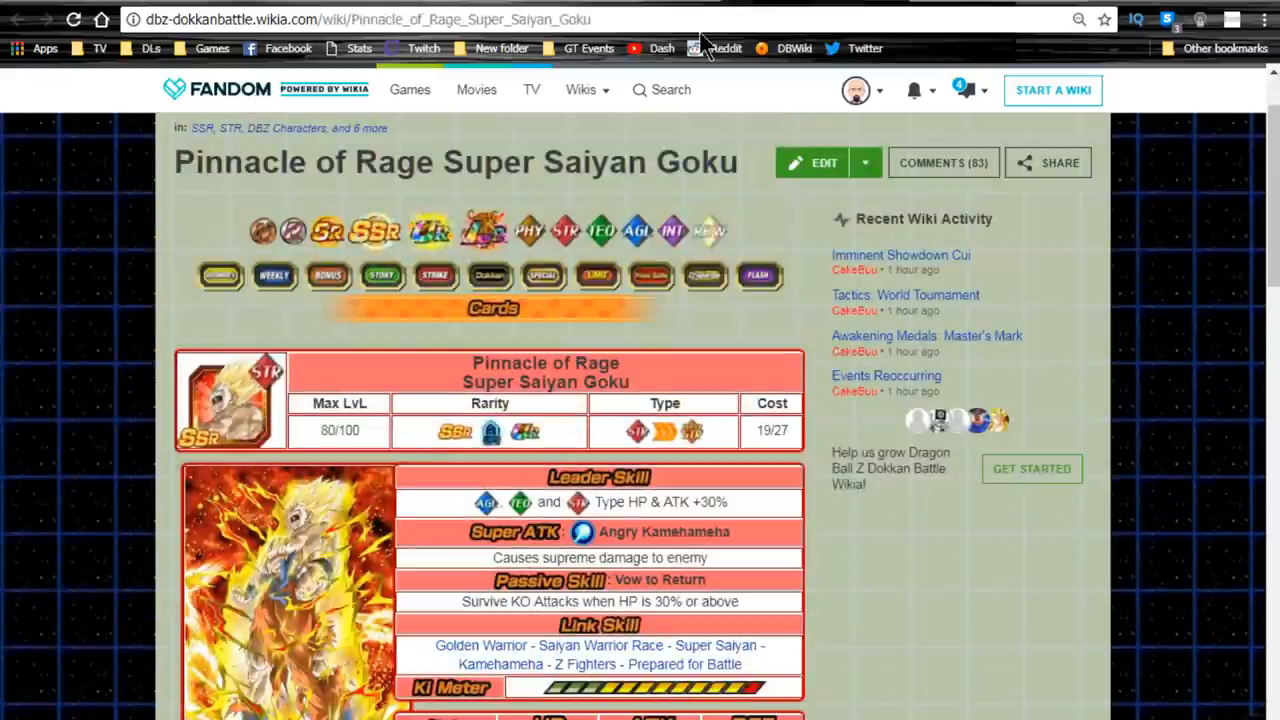
Step: Scroll the Pinnacle of Rage card to its Awaken table and bring up the Goku awakening medal link
scroll("down", 3)
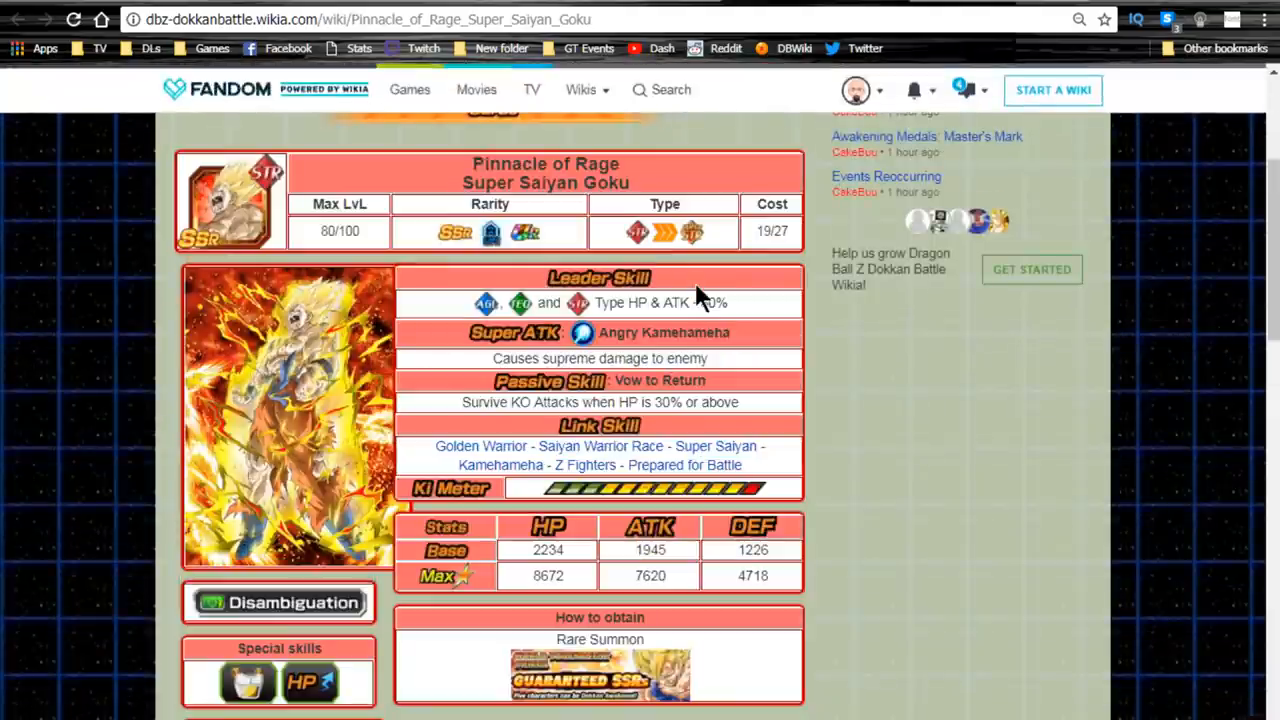
mouse_move(664, 332)
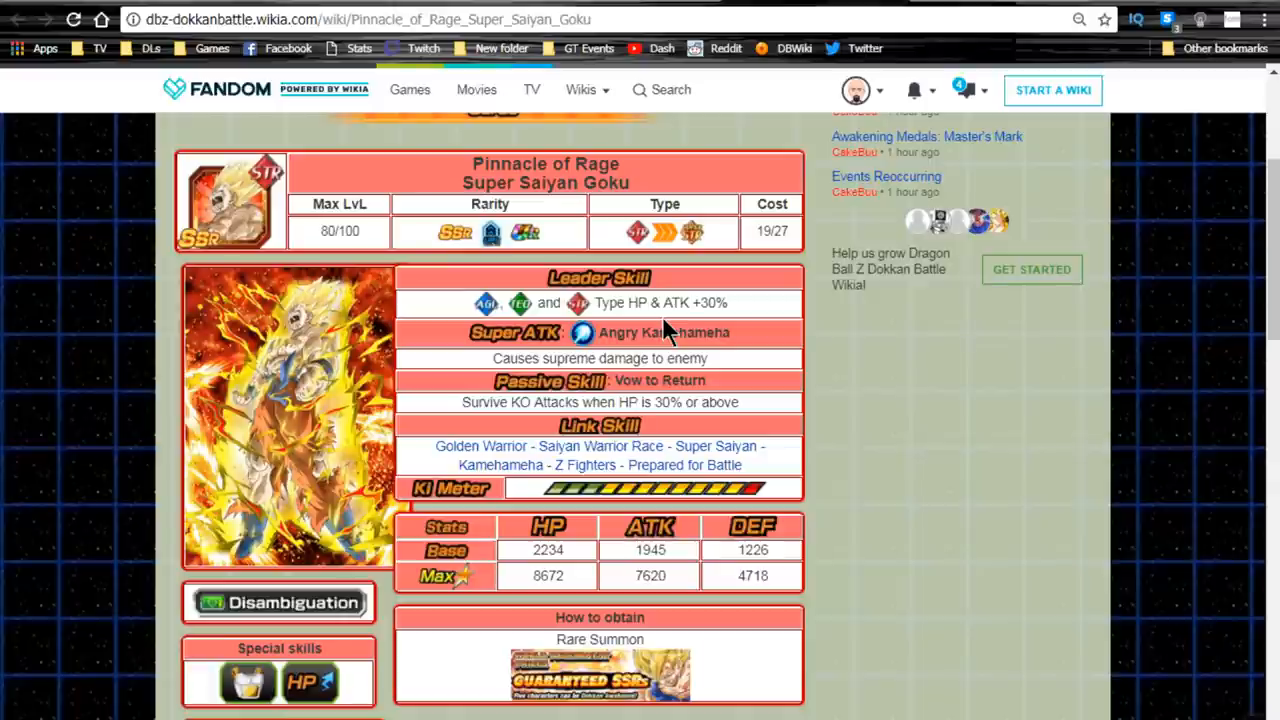
mouse_move(588, 400)
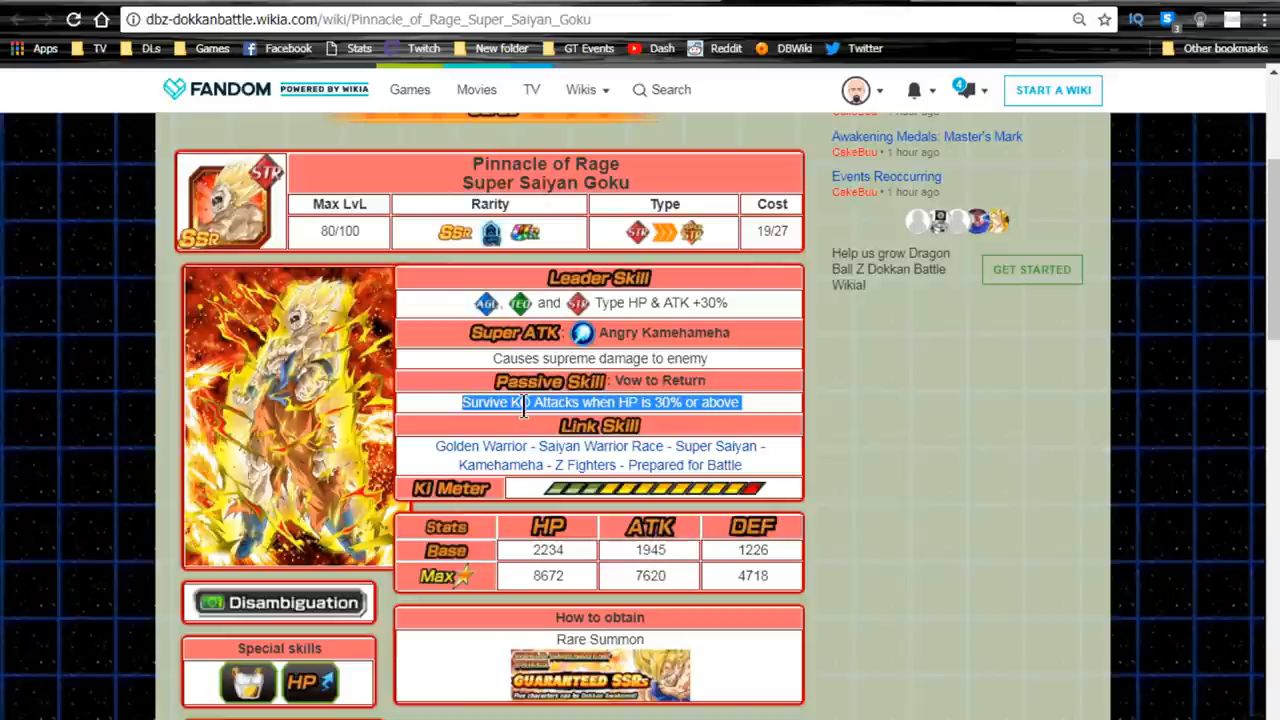
scroll("down", 3)
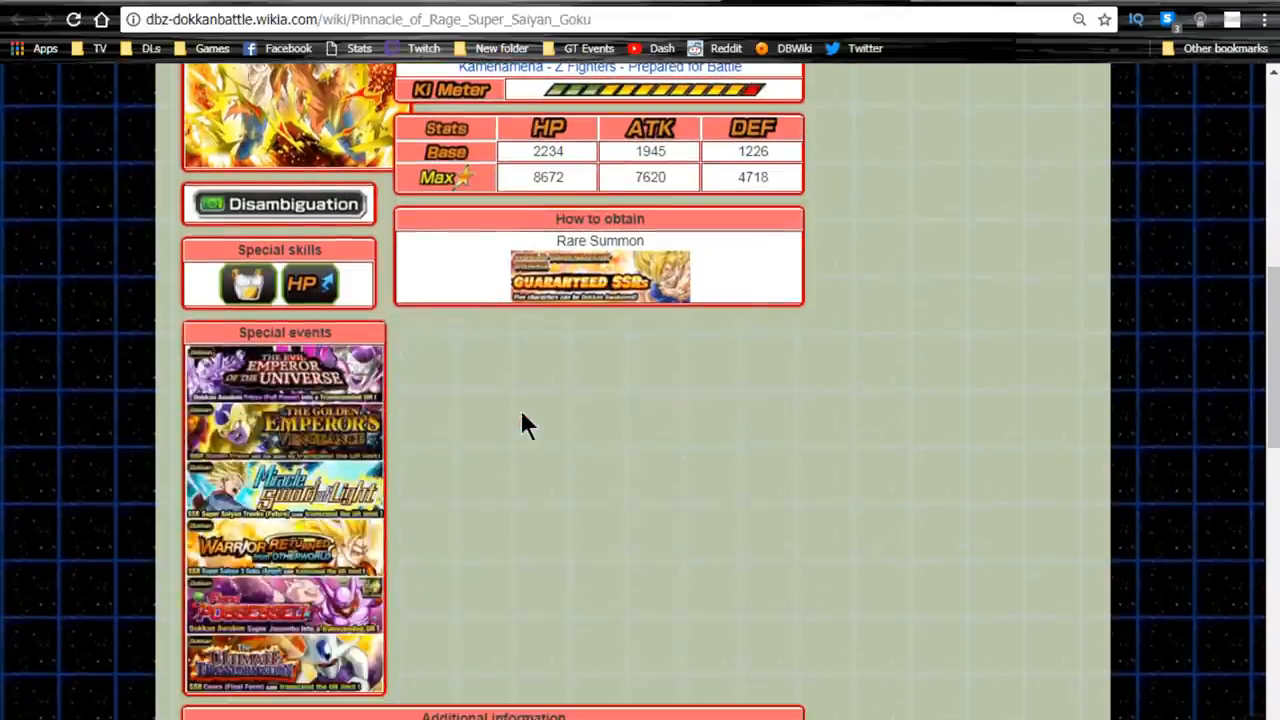
scroll("down", 3)
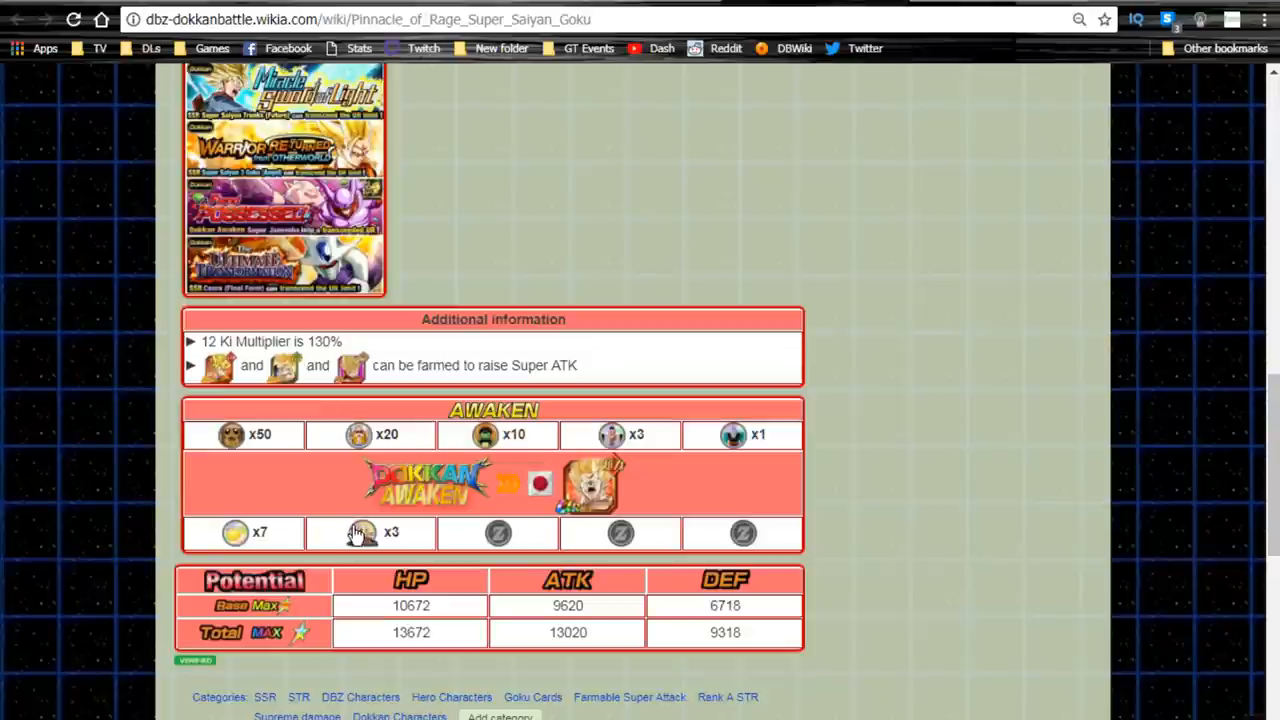
right_click(330, 200)
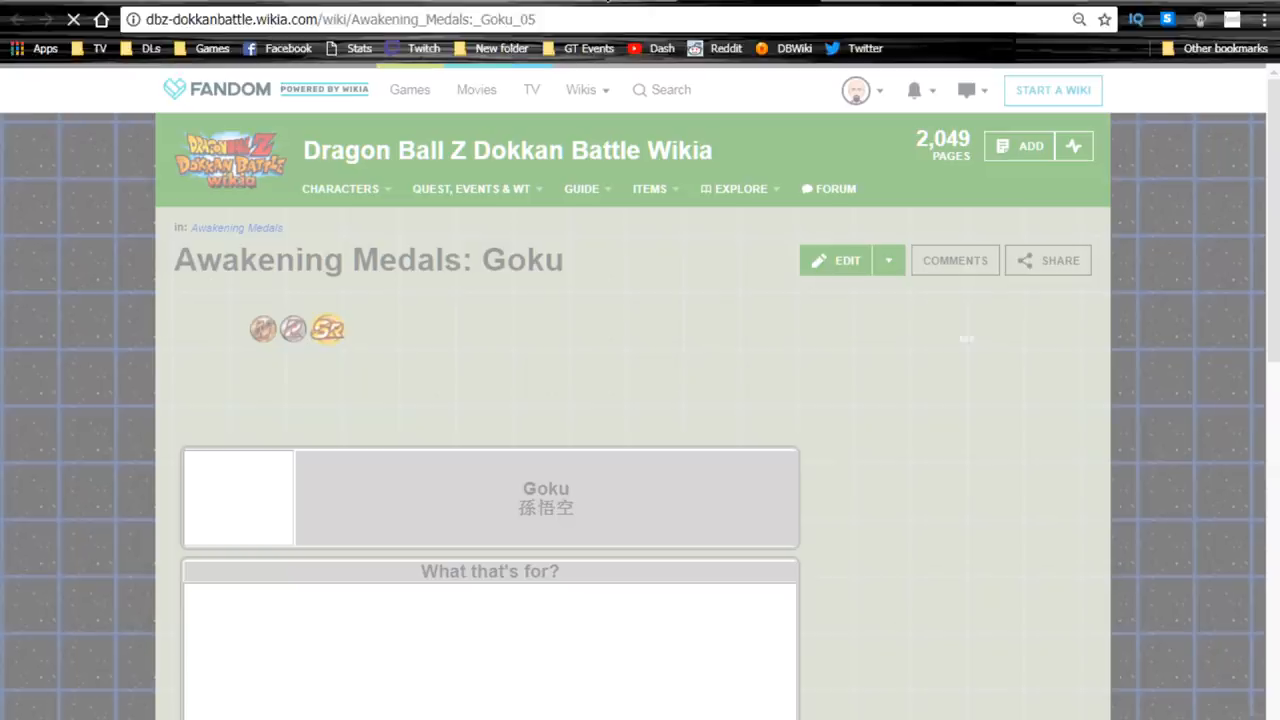
Step: Scroll through the Nimbus Cloud and Goku awakening medal pages, their awakened cards and event sources
scroll("down", 3)
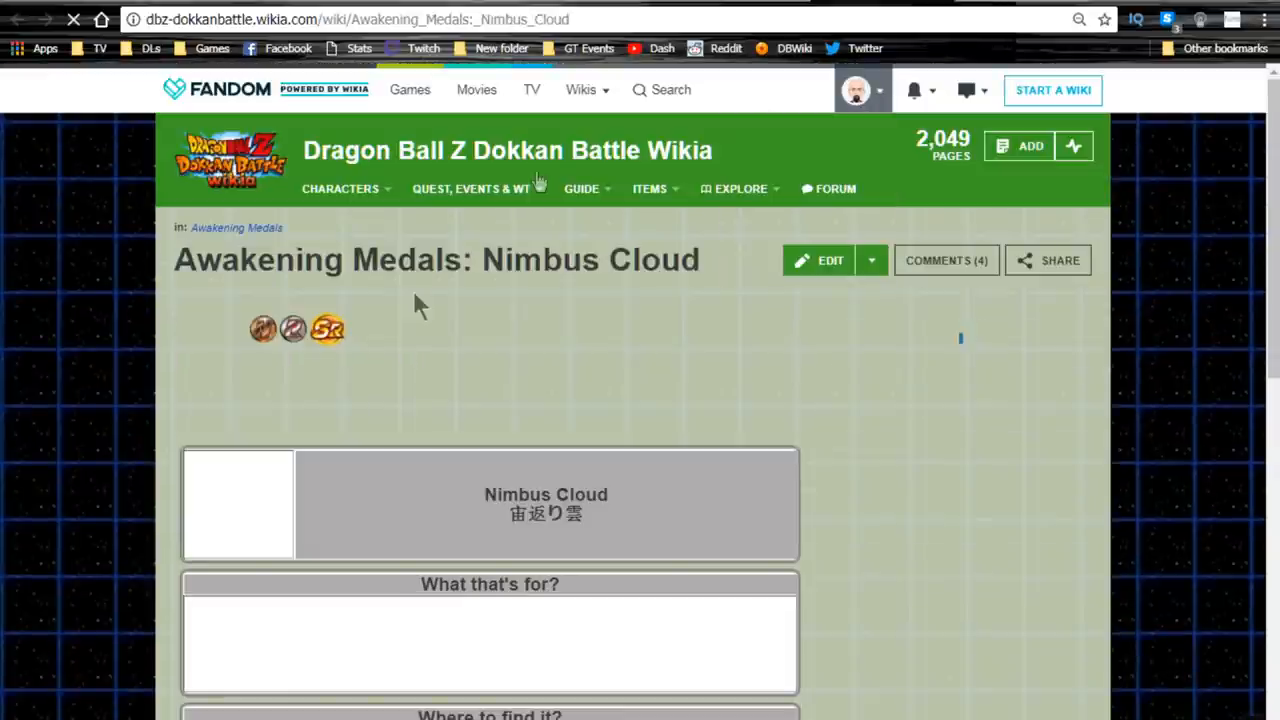
scroll("down", 3)
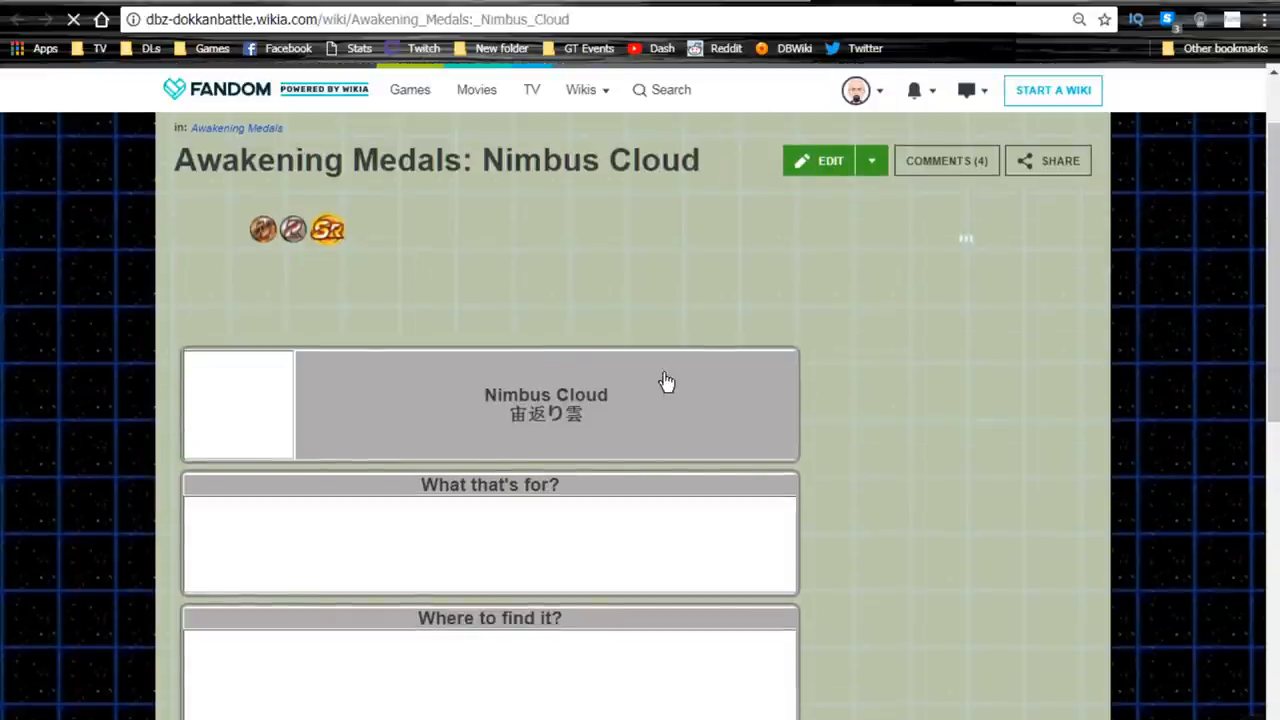
scroll("down", 3)
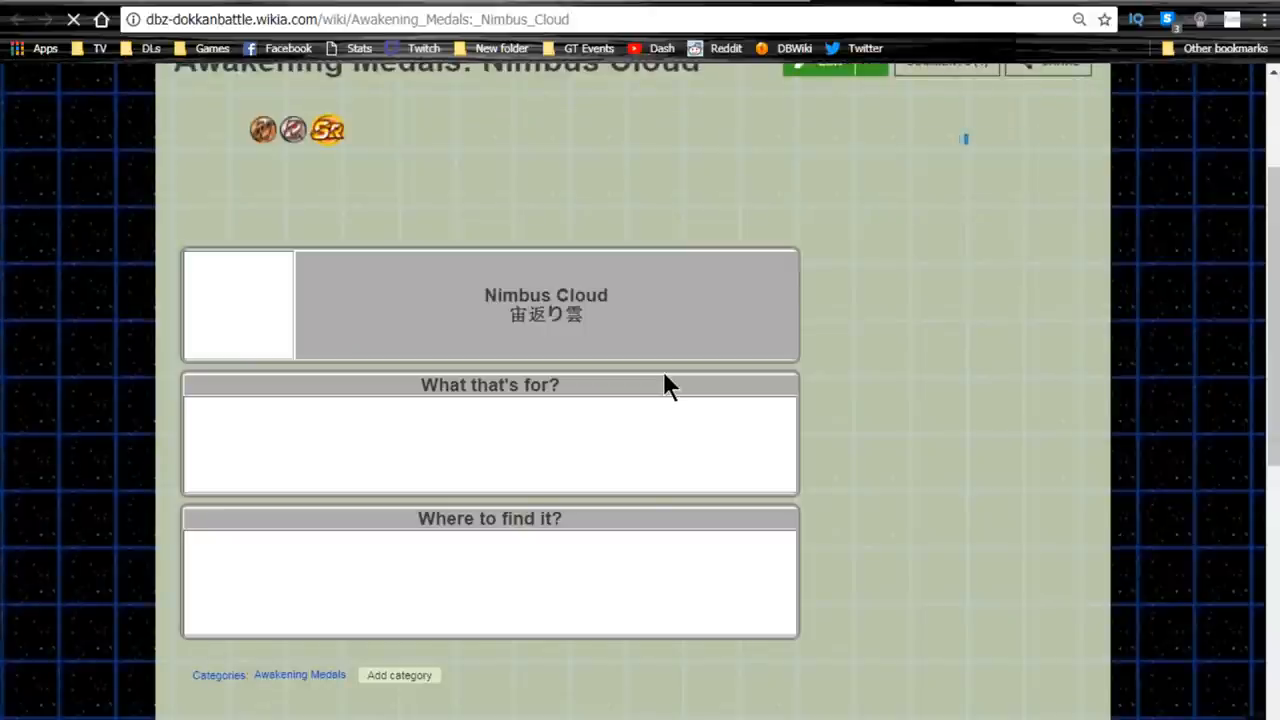
mouse_move(658, 392)
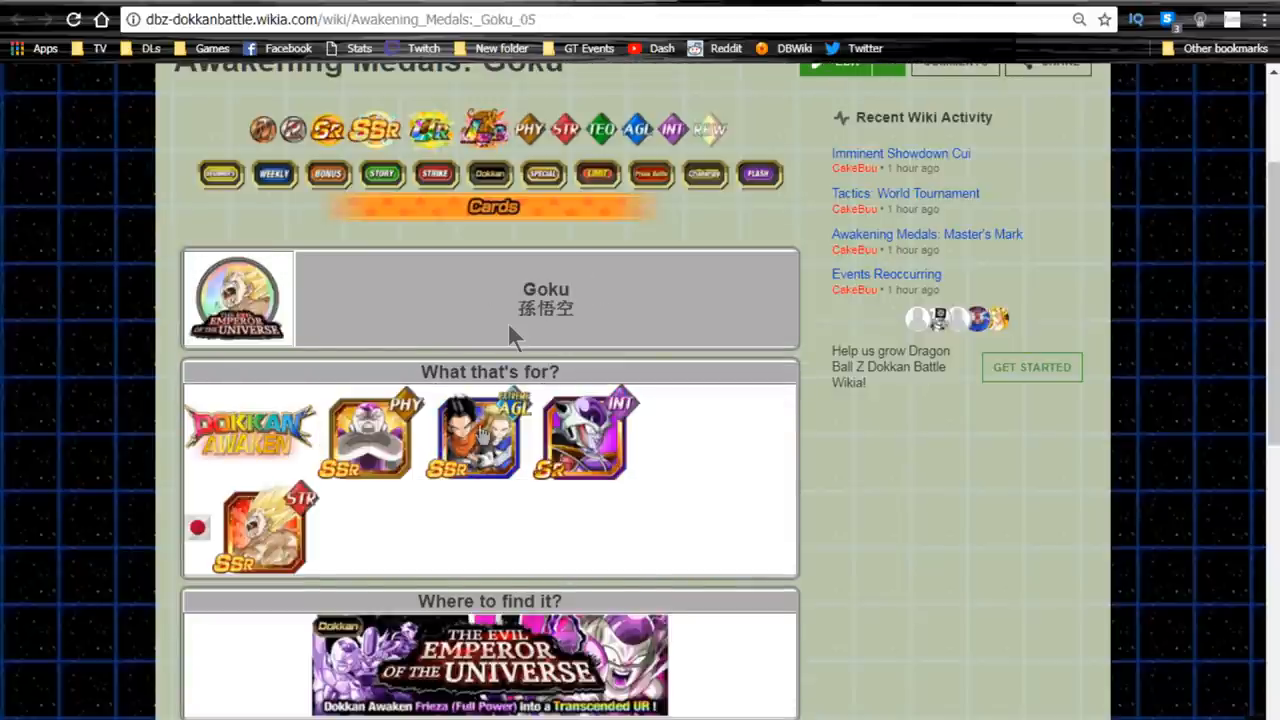
scroll("down", 3)
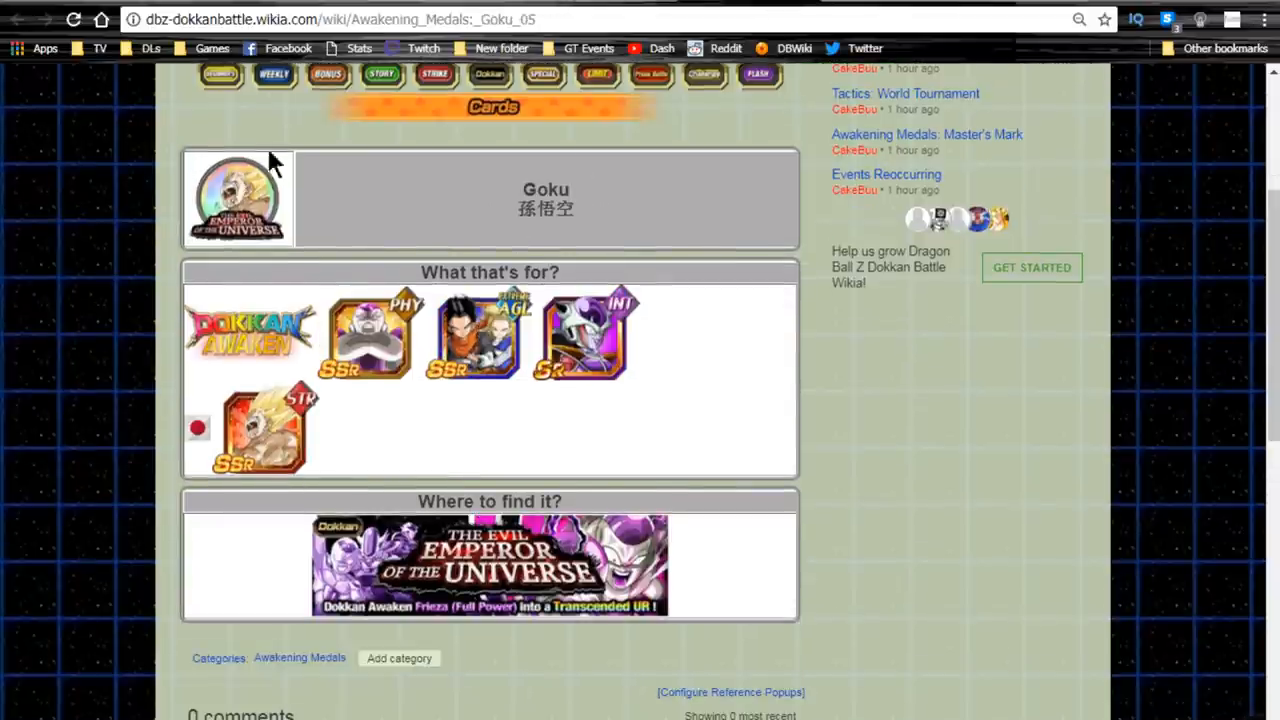
mouse_move(312, 256)
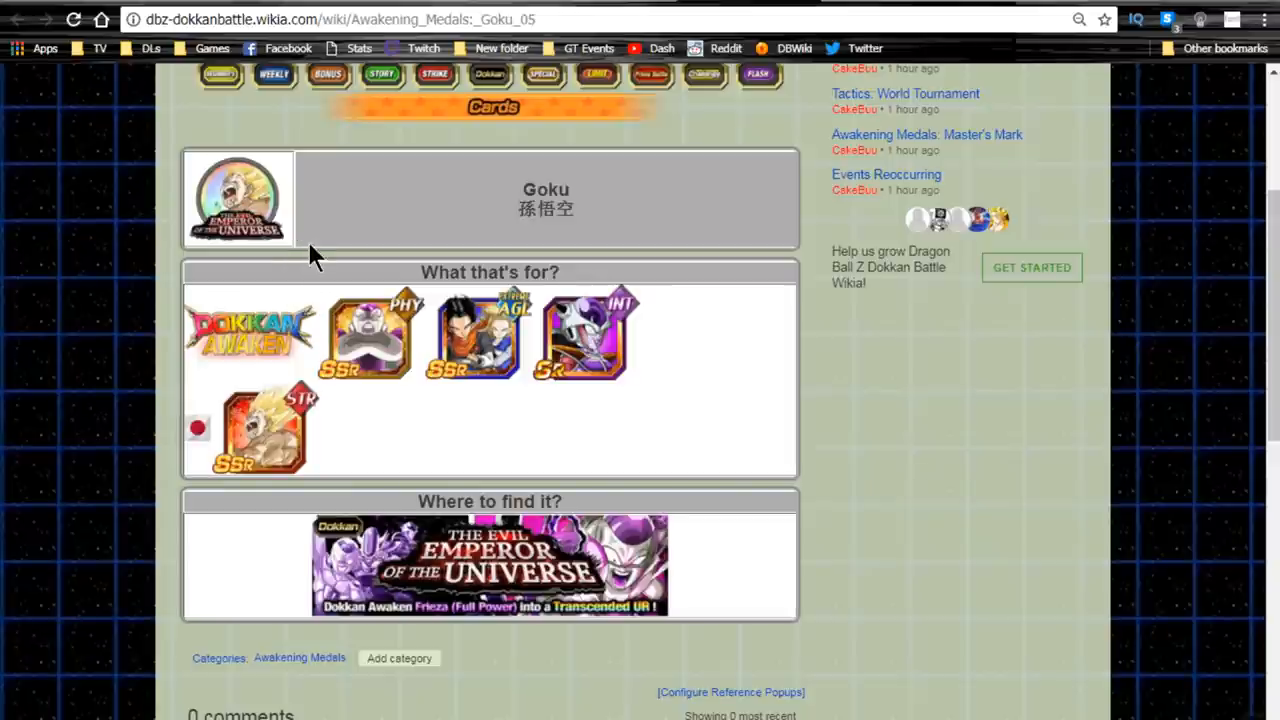
mouse_move(412, 380)
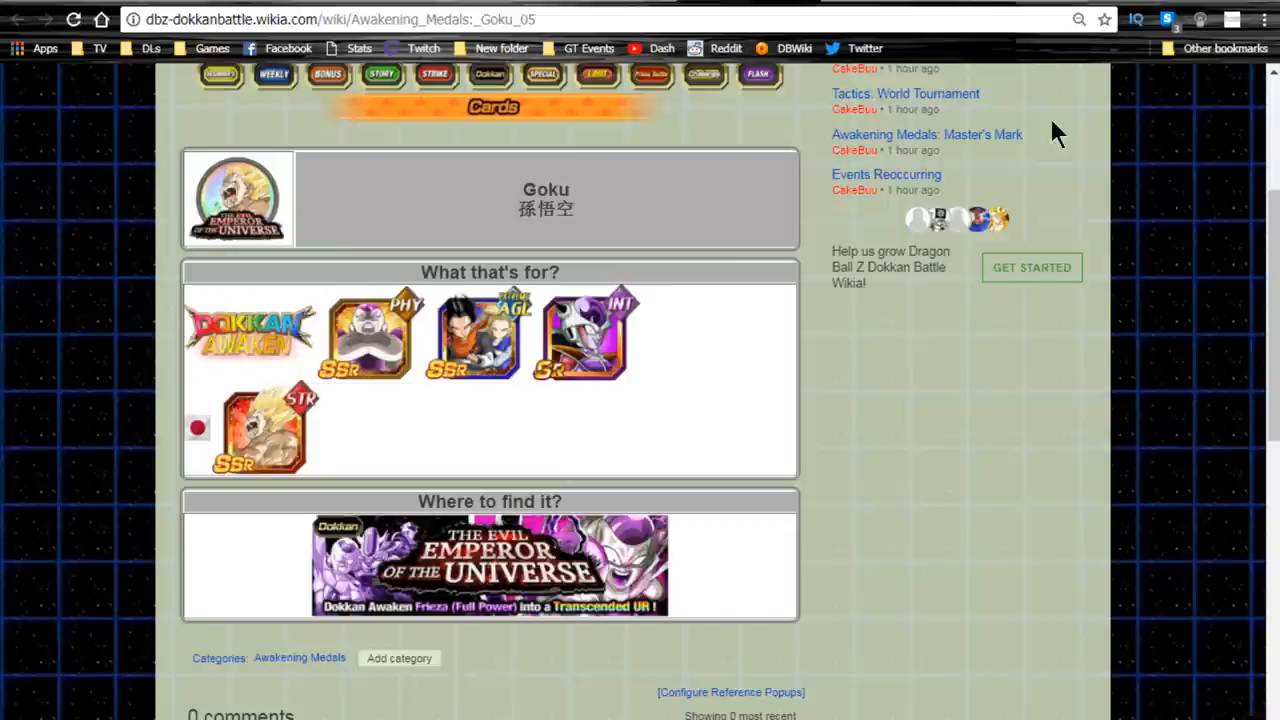
mouse_move(678, 258)
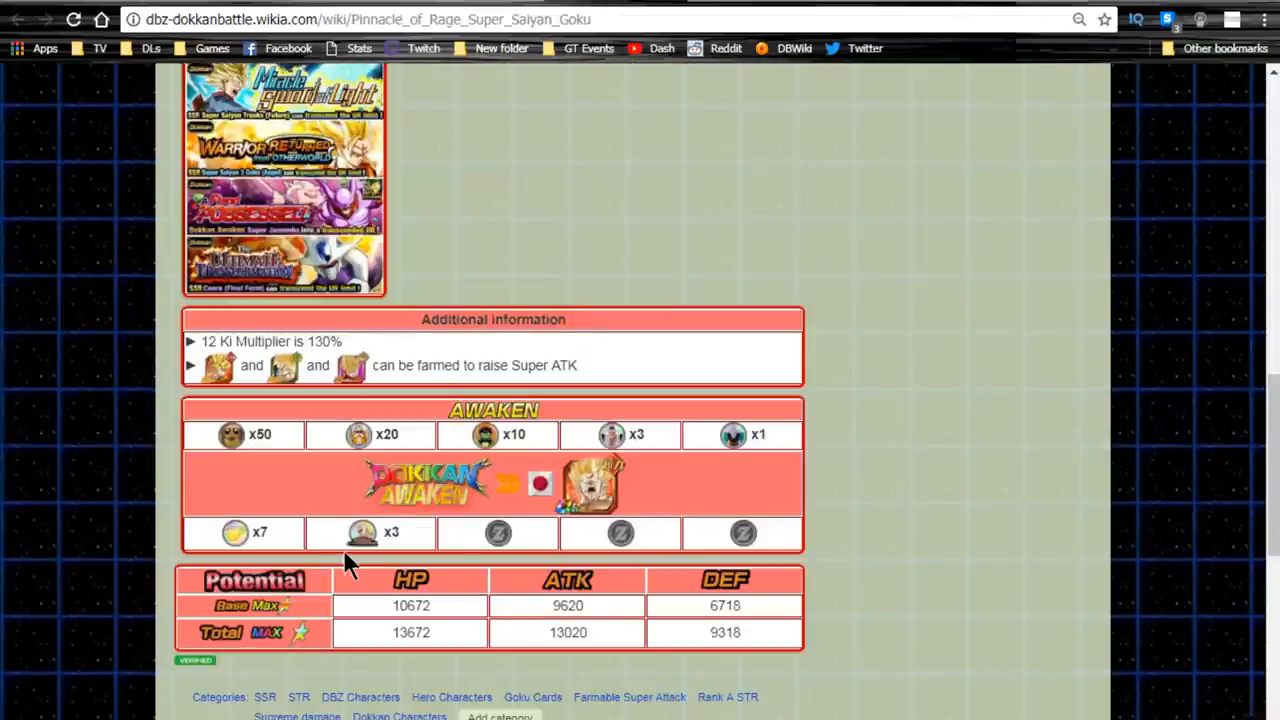
mouse_move(640, 160)
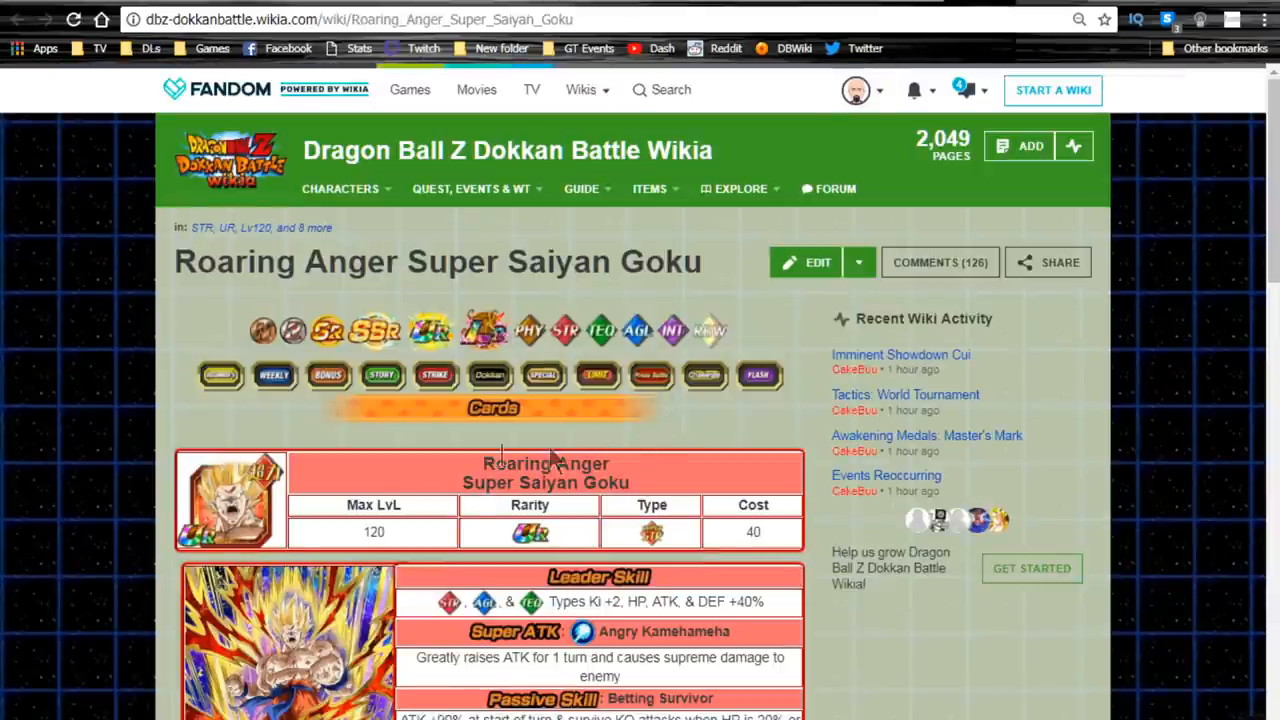
Step: Scroll the Roaring Anger Super Saiyan Goku card and highlight its leader skill lines
scroll("down", 3)
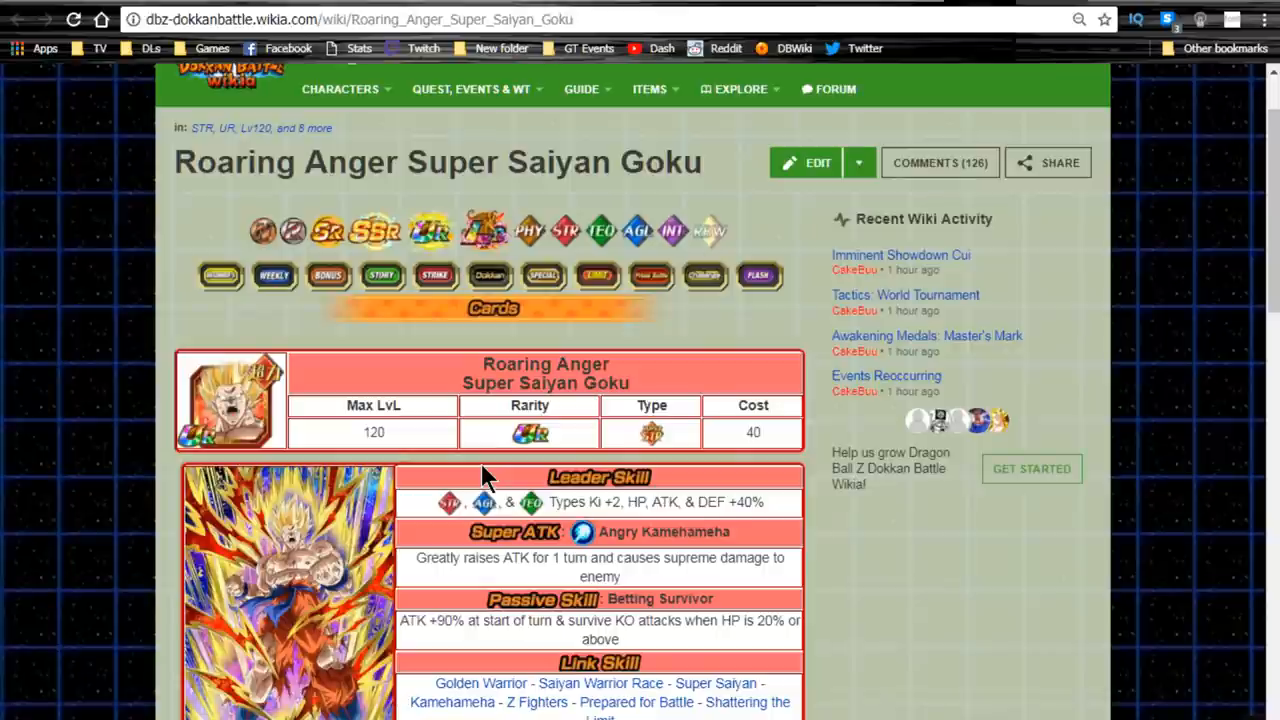
mouse_move(104, 82)
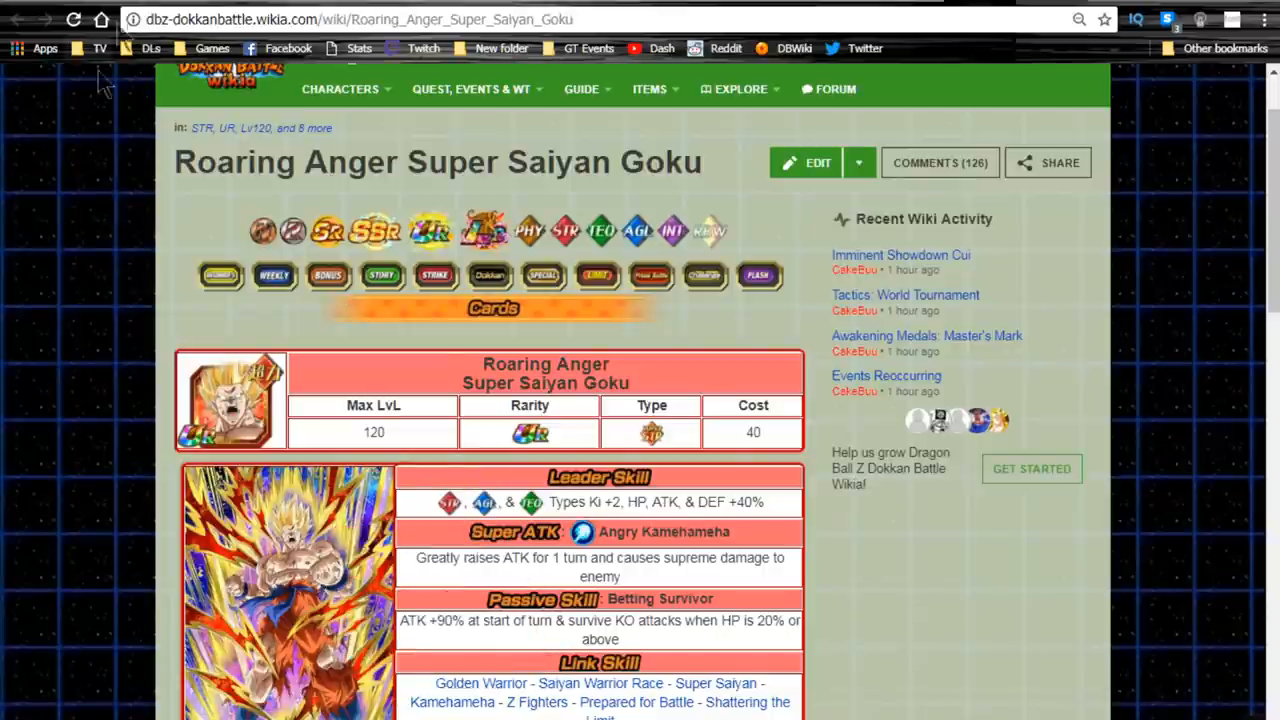
scroll("down", 3)
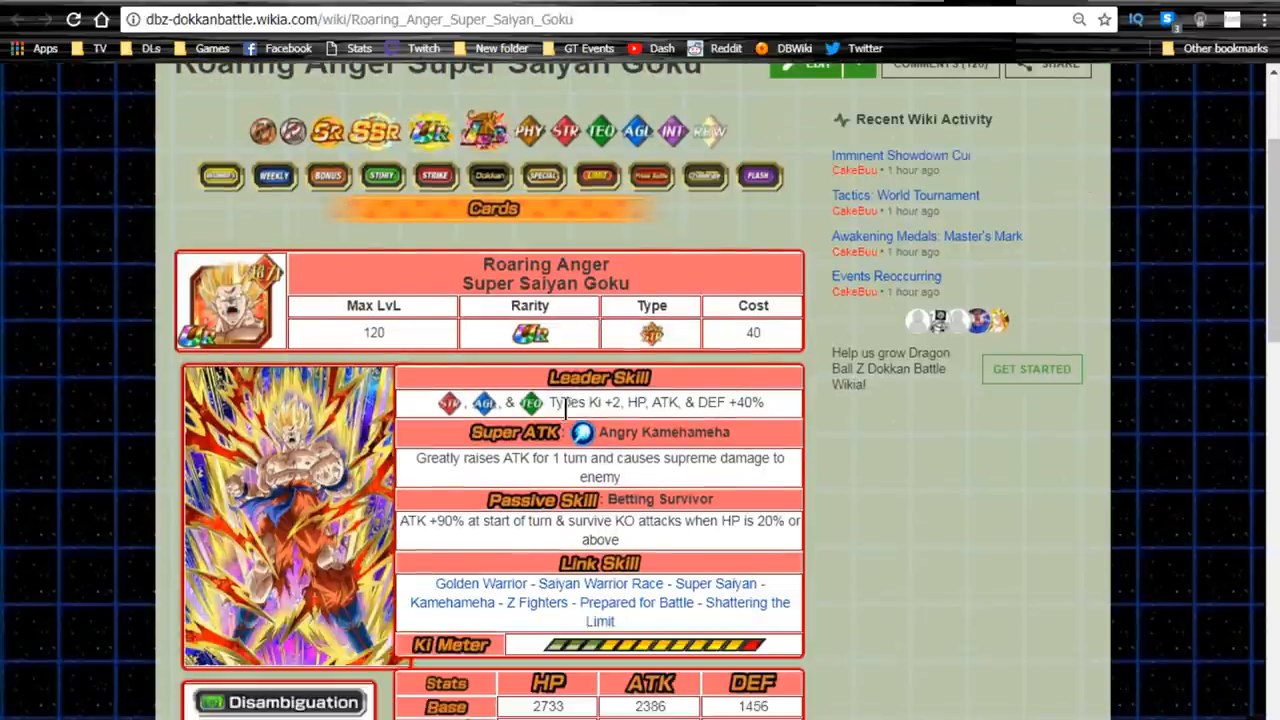
scroll("down", 3)
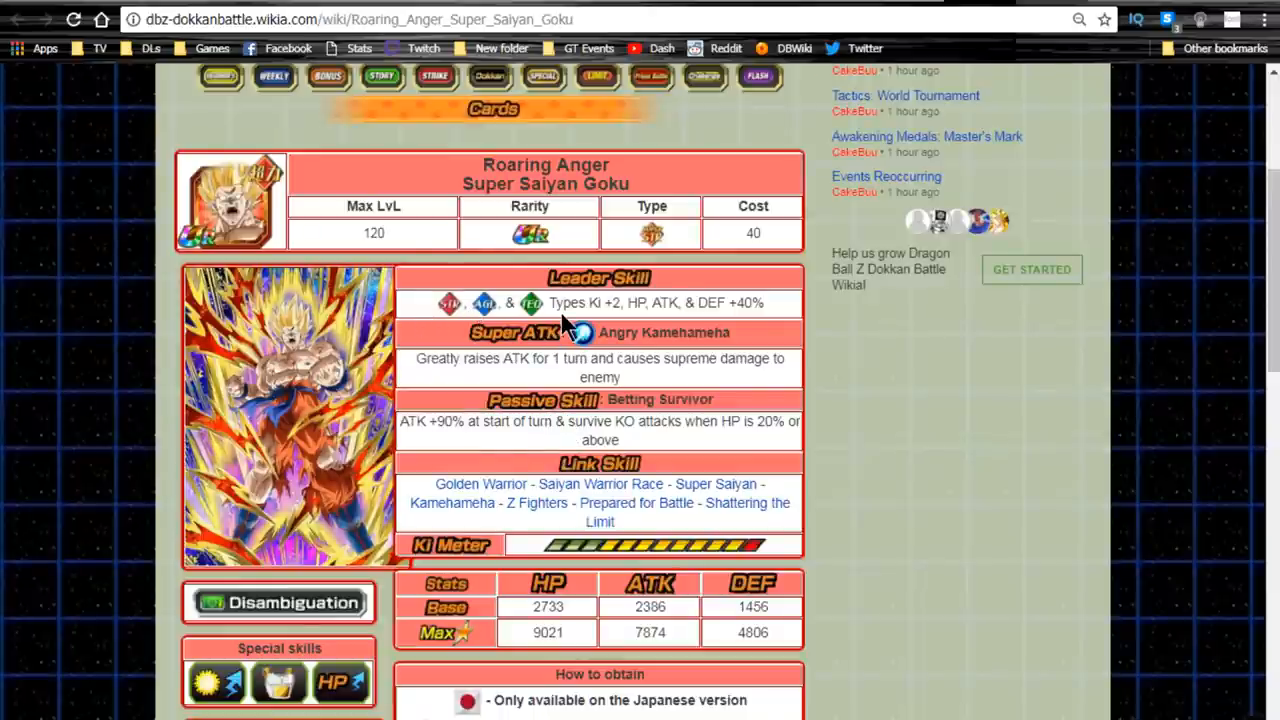
left_click_drag(560, 302, 800, 302)
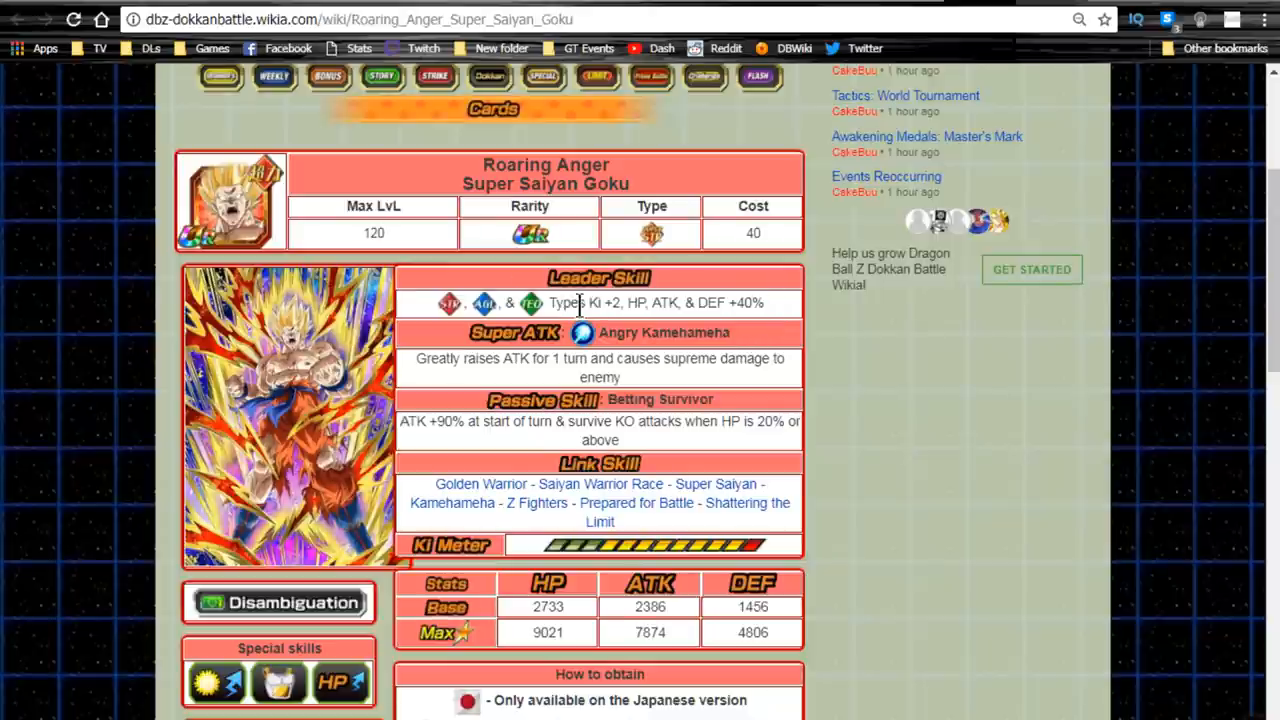
triple_click(600, 304)
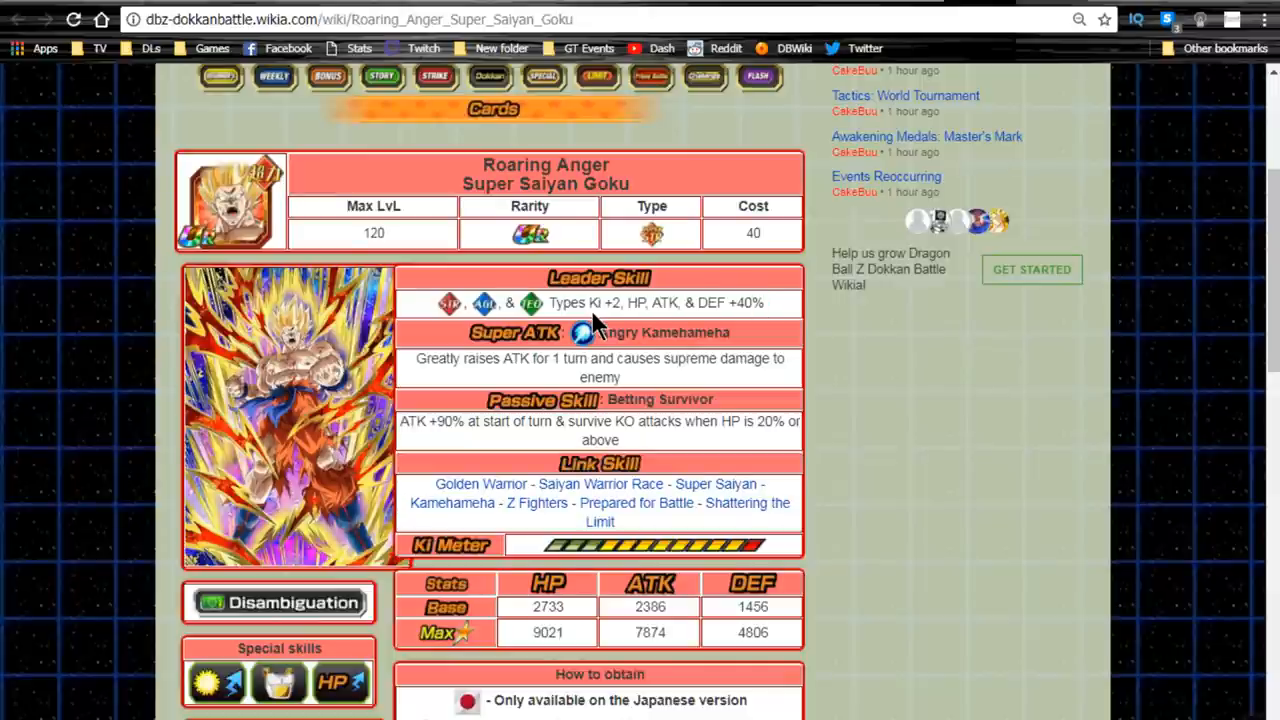
left_click_drag(440, 304, 764, 304)
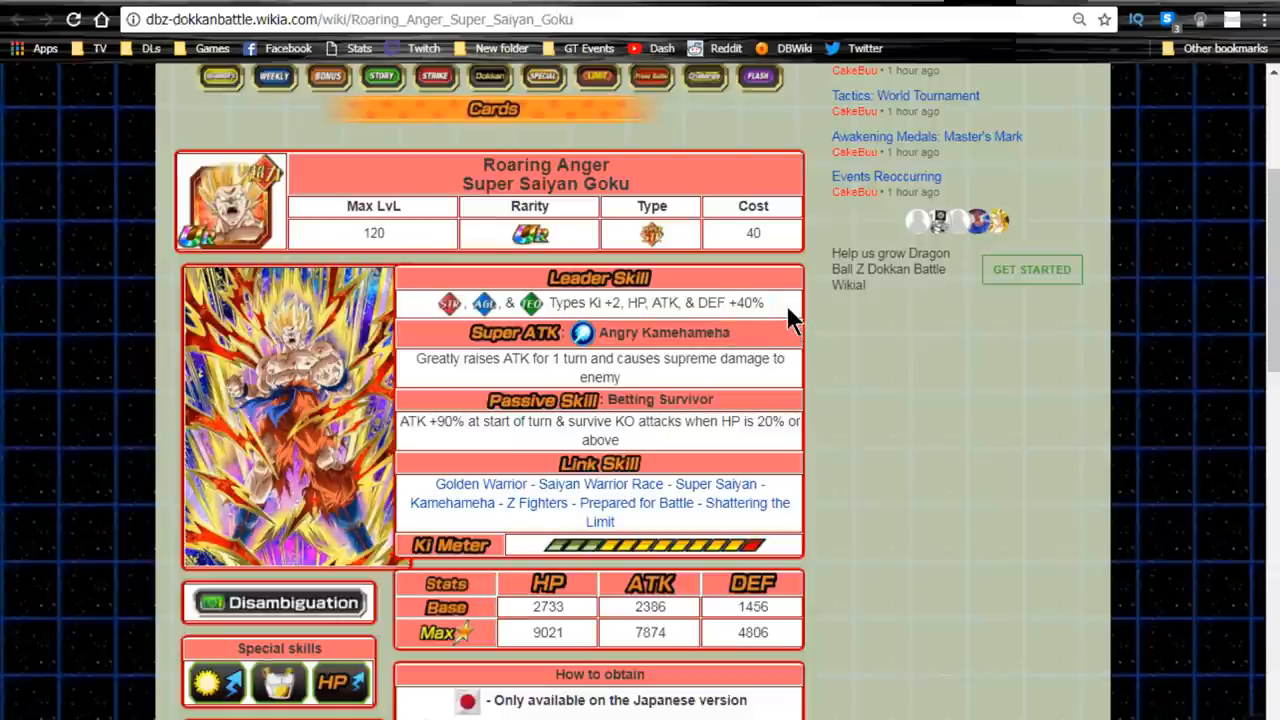
triple_click(600, 304)
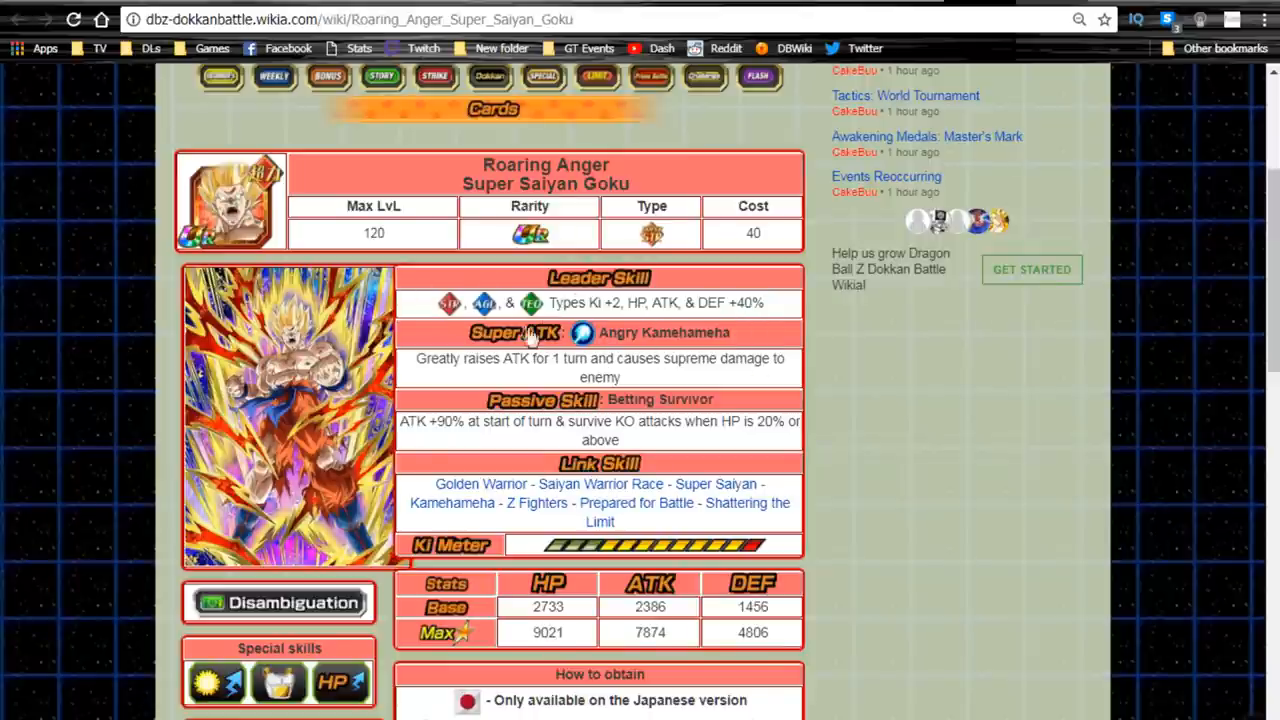
mouse_move(644, 304)
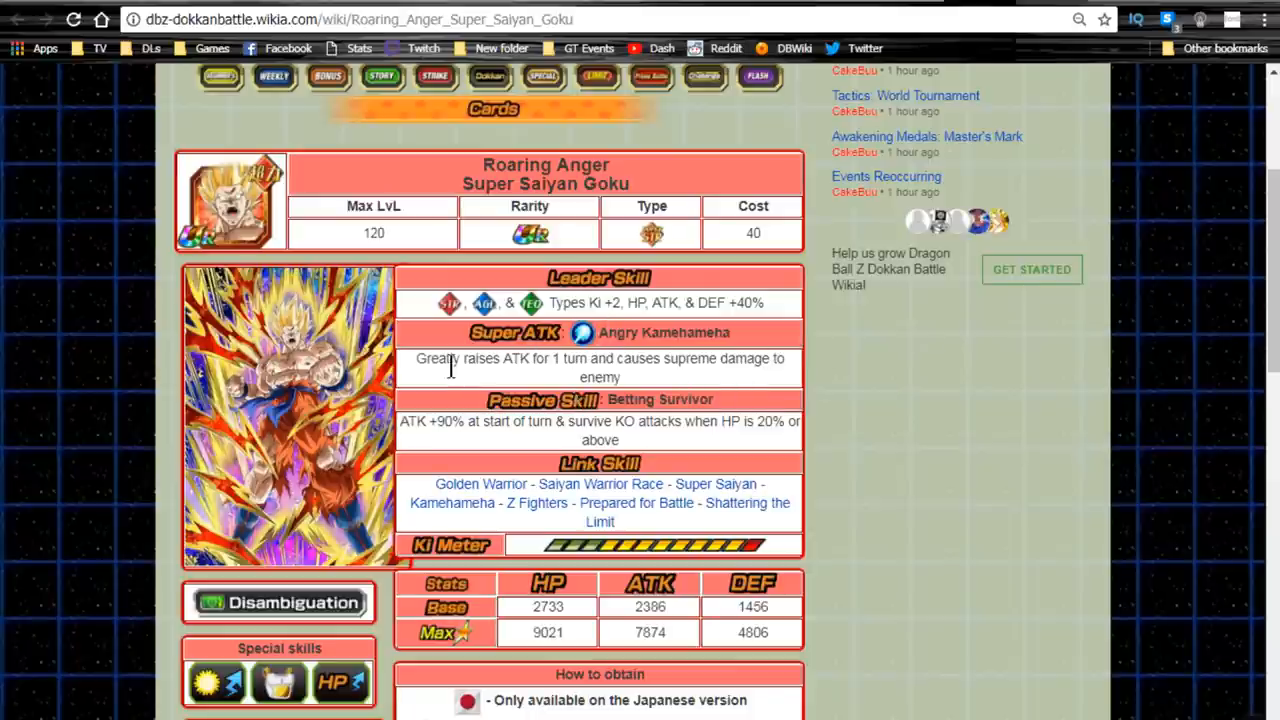
Step: Highlight part of the Super ATK description, then clear the highlight in the Betting Survivor passive
left_click_drag(418, 358, 556, 358)
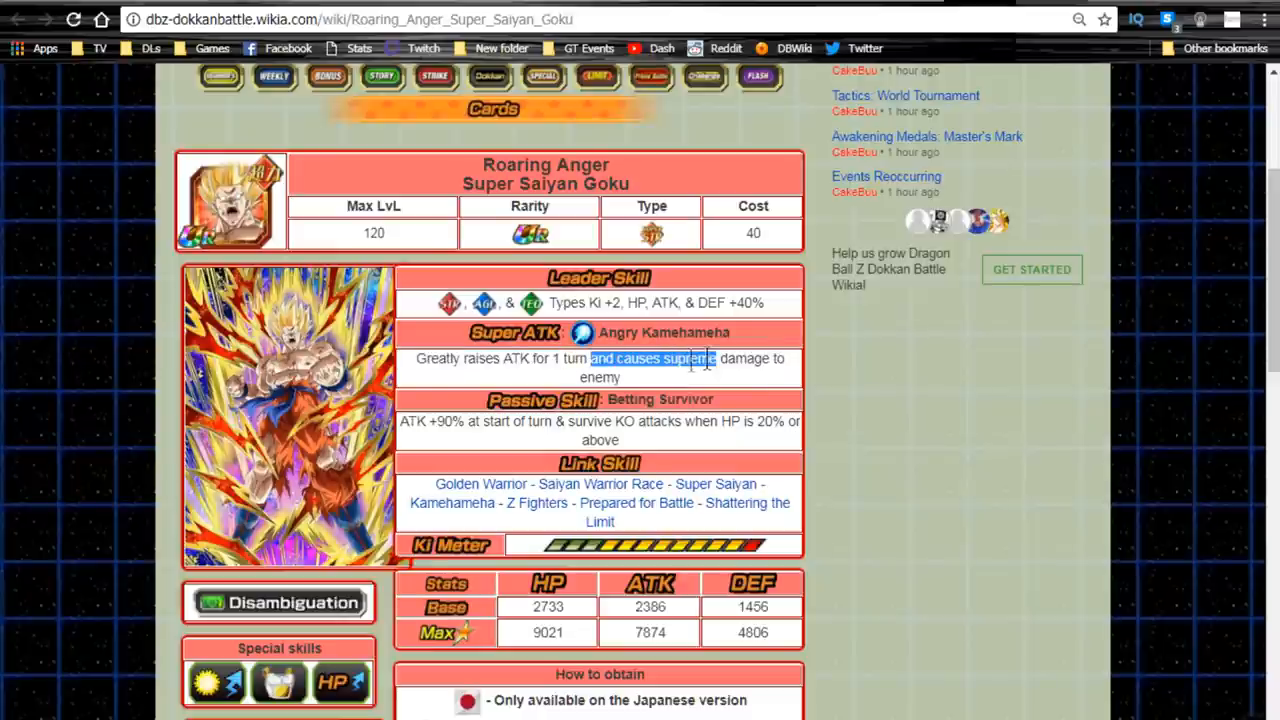
scroll("down", 3)
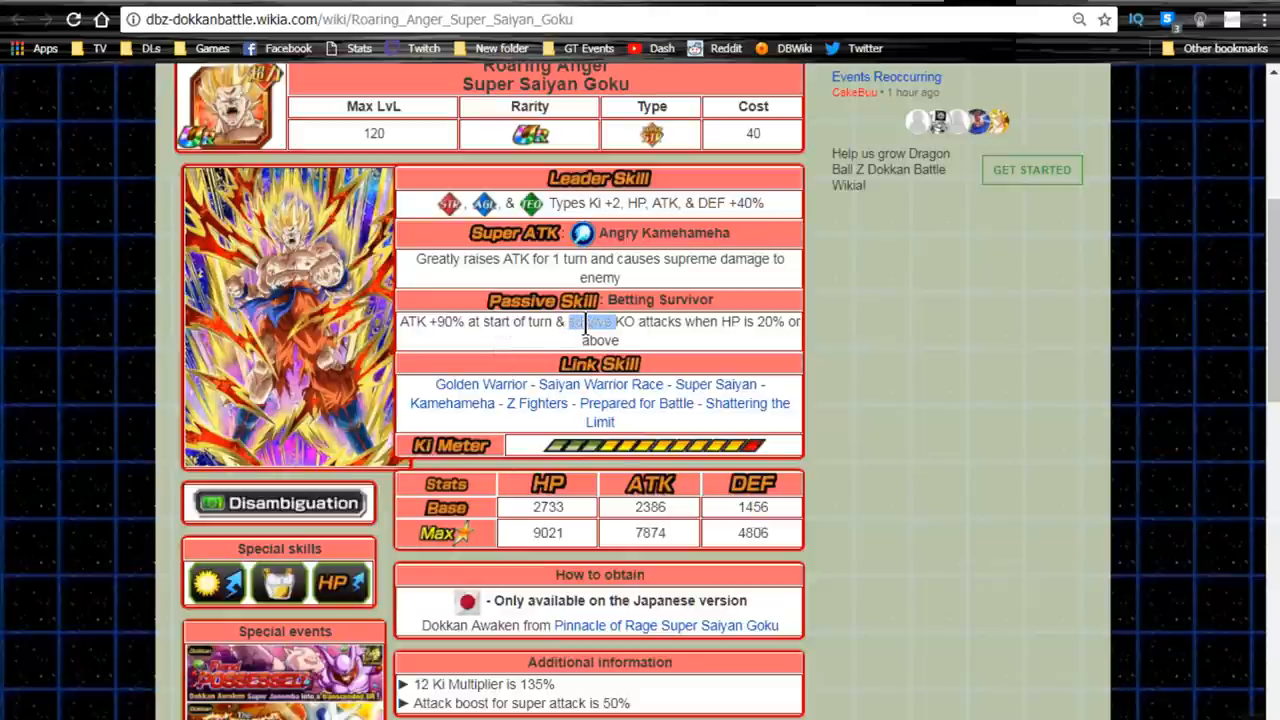
left_click(784, 320)
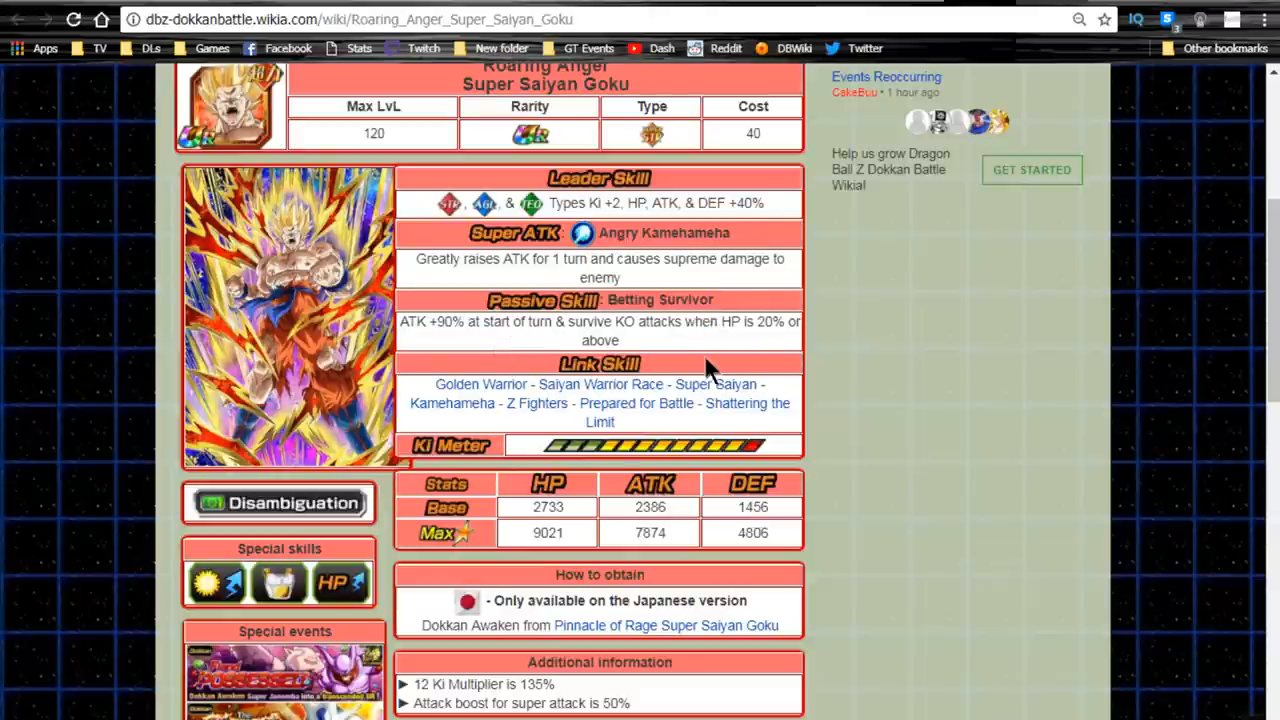
mouse_move(700, 348)
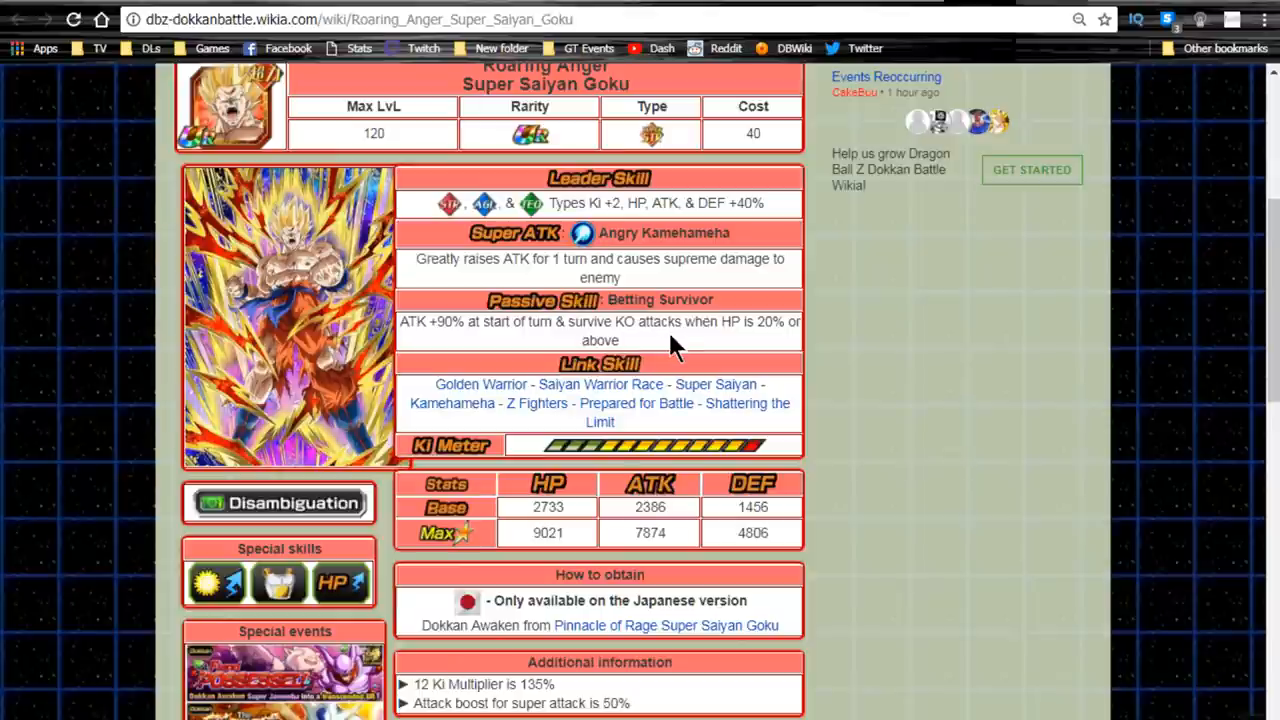
scroll("down", 3)
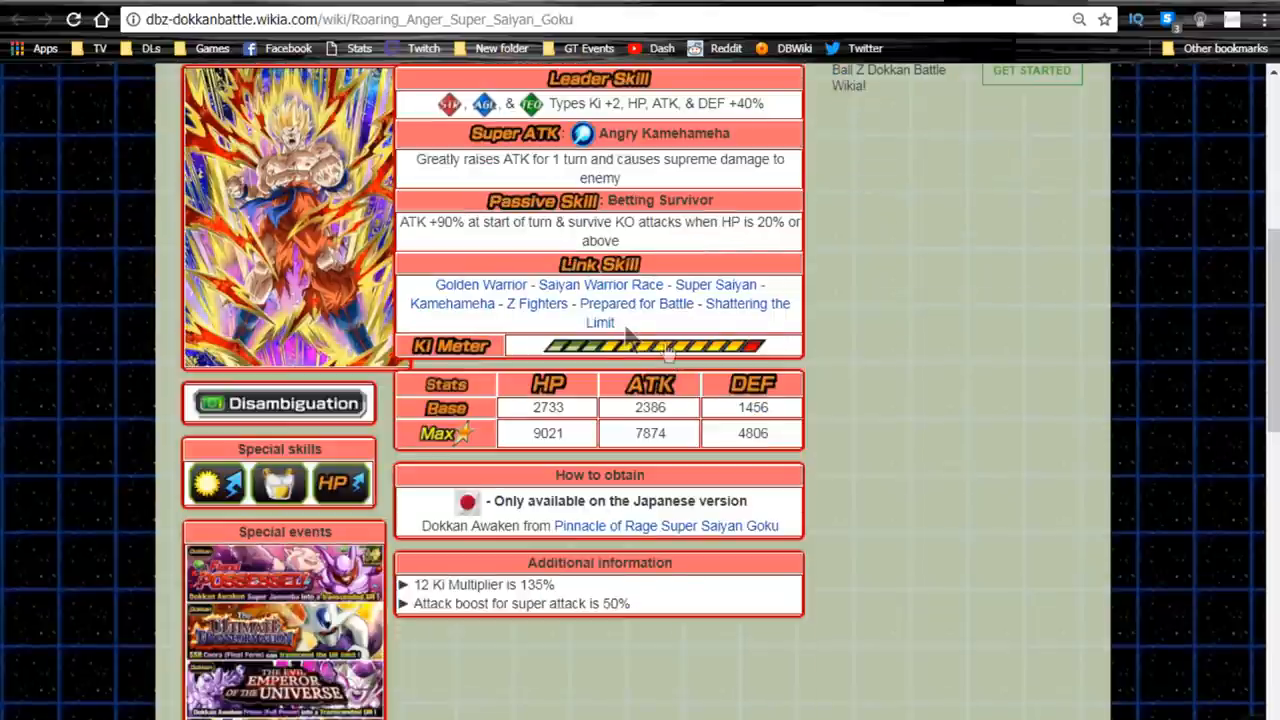
mouse_move(600, 284)
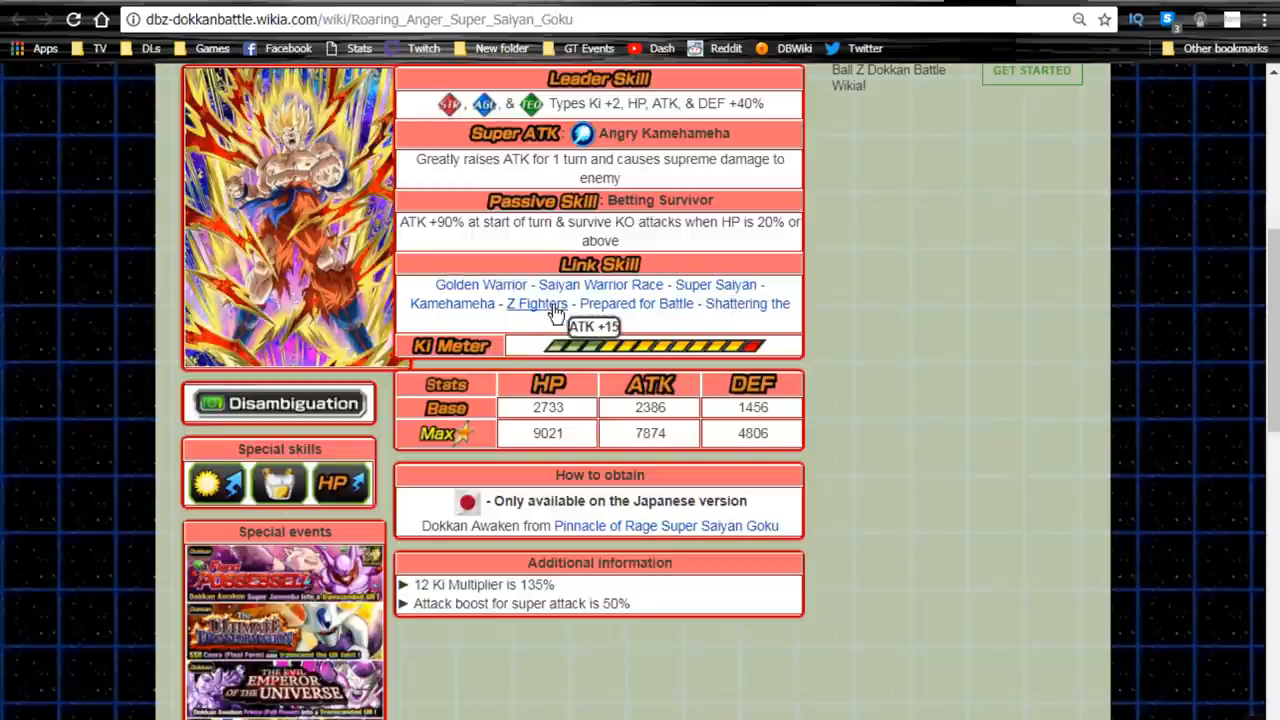
mouse_move(748, 304)
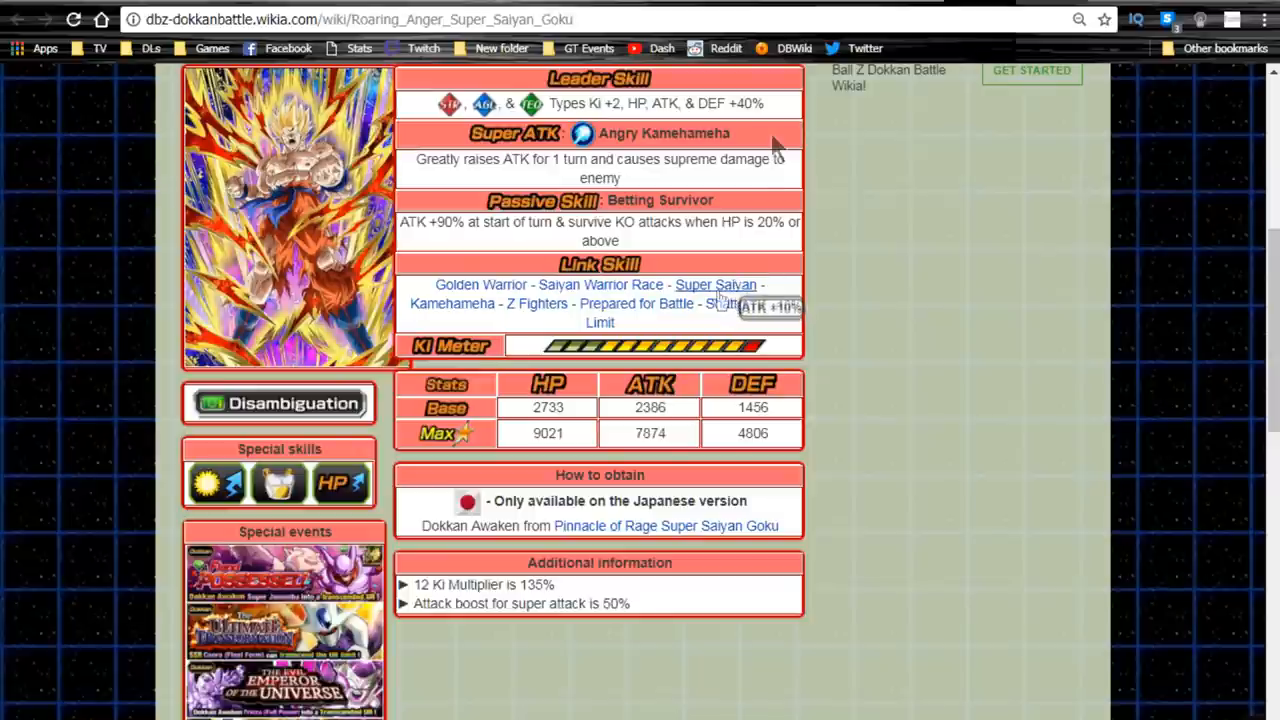
mouse_move(756, 264)
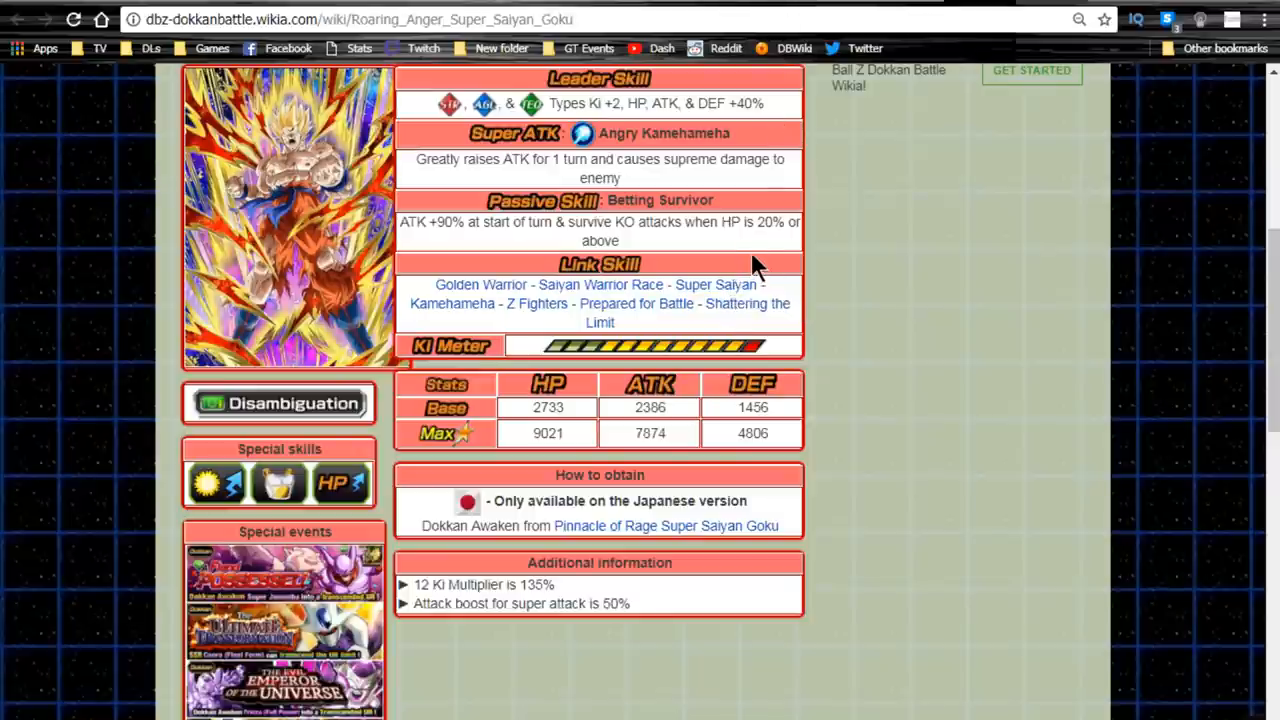
mouse_move(684, 324)
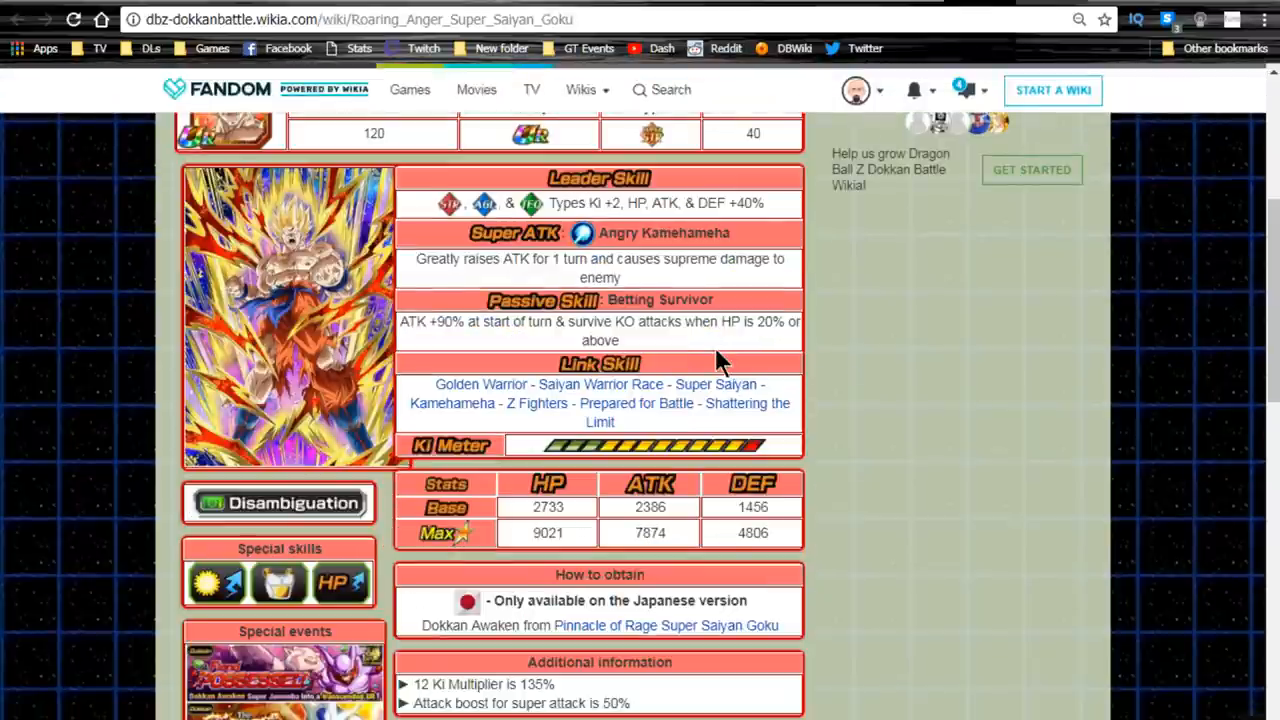
scroll("down", 3)
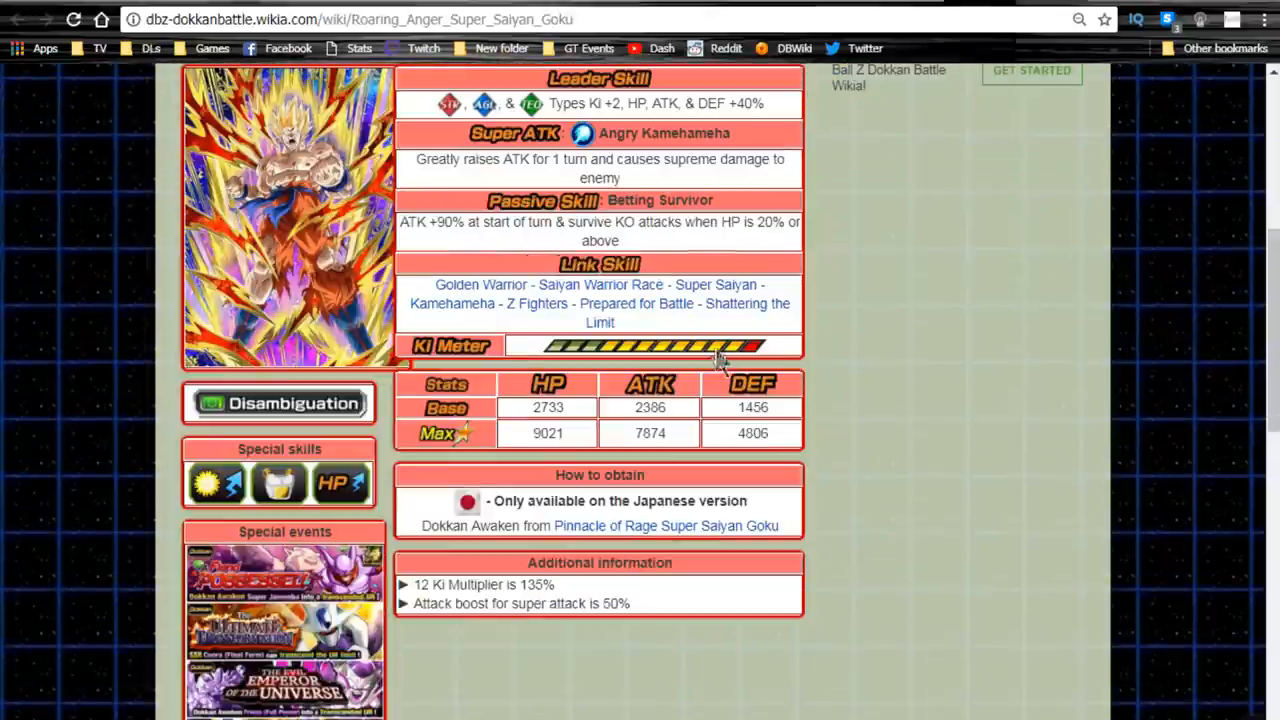
mouse_move(536, 436)
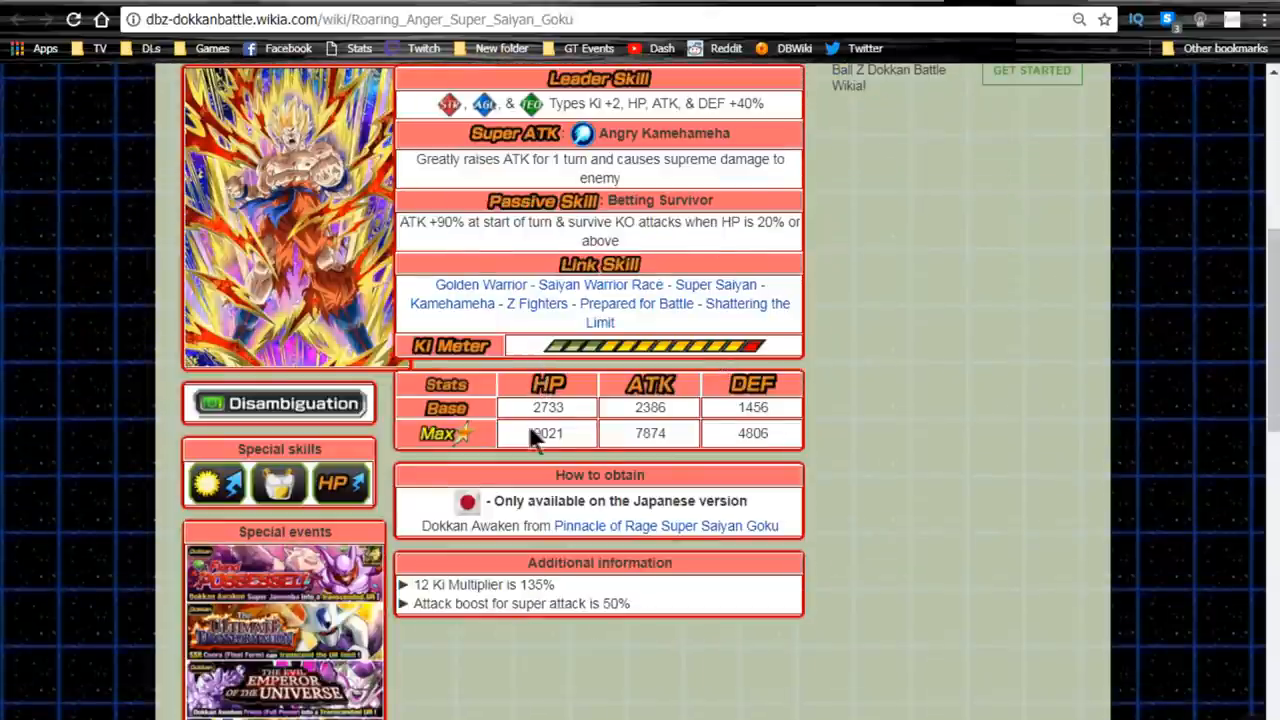
double_click(548, 432)
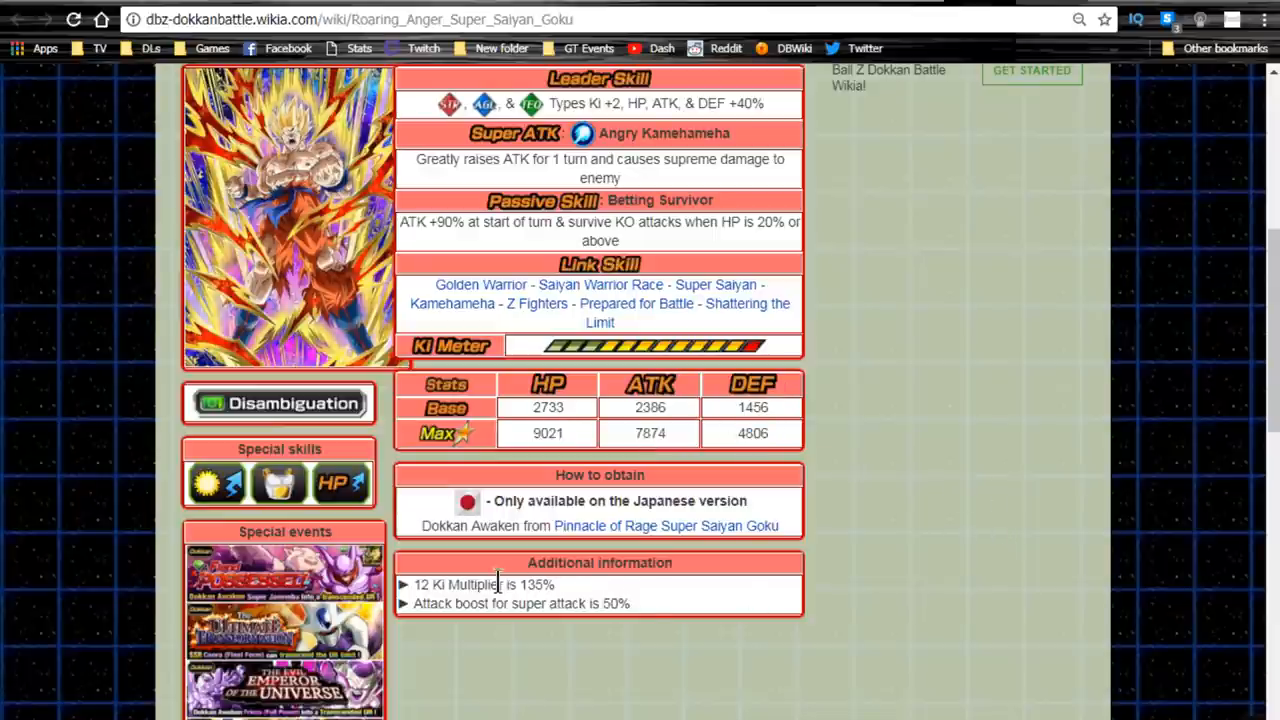
double_click(528, 604)
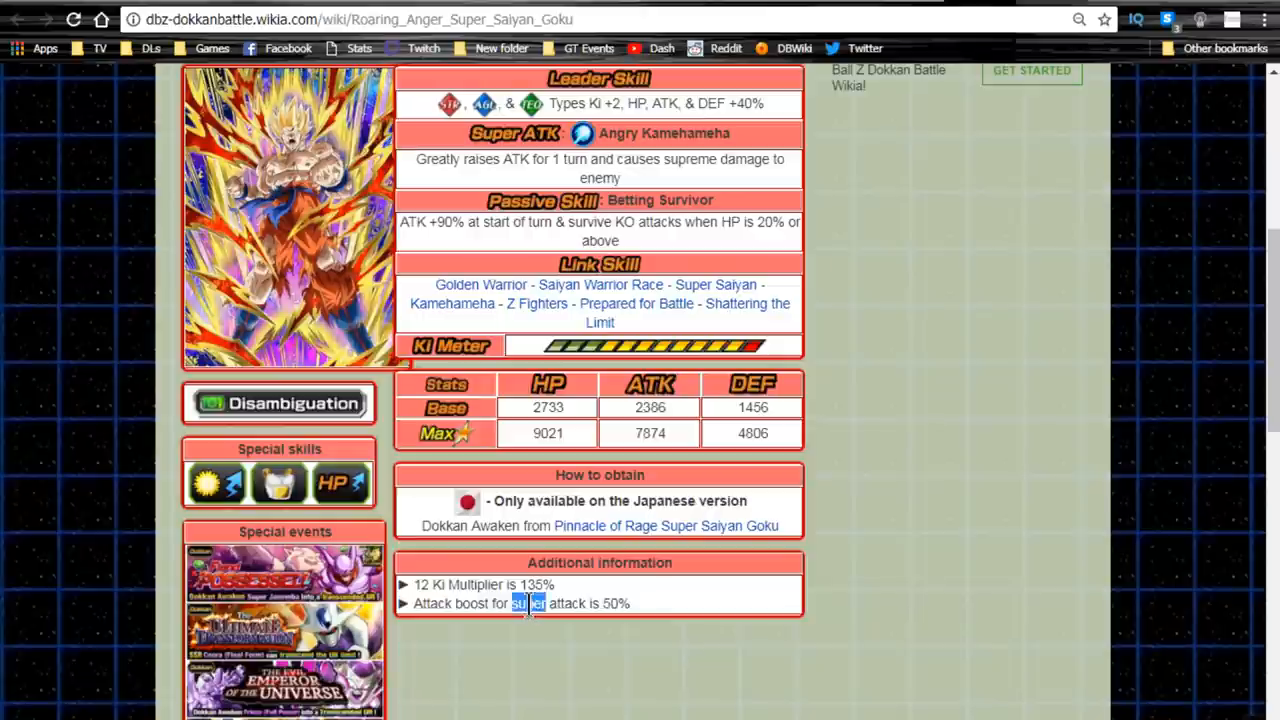
left_click_drag(530, 604, 630, 604)
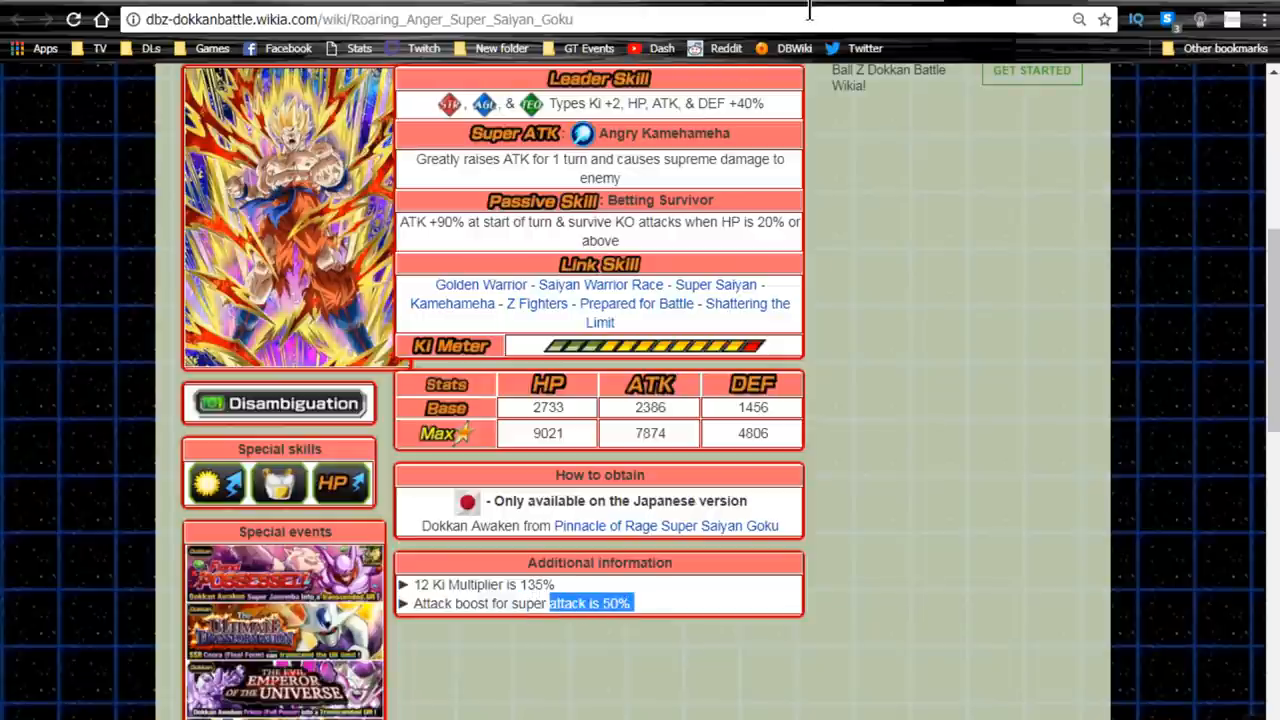
mouse_move(640, 222)
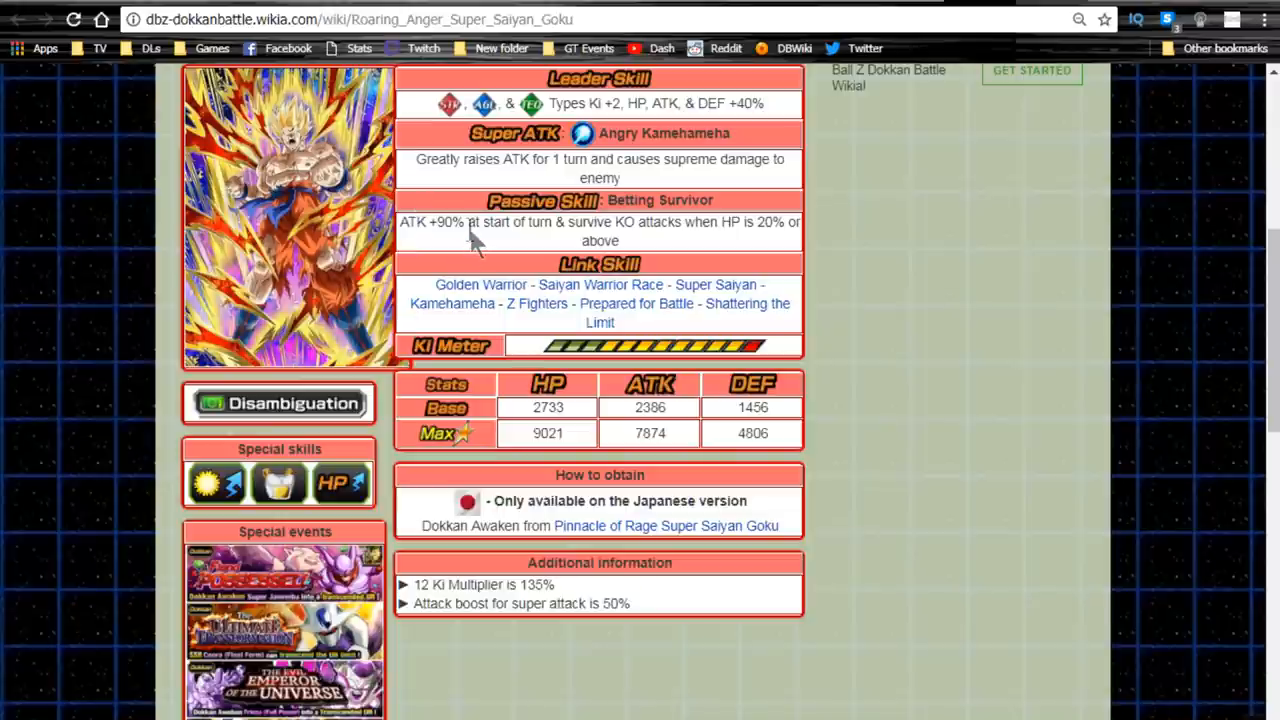
scroll("down", 3)
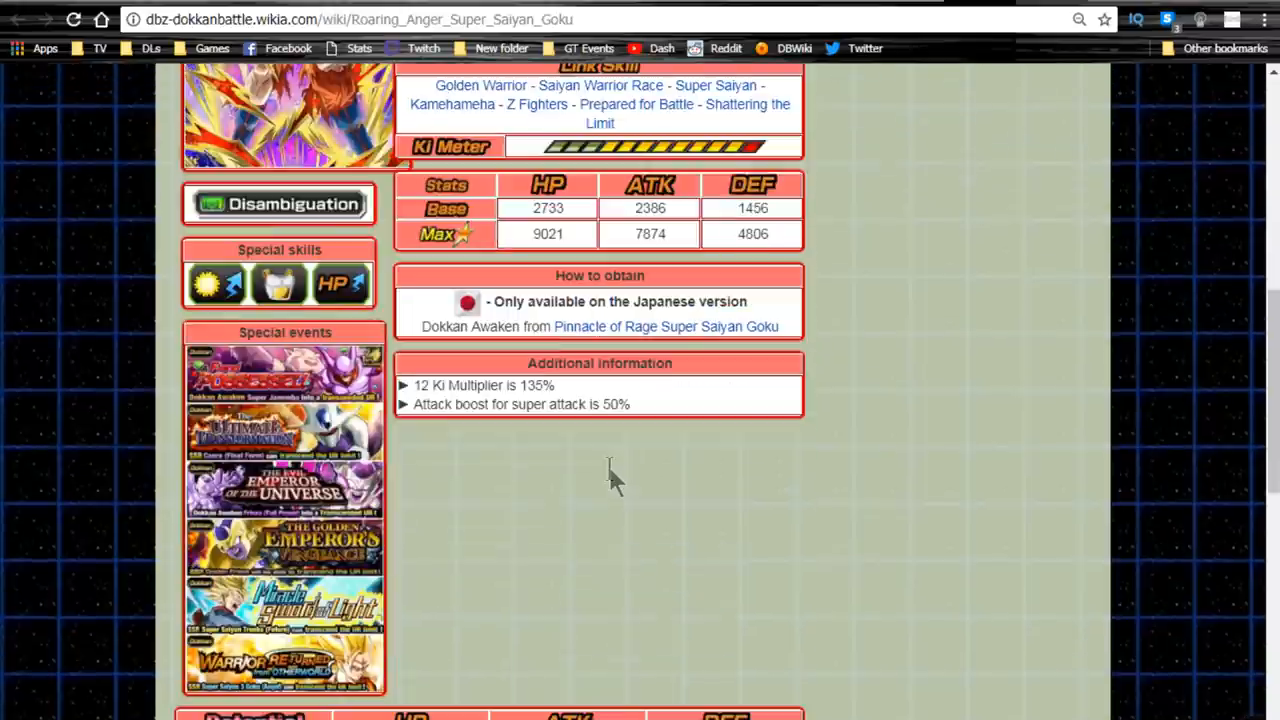
scroll("down", 3)
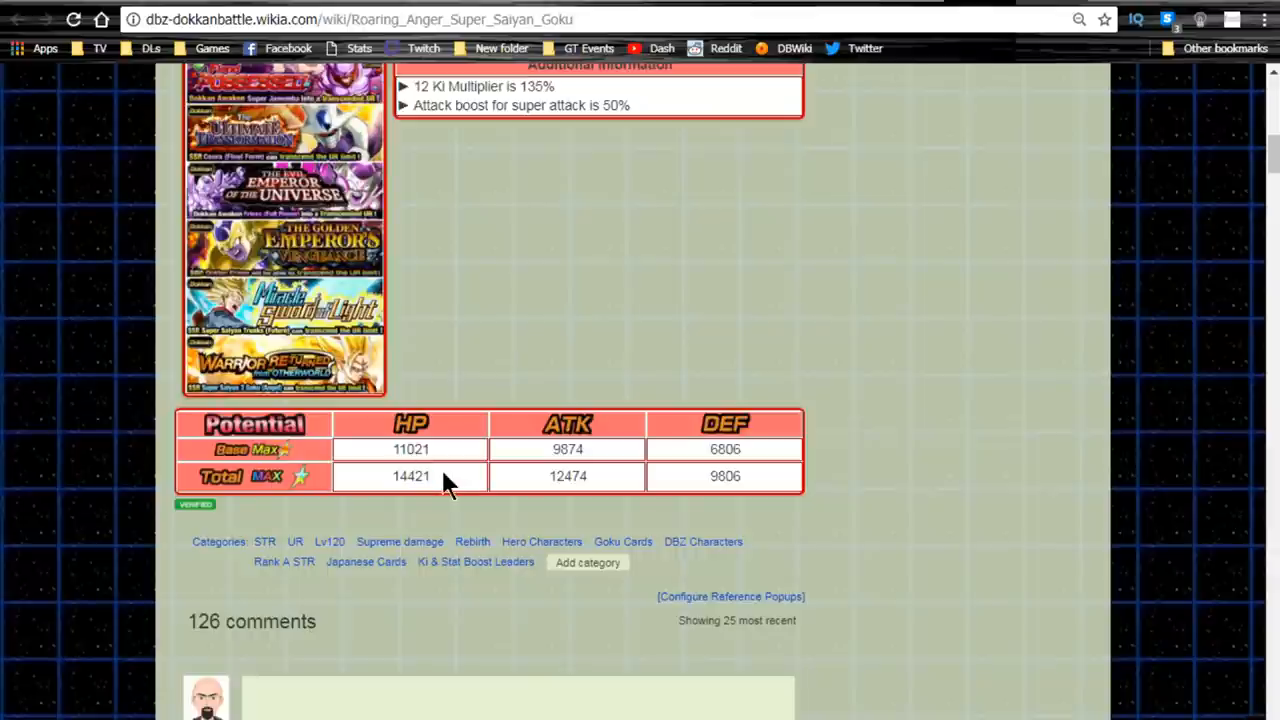
mouse_move(408, 512)
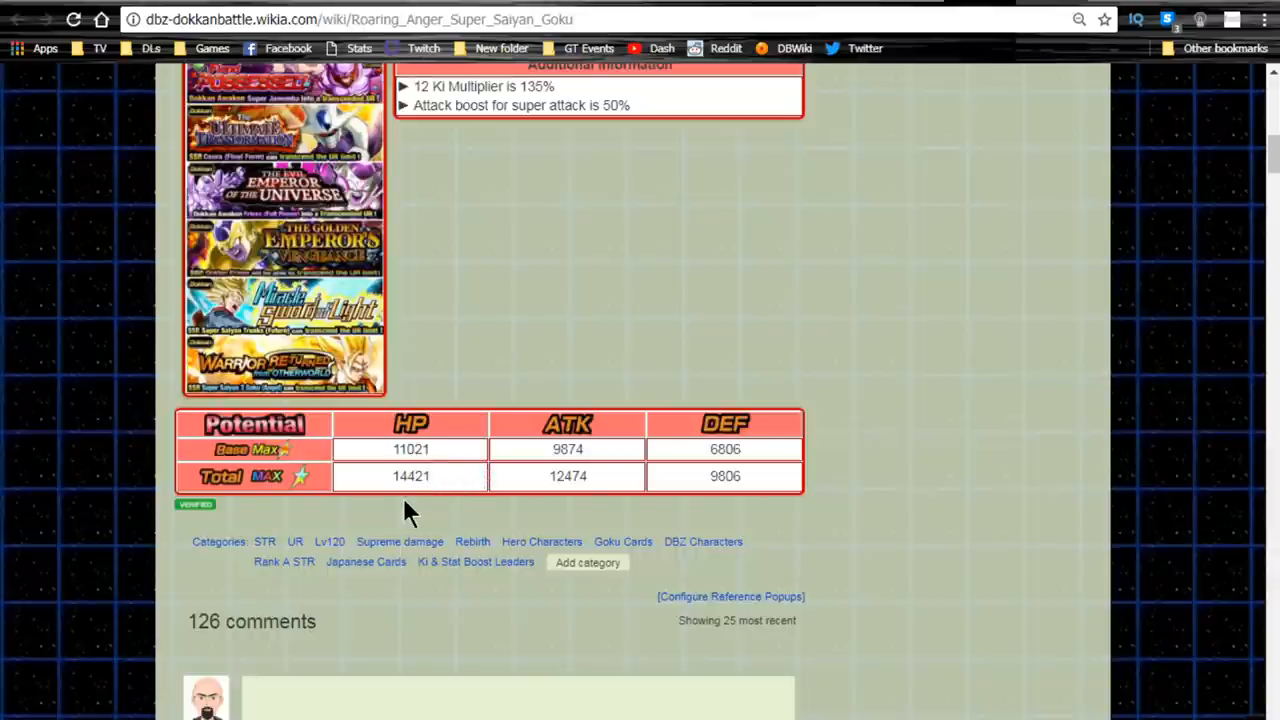
mouse_move(600, 464)
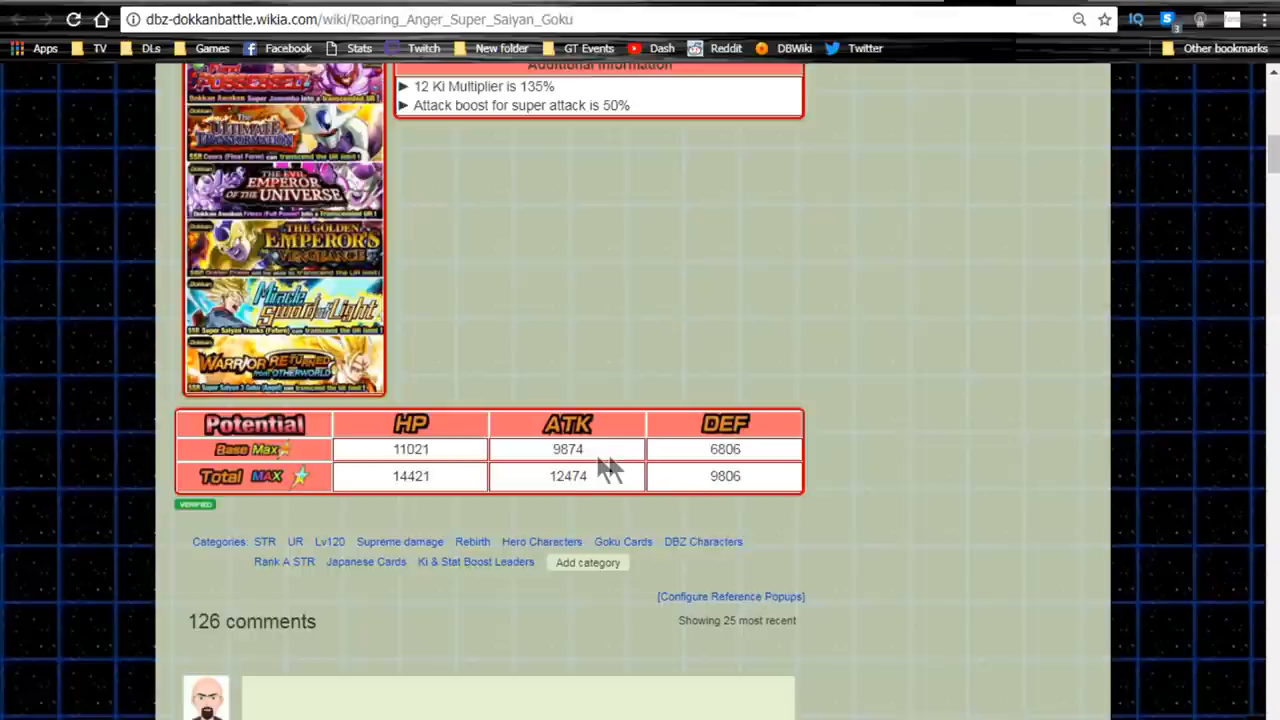
double_click(568, 448)
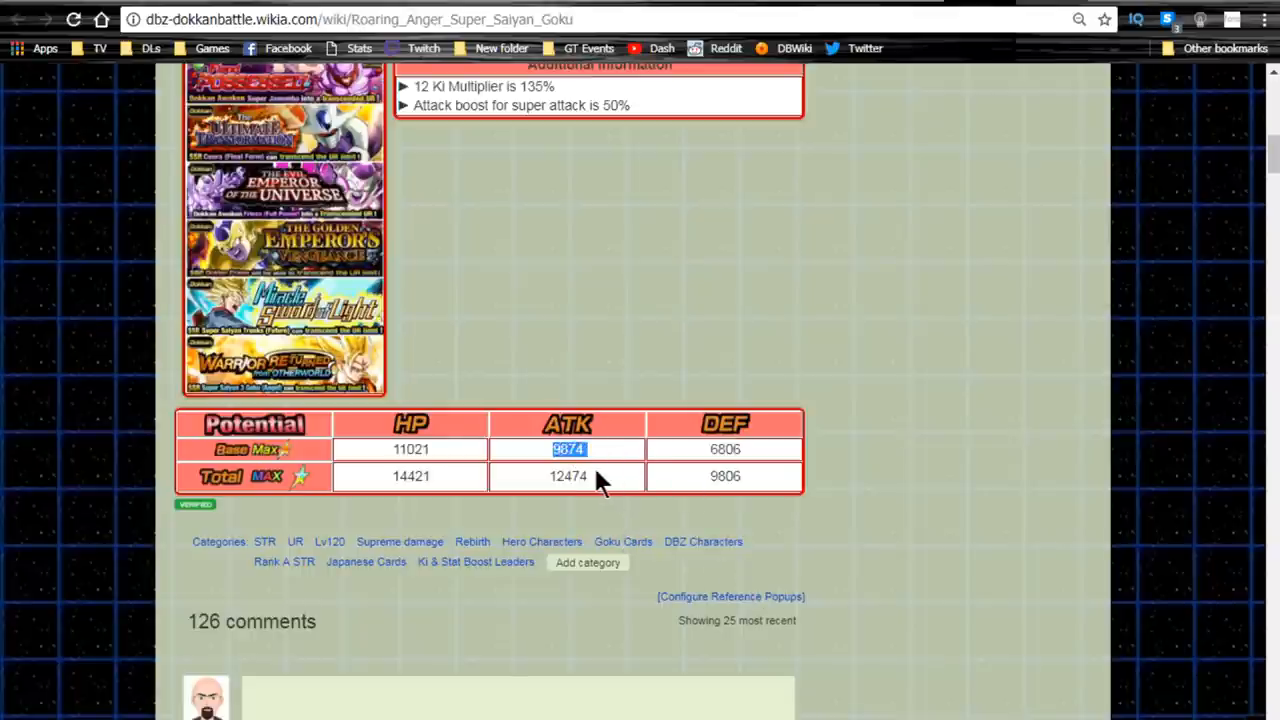
left_click(570, 448)
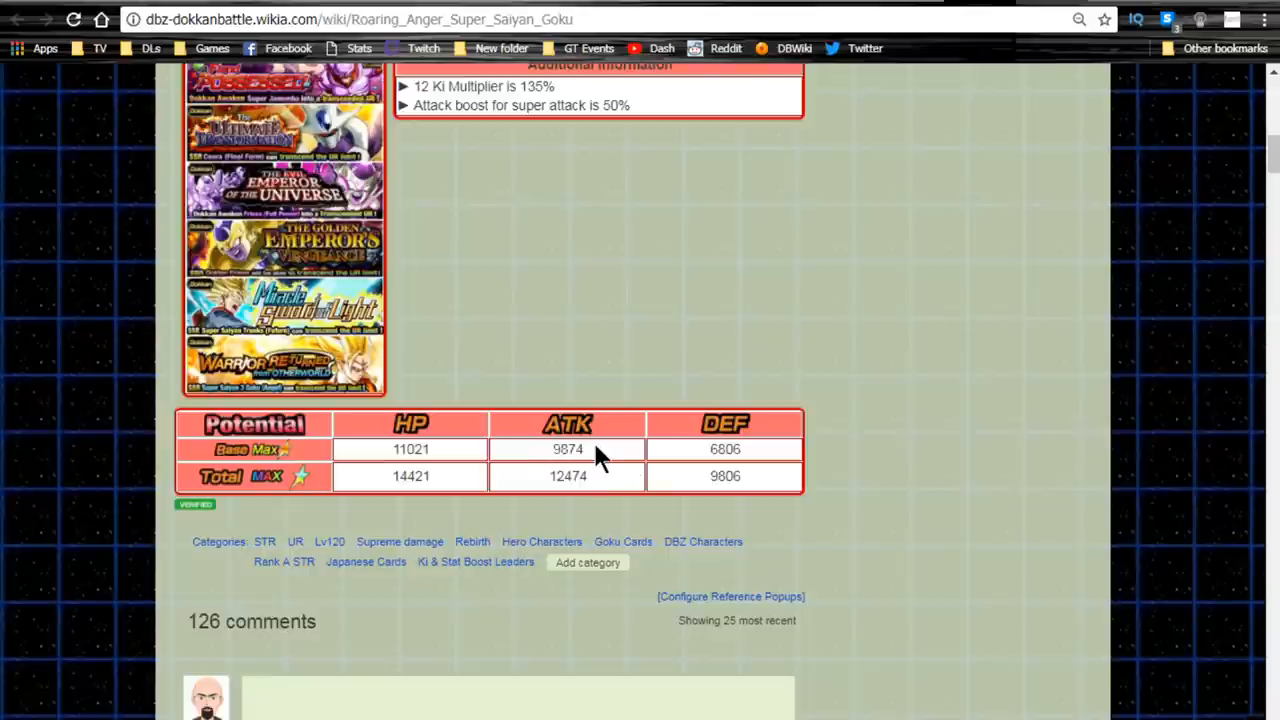
double_click(568, 448)
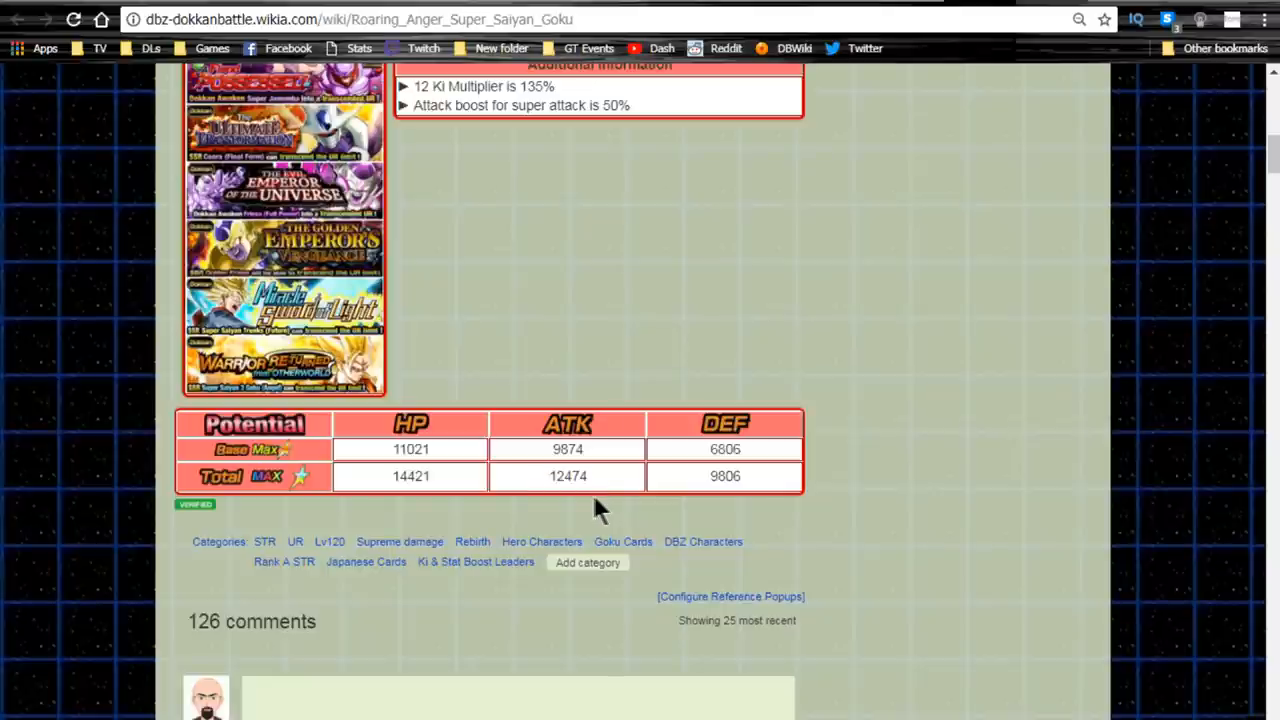
double_click(568, 476)
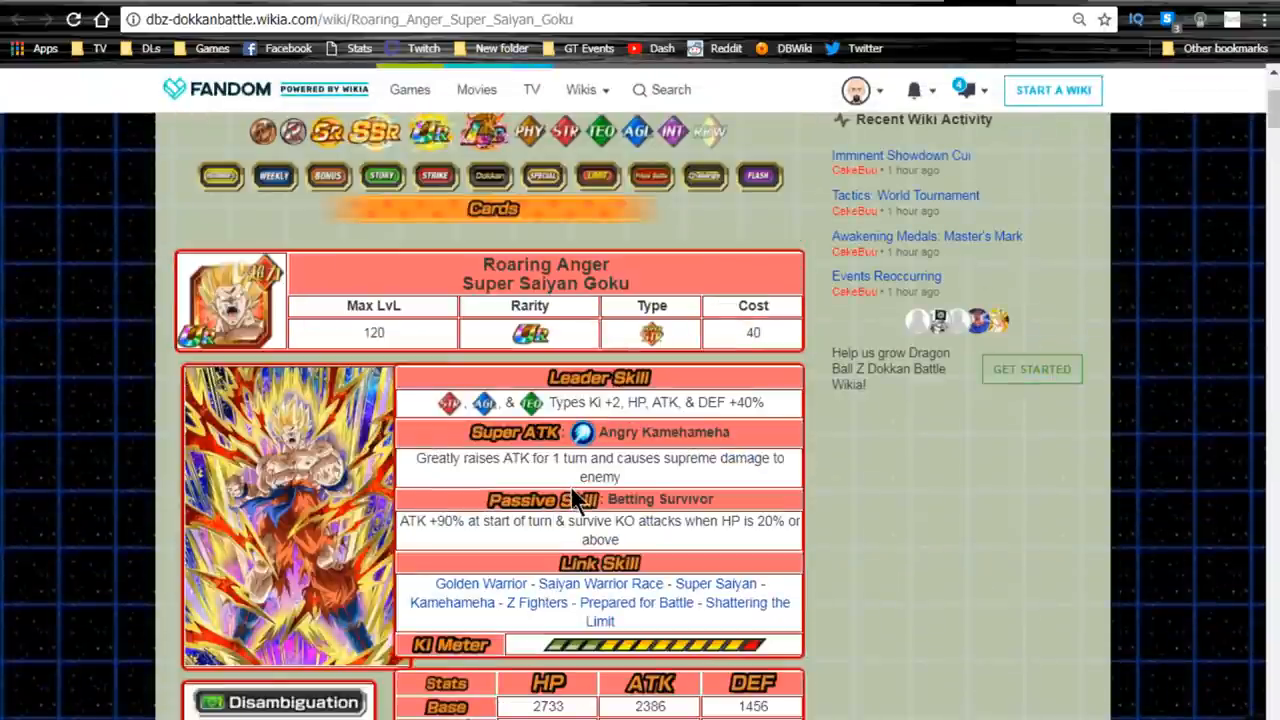
scroll("down", 3)
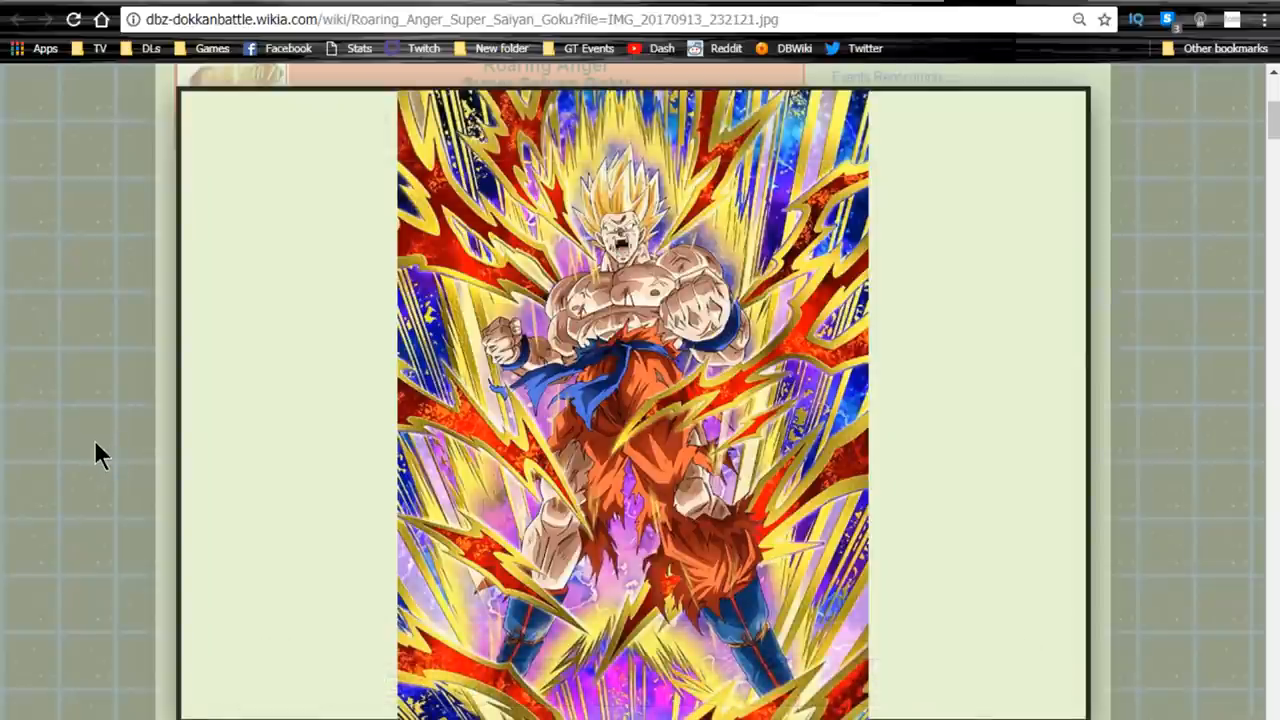
mouse_move(190, 636)
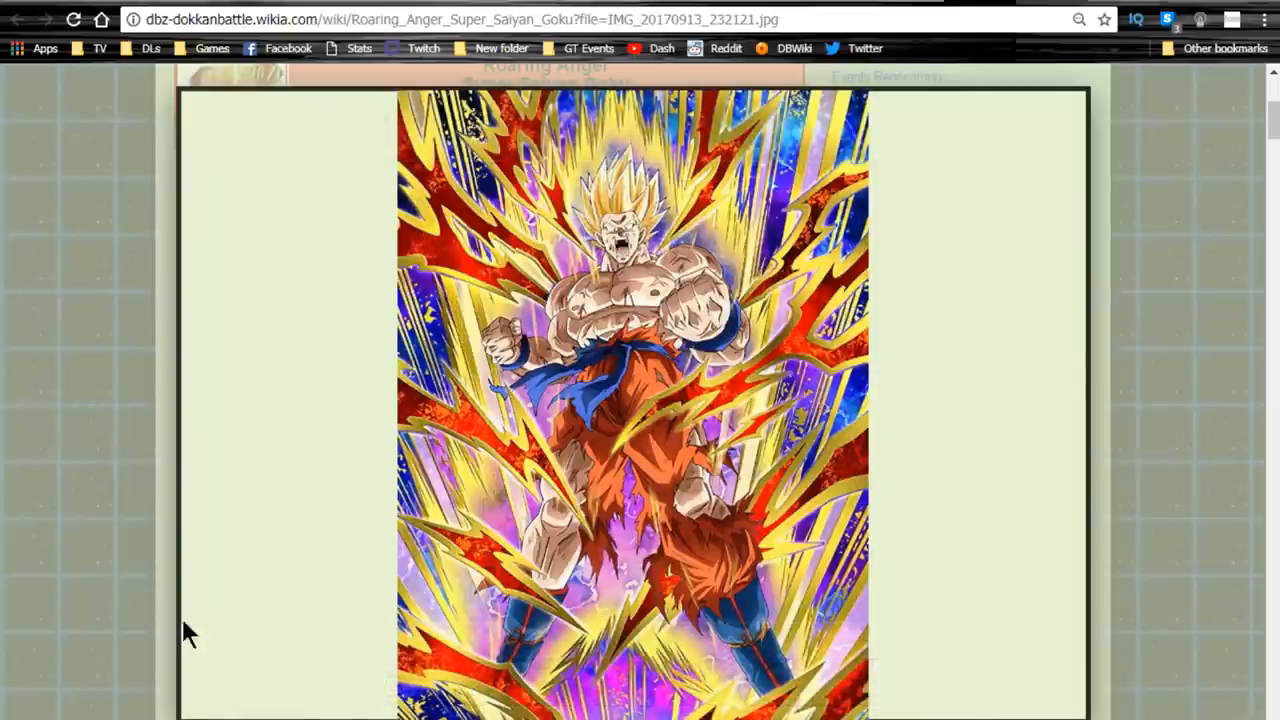
left_click(632, 400)
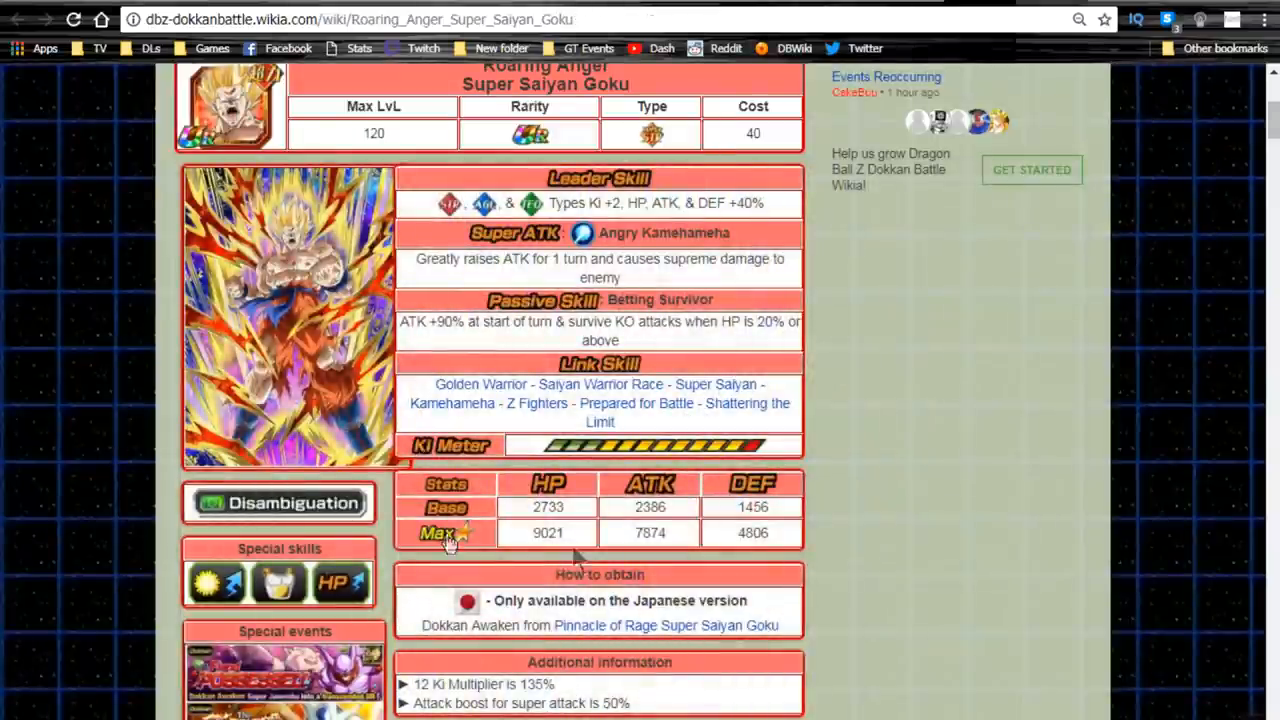
mouse_move(588, 392)
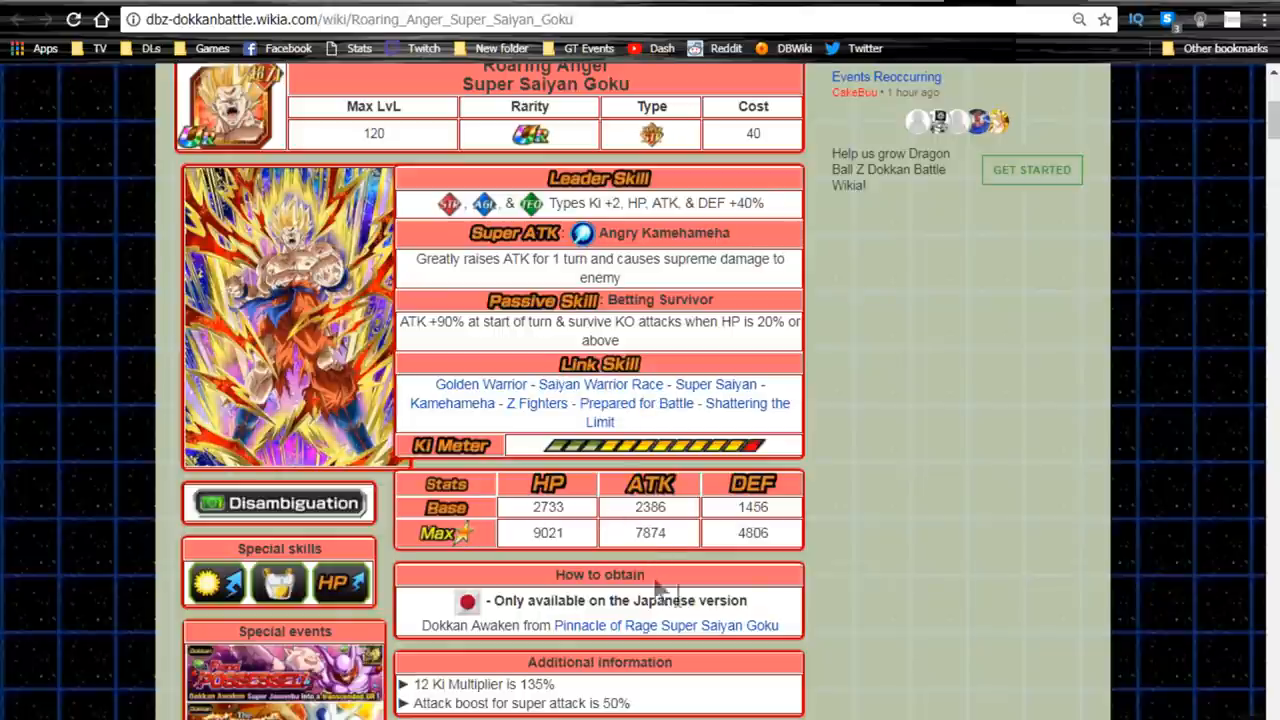
mouse_move(976, 422)
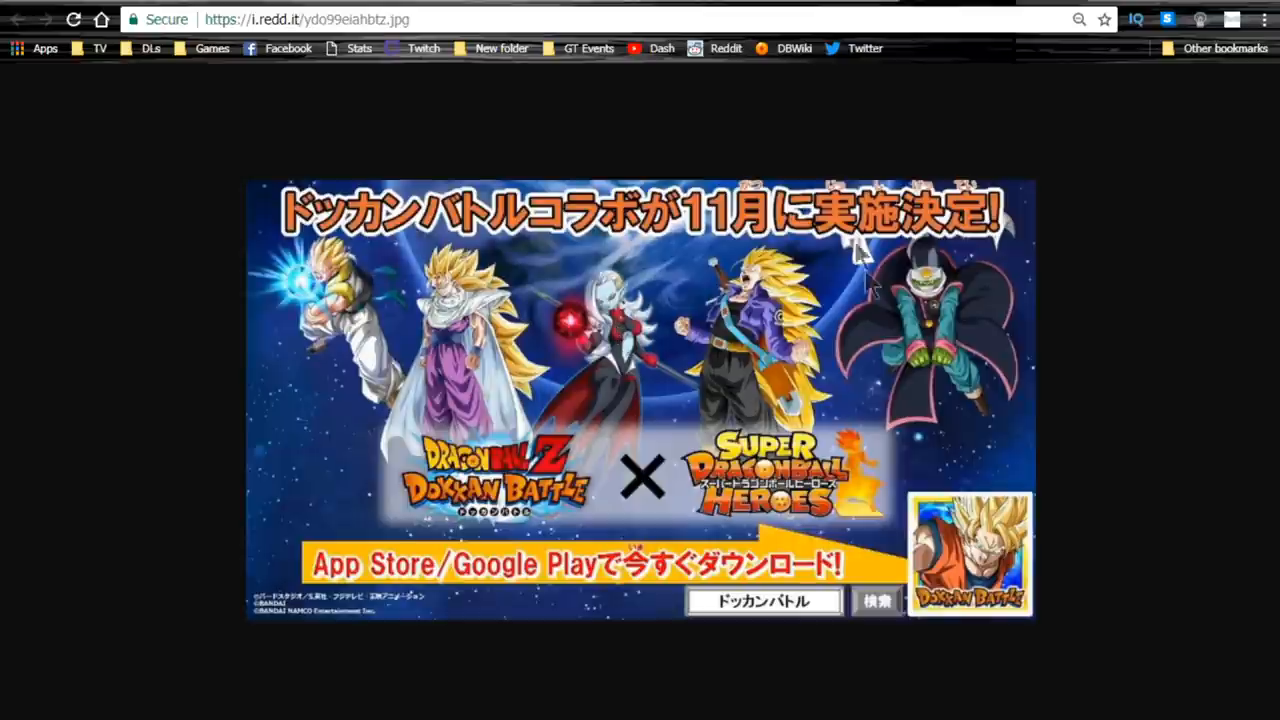
mouse_move(1016, 100)
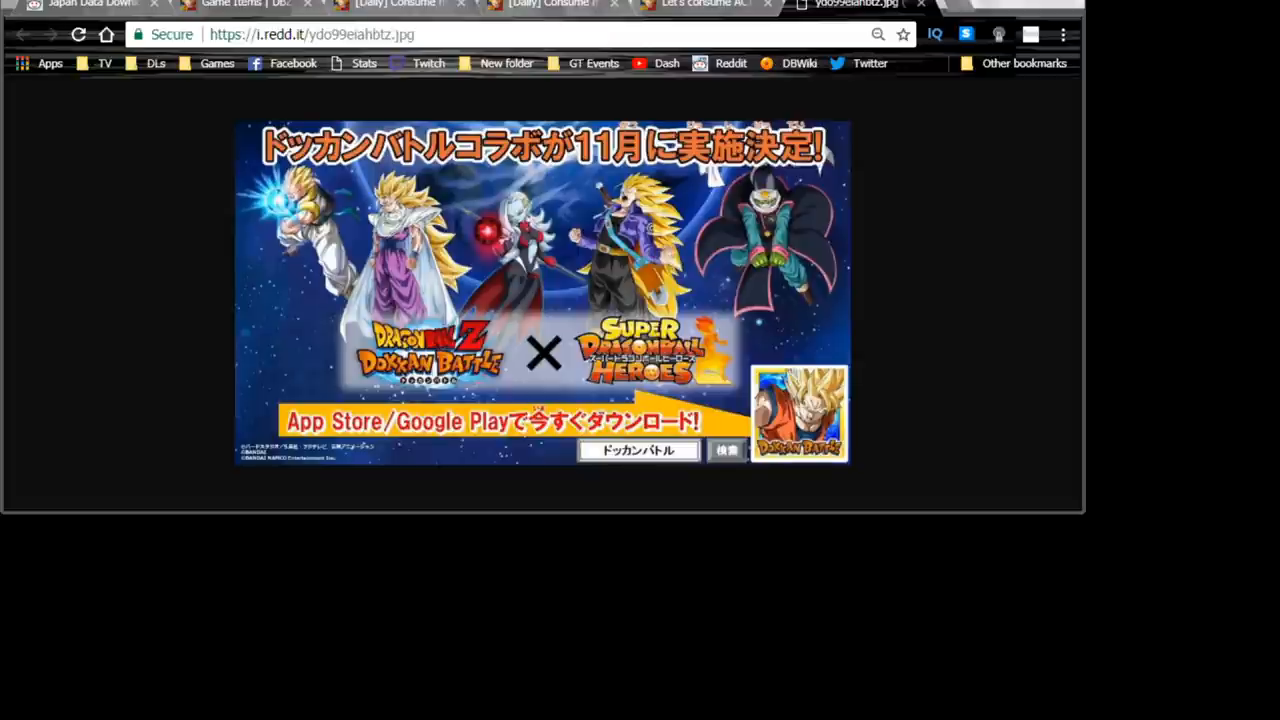
mouse_move(1076, 10)
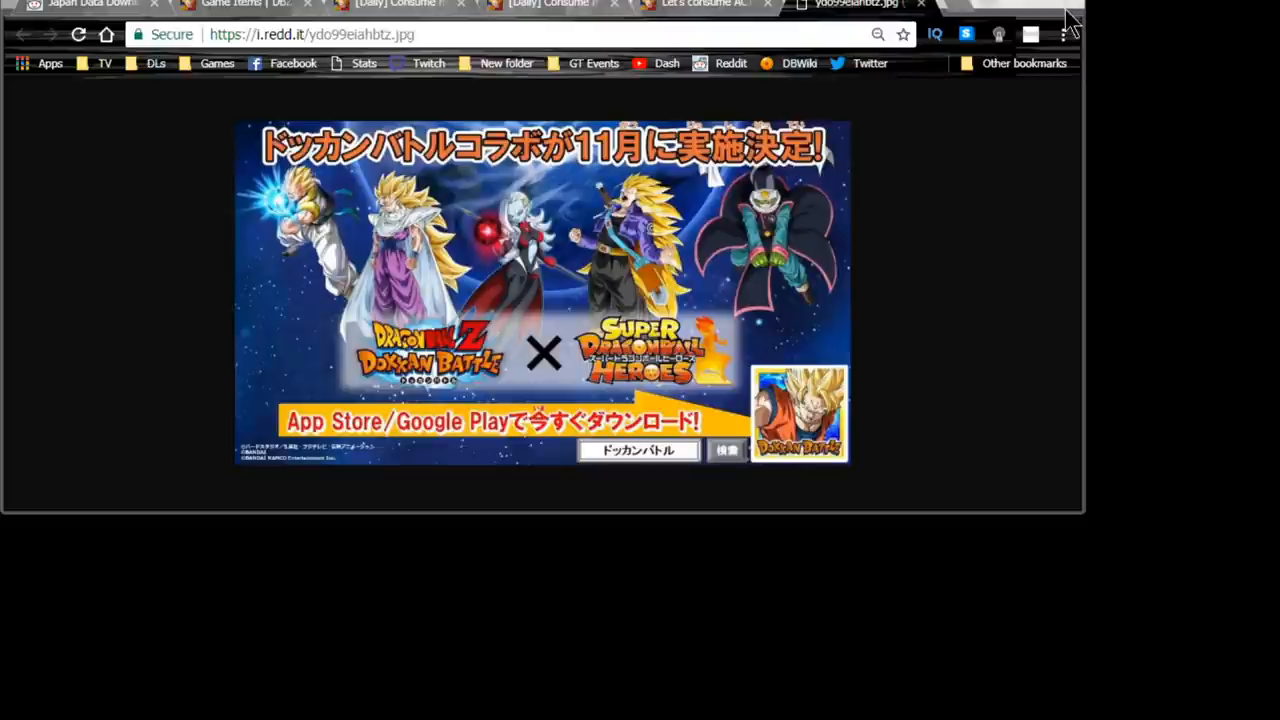
mouse_move(904, 80)
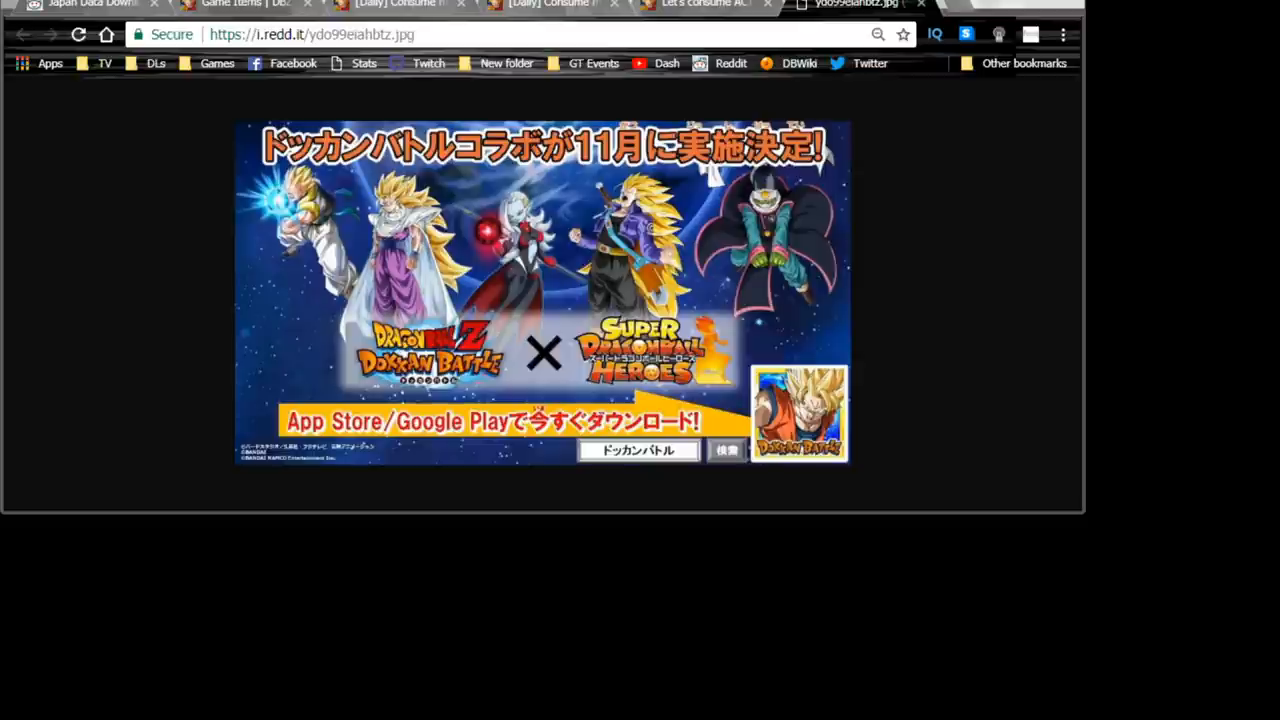
mouse_move(208, 290)
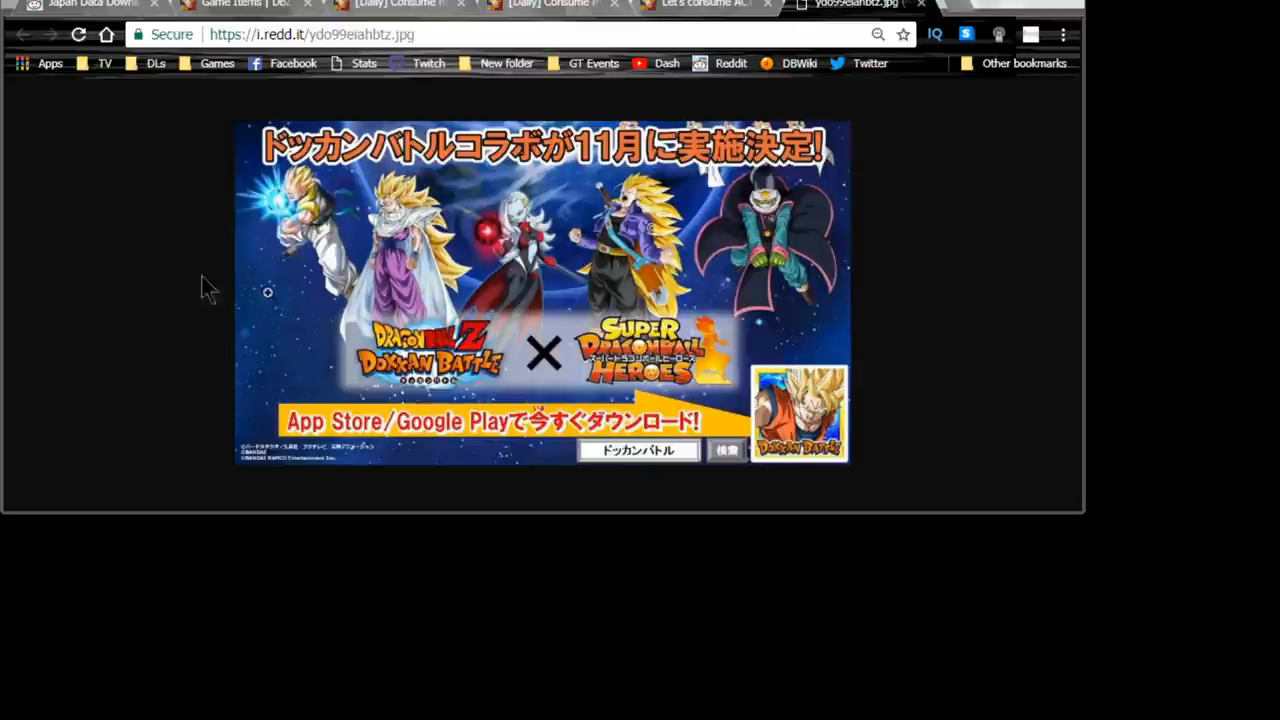